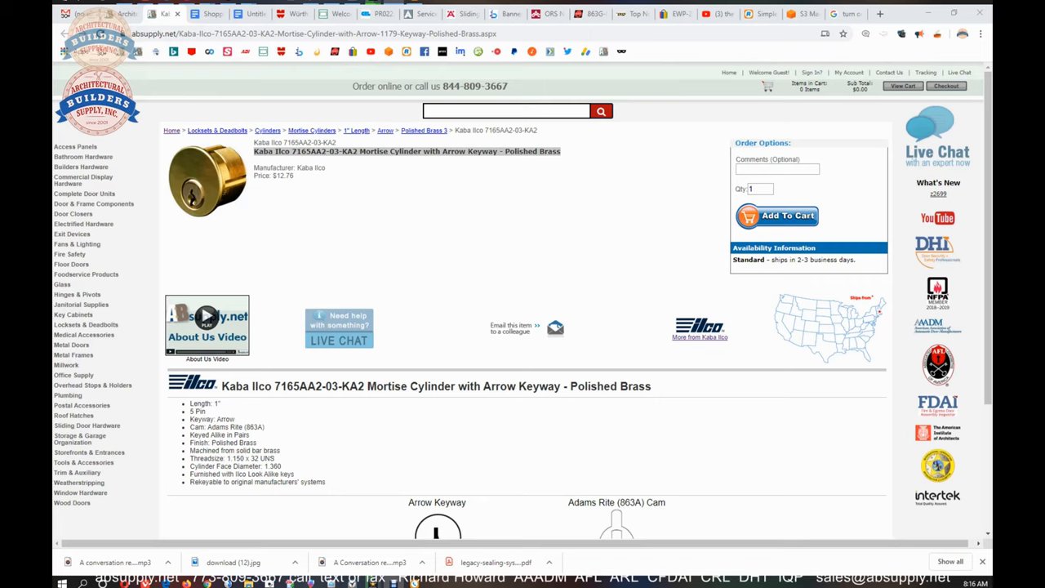
mouse_move(528, 220)
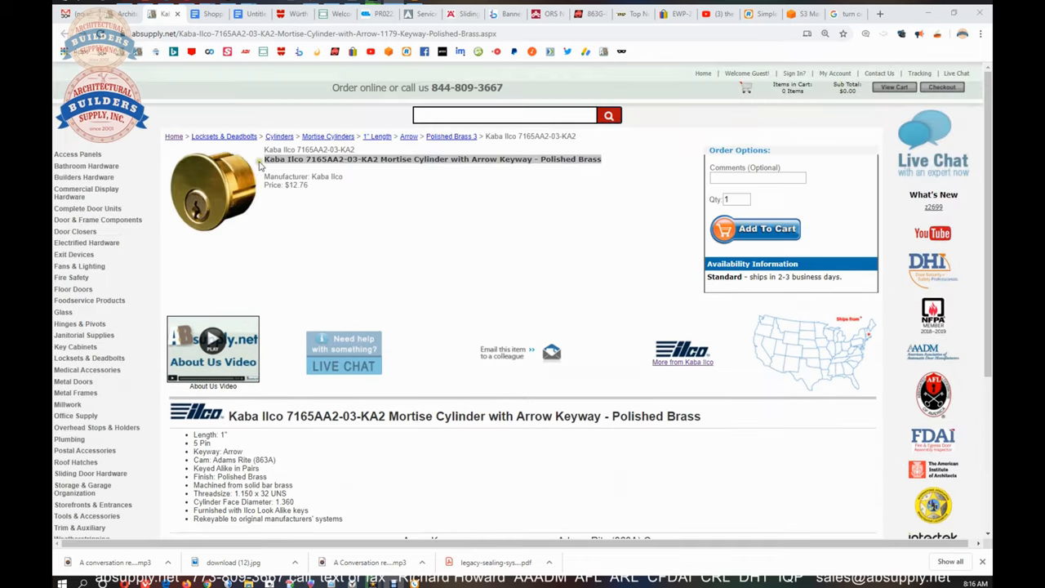
Highlight the 7165AA2-03-KA2 spec list, then open the Kaba Ilco Brass Cylinder Manual.
scroll("down", 3)
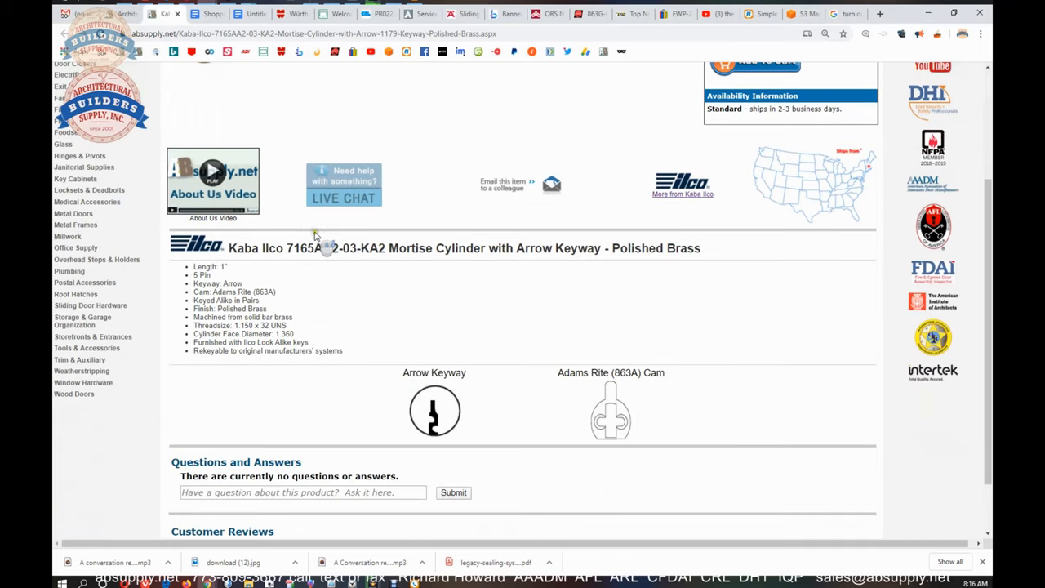
mouse_move(486, 243)
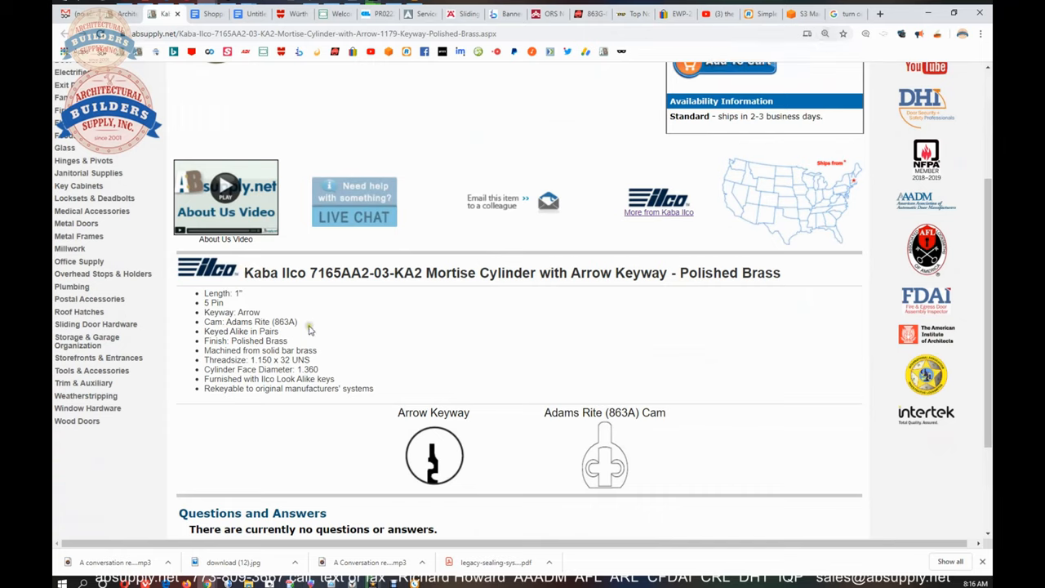
double_click(268, 330)
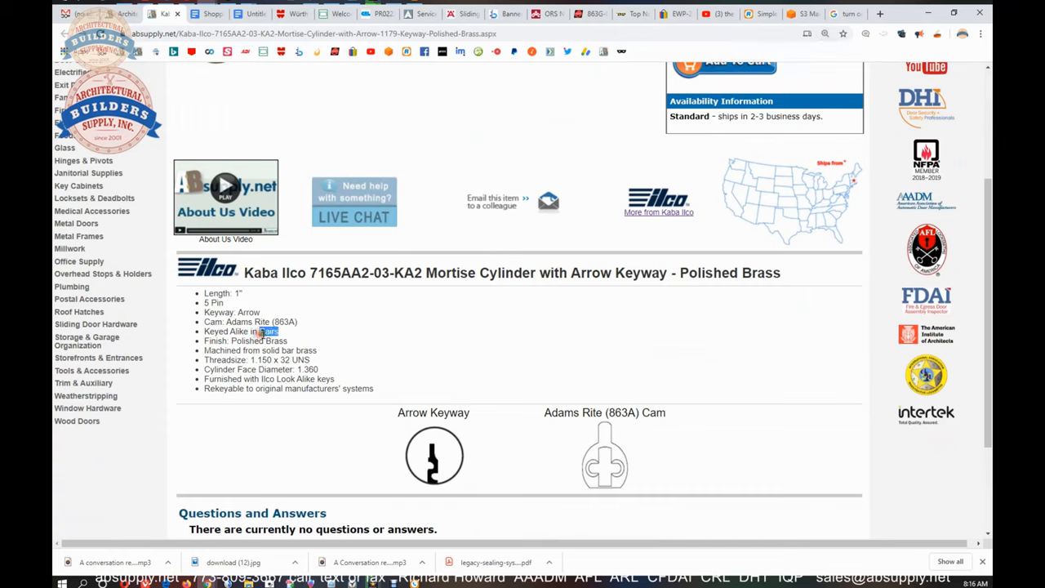
left_click_drag(216, 302, 374, 388)
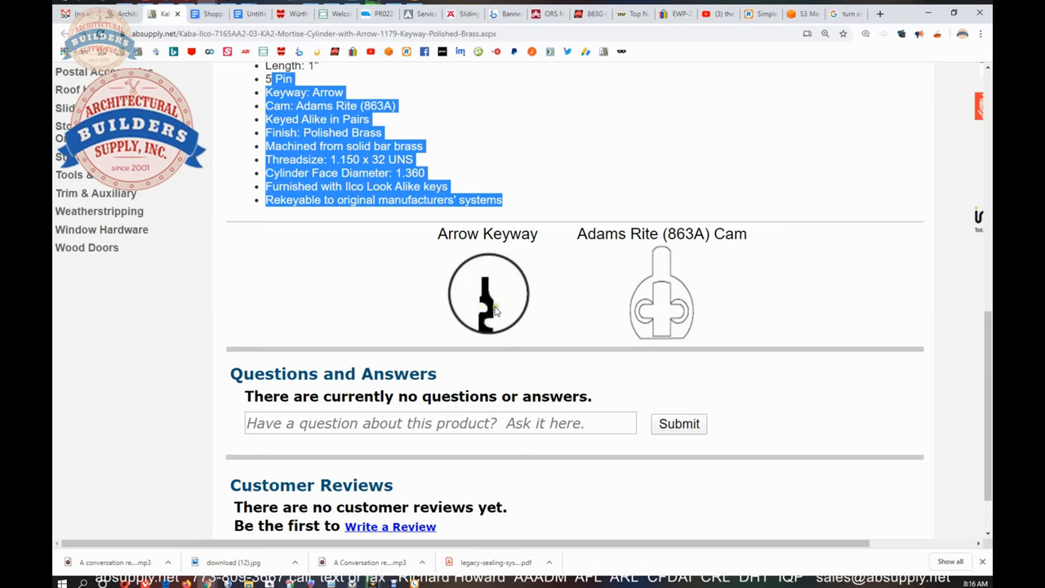
mouse_move(490, 331)
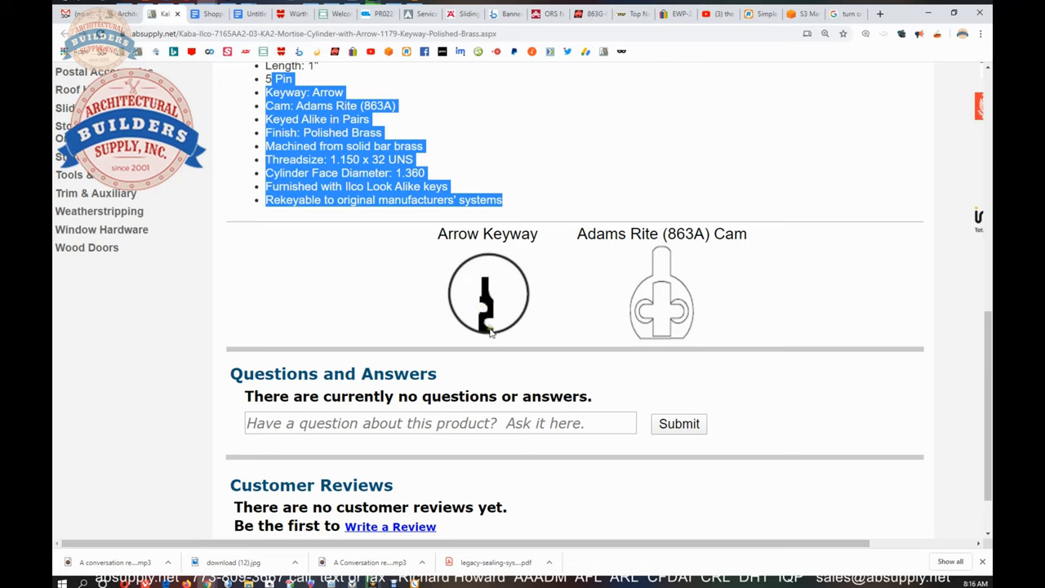
mouse_move(488, 330)
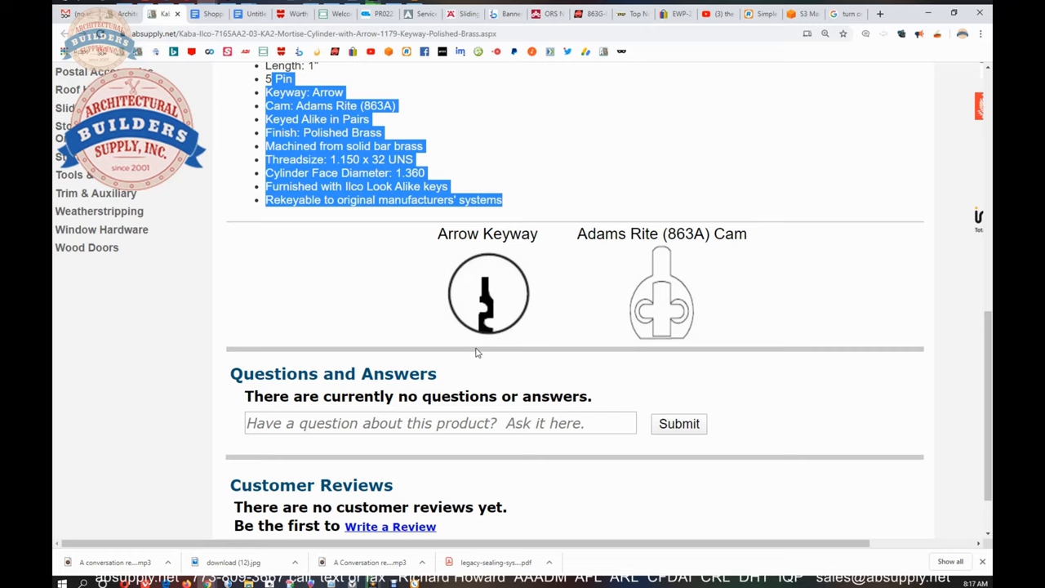
mouse_move(500, 339)
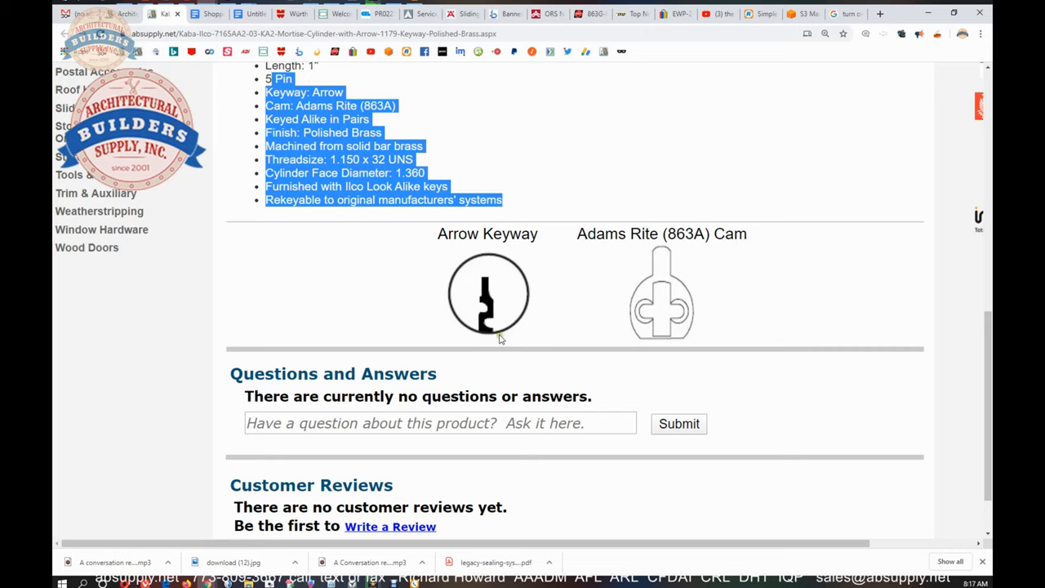
mouse_move(486, 336)
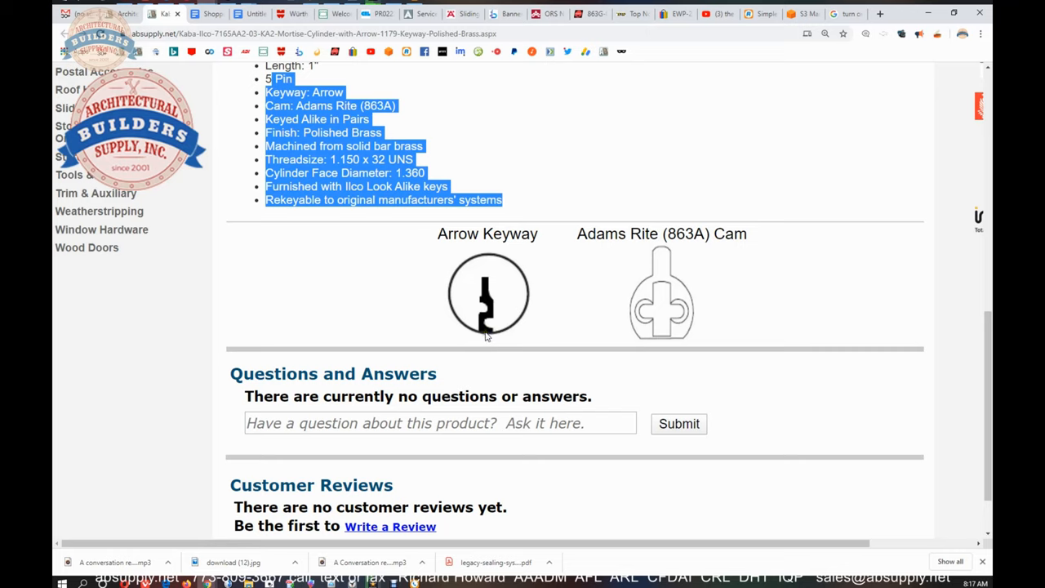
mouse_move(488, 333)
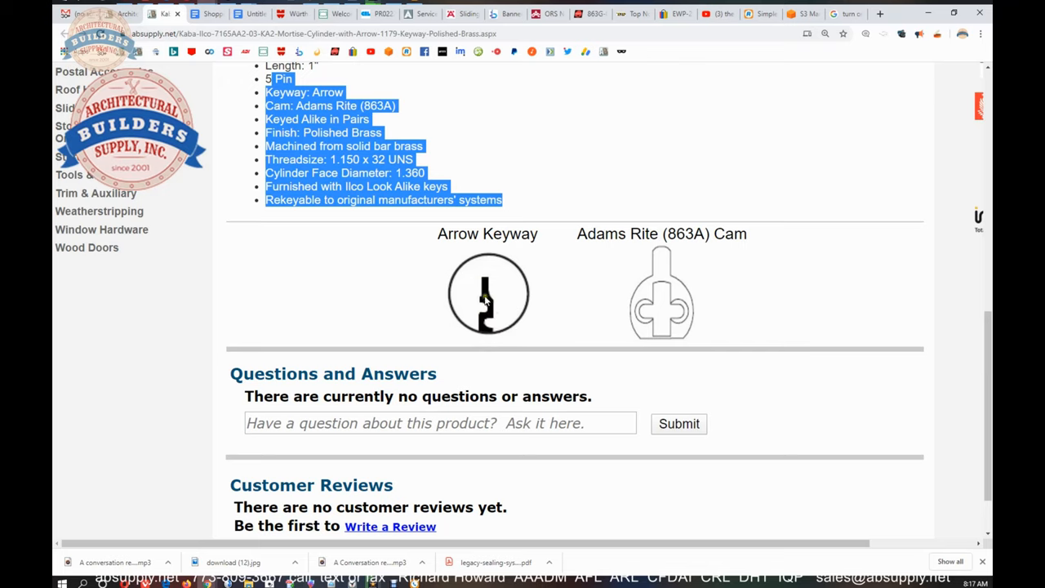
mouse_move(490, 302)
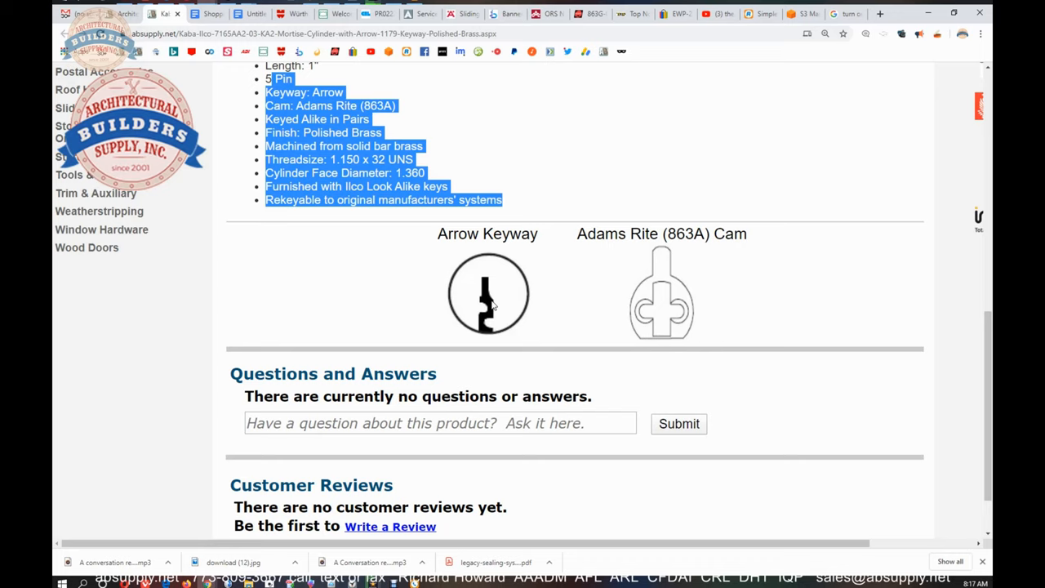
mouse_move(512, 280)
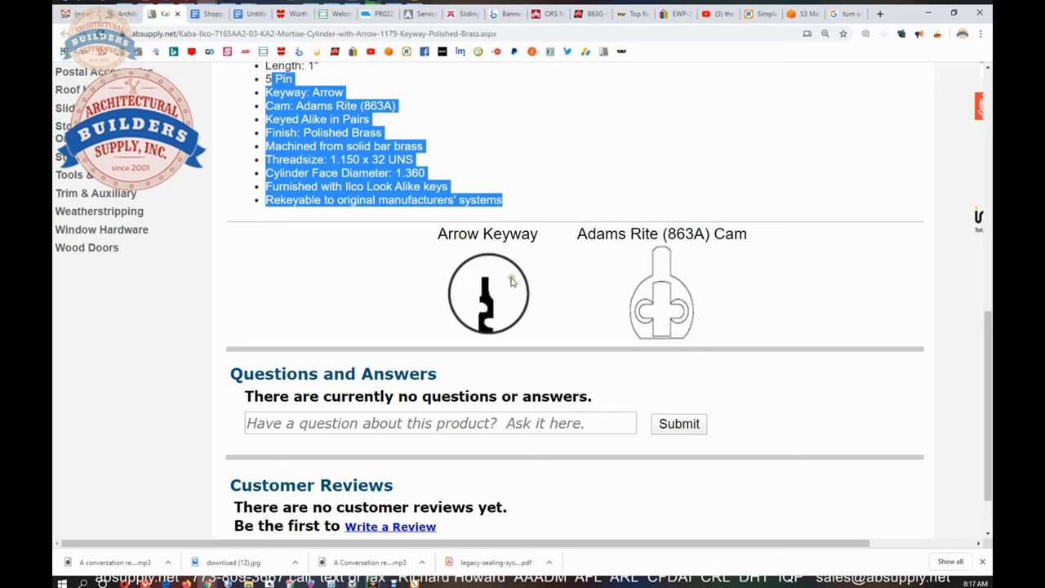
mouse_move(498, 283)
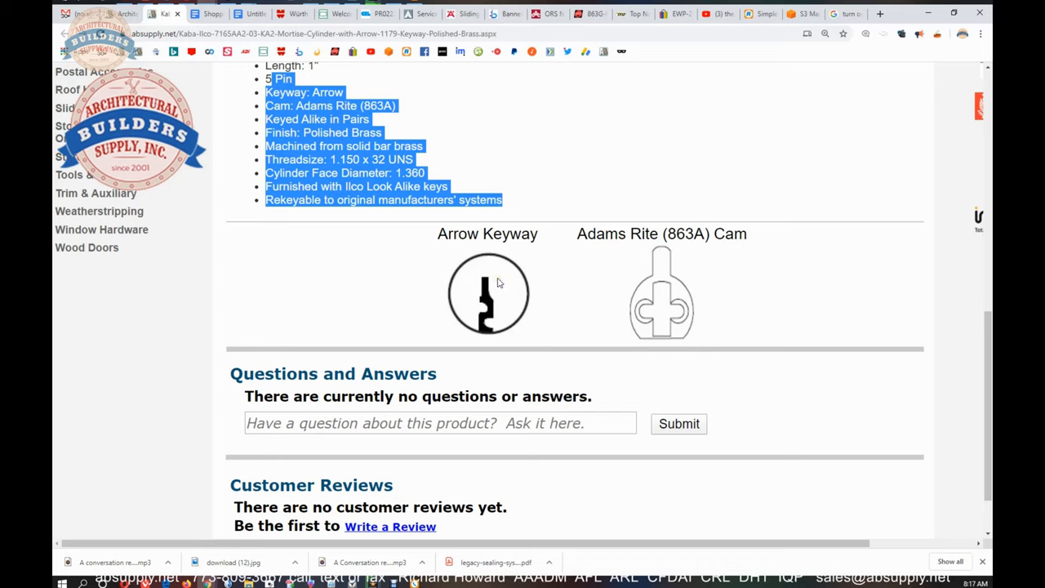
mouse_move(487, 285)
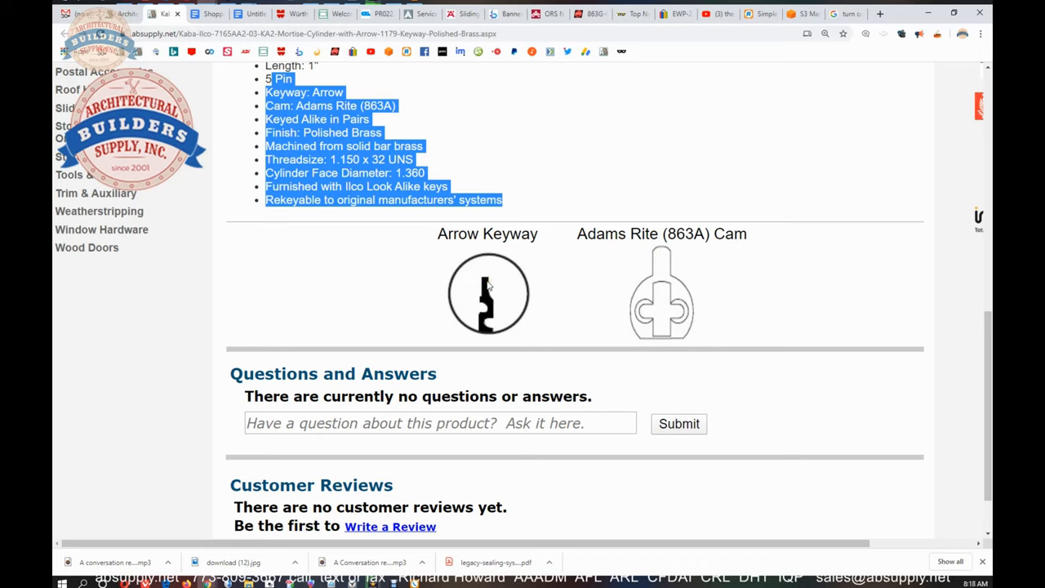
mouse_move(492, 283)
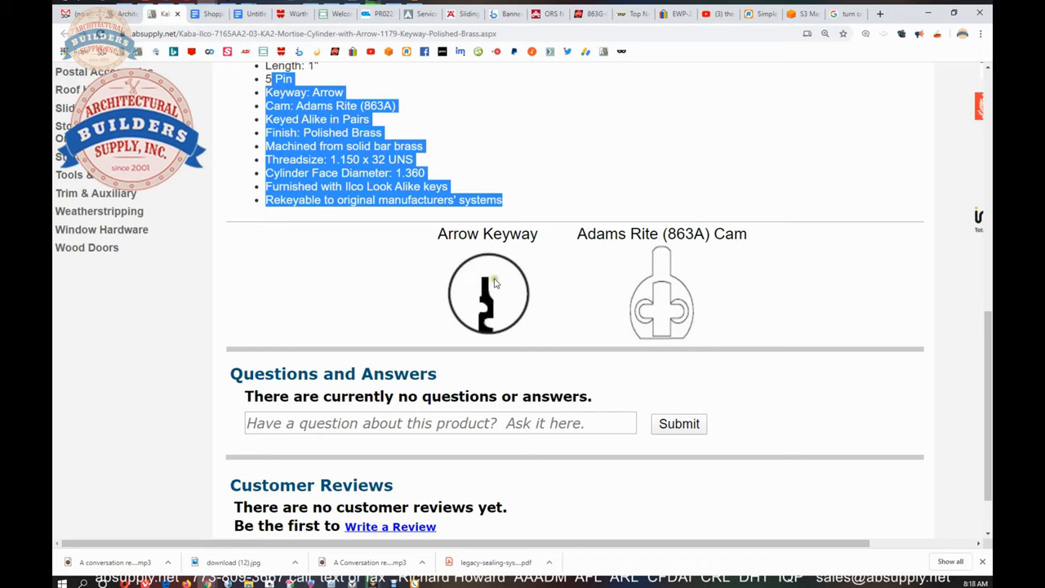
mouse_move(484, 325)
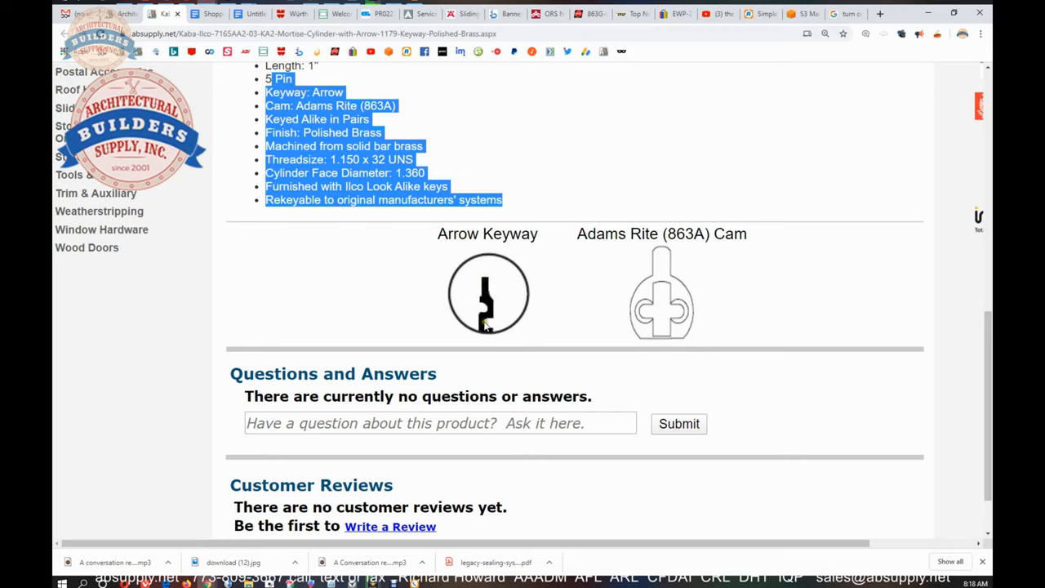
mouse_move(485, 333)
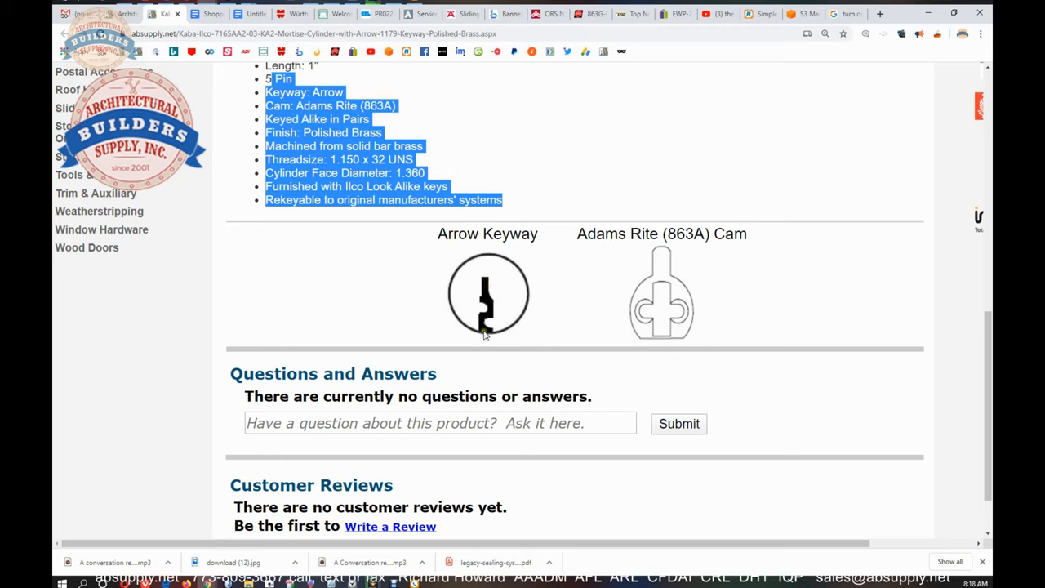
mouse_move(479, 290)
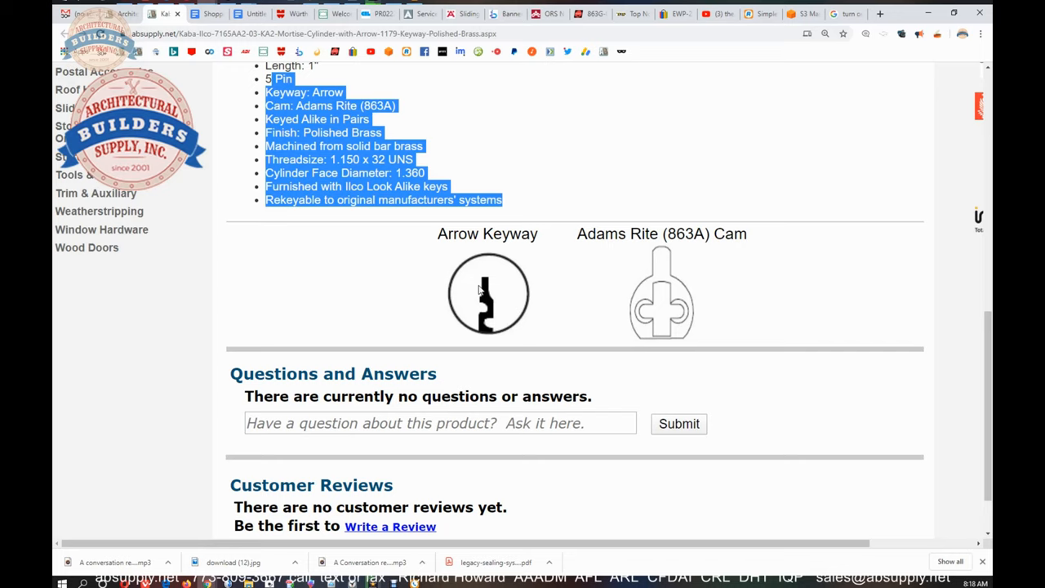
mouse_move(462, 287)
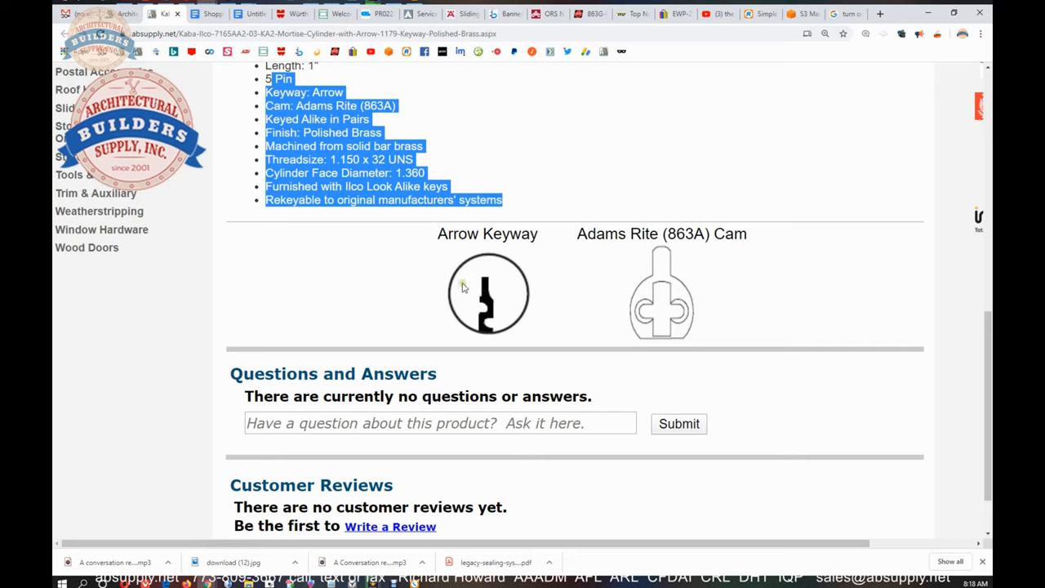
mouse_move(504, 296)
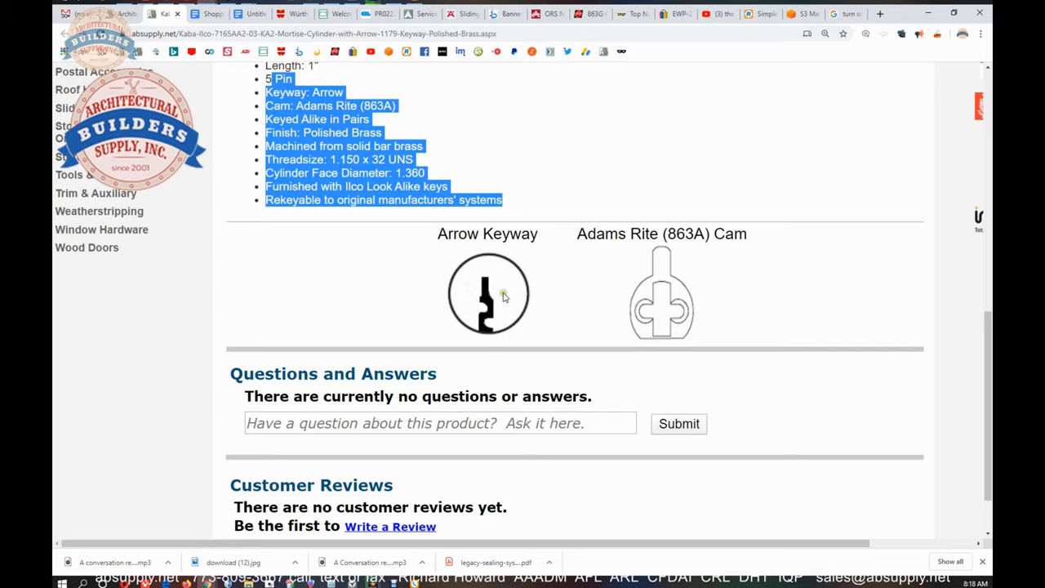
mouse_move(705, 324)
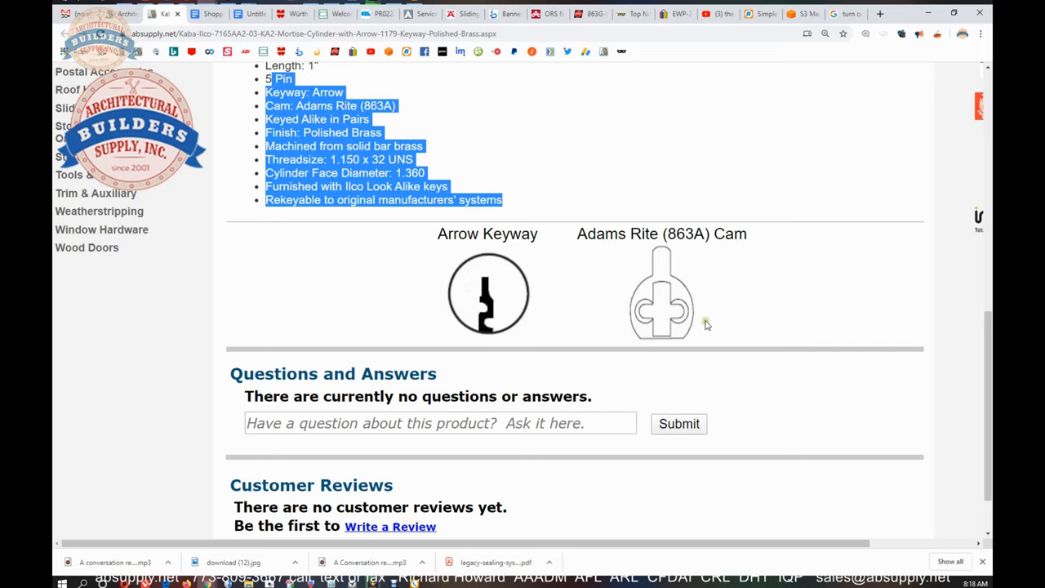
mouse_move(668, 305)
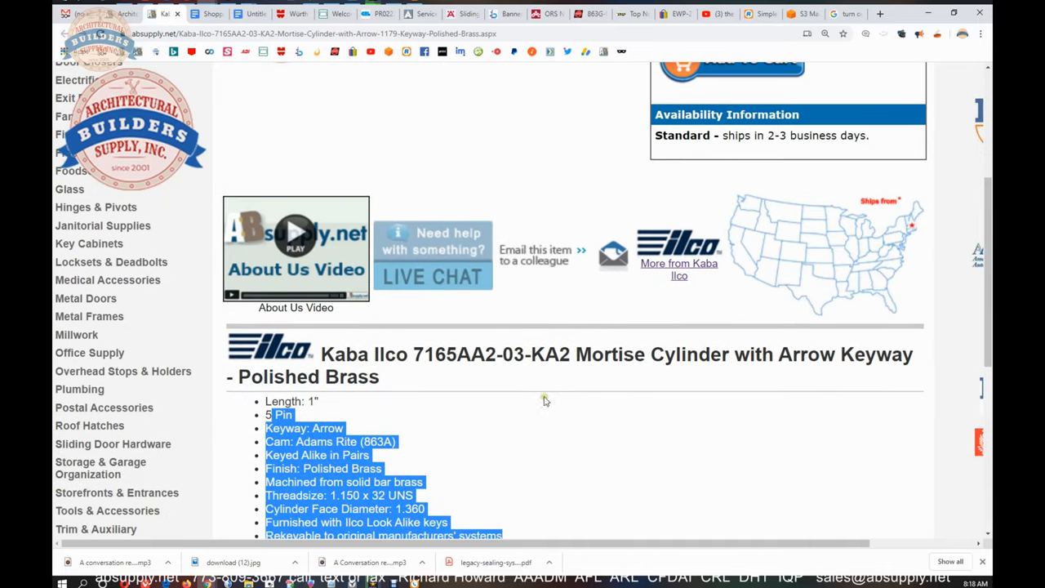
mouse_move(685, 267)
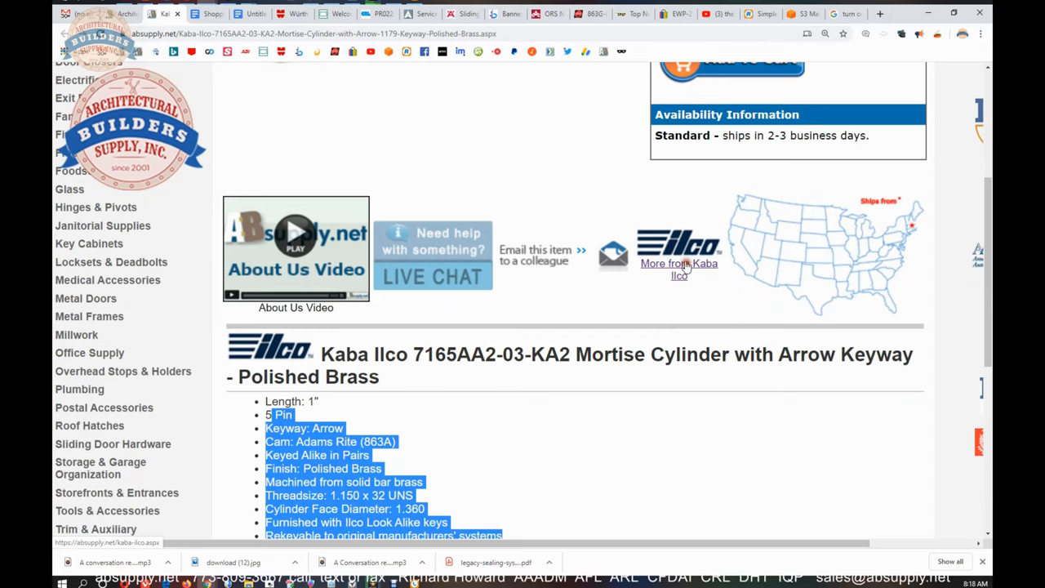
left_click(678, 269)
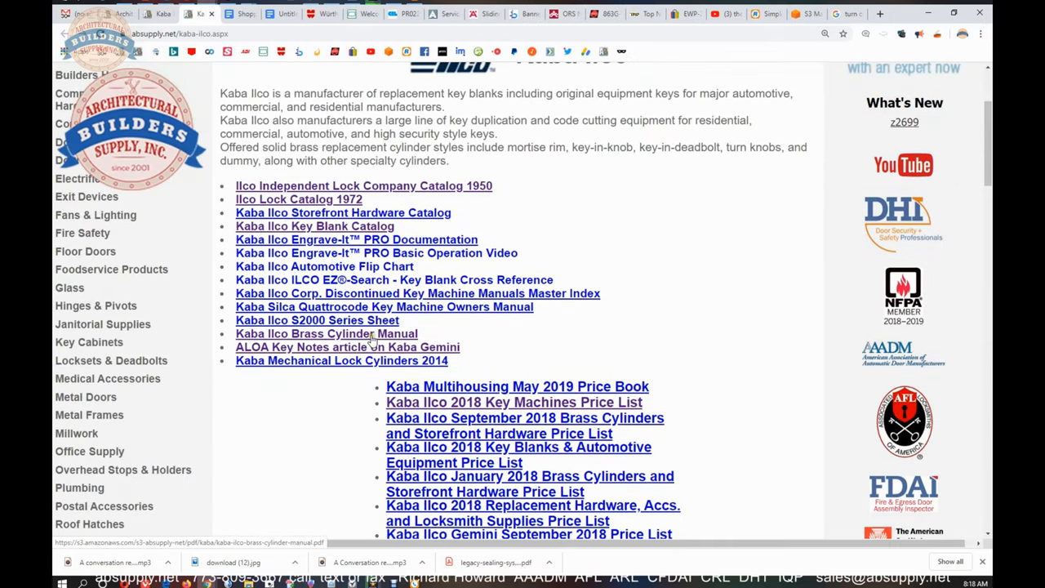
left_click(326, 333)
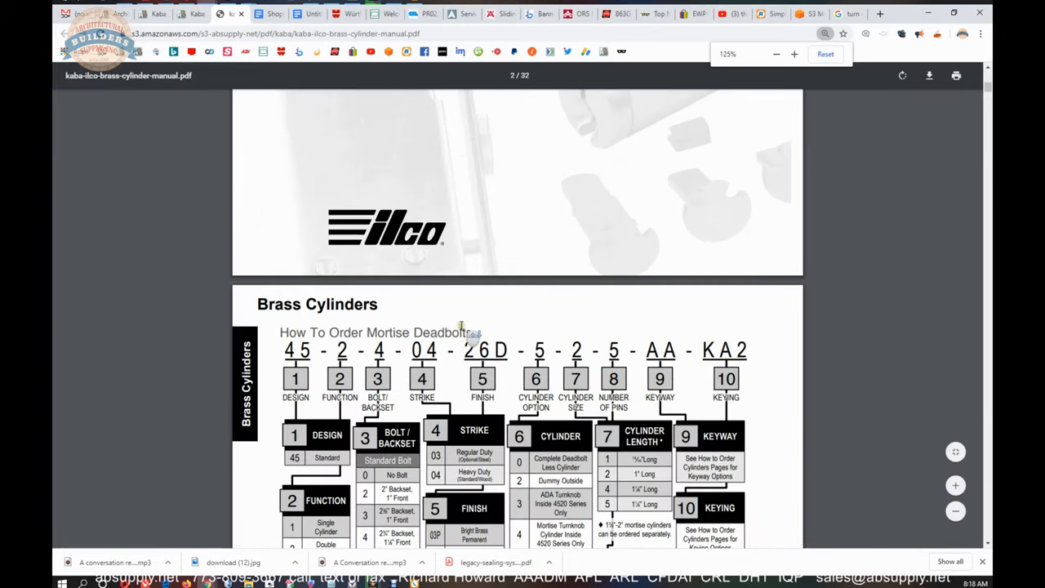
Scroll to page 6's mortise cylinder table, highlighting model 7165's 1-inch length and 'Drilled 6 Pin'.
scroll("down", 3)
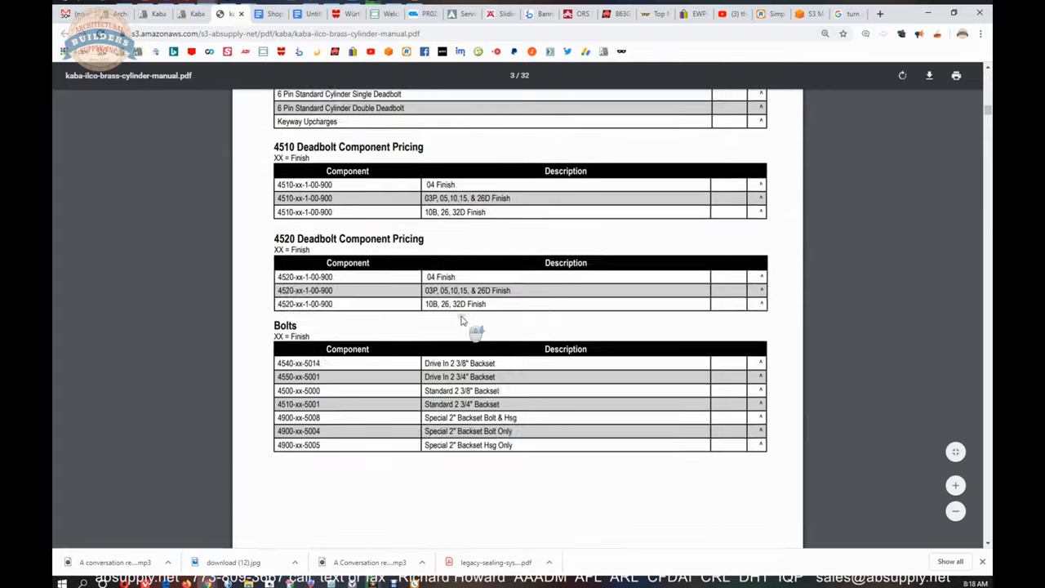
scroll("down", 3)
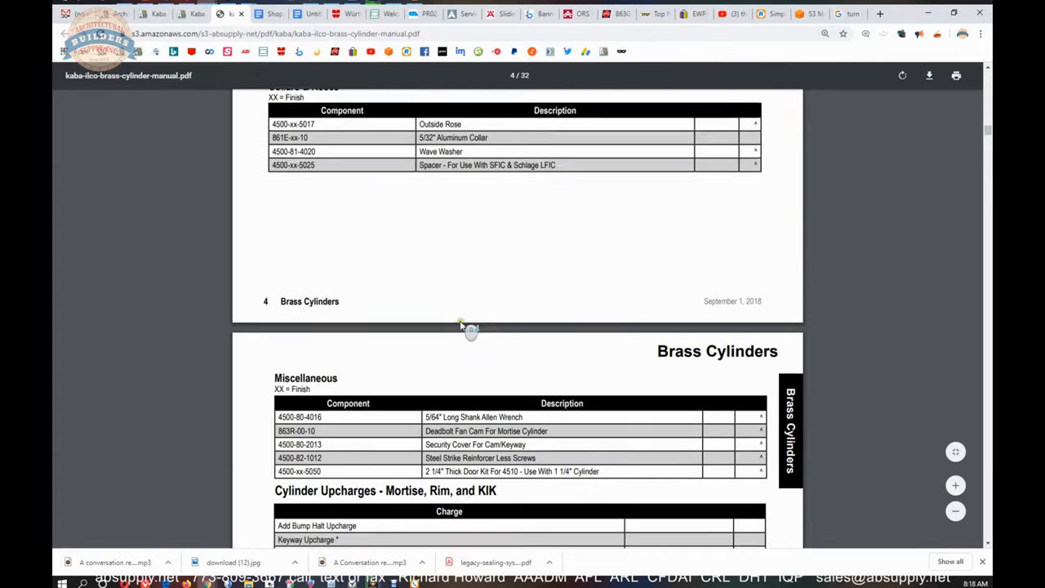
scroll("down", 3)
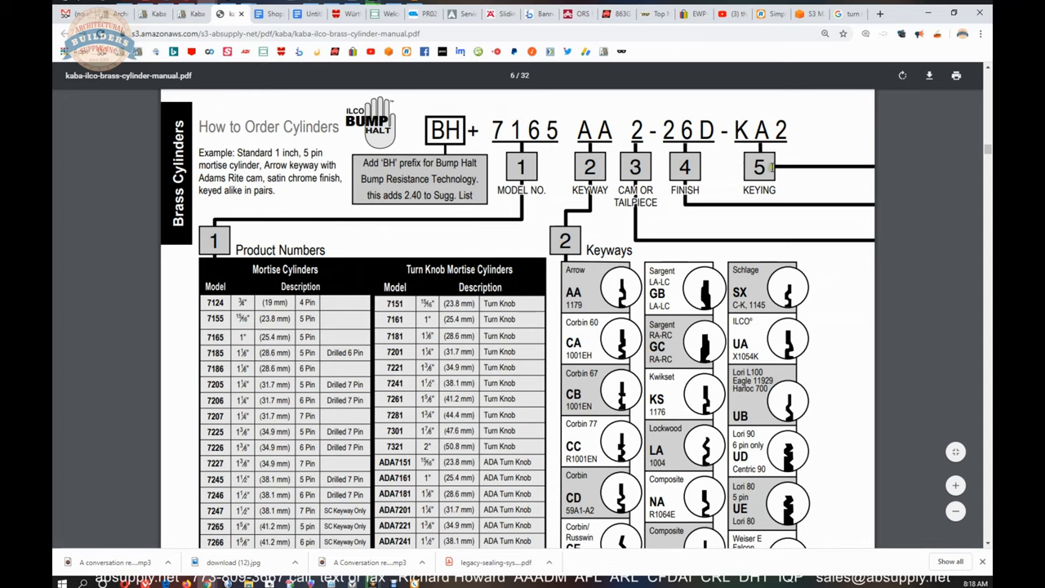
mouse_move(788, 172)
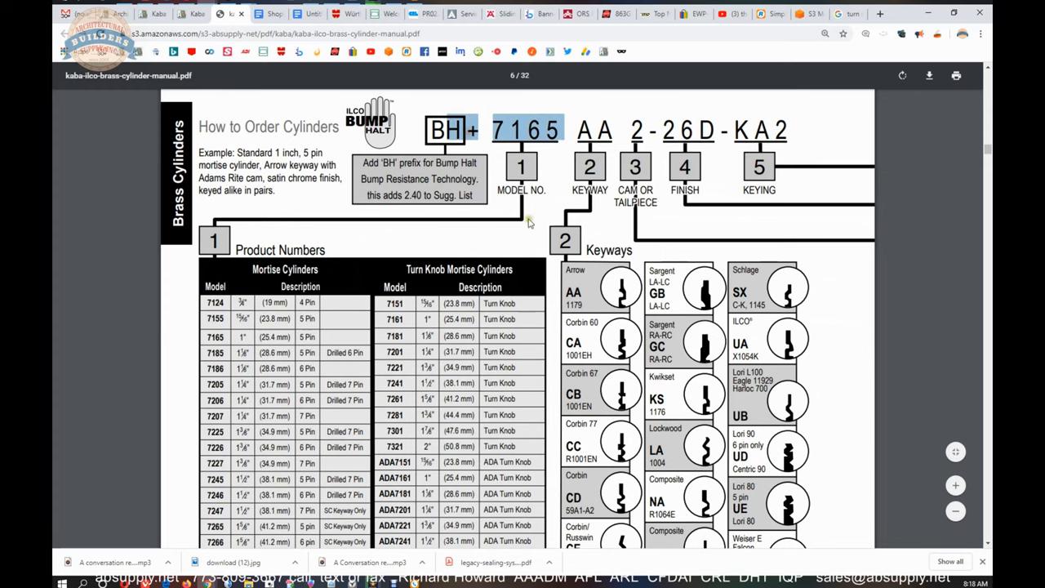
scroll("down", 3)
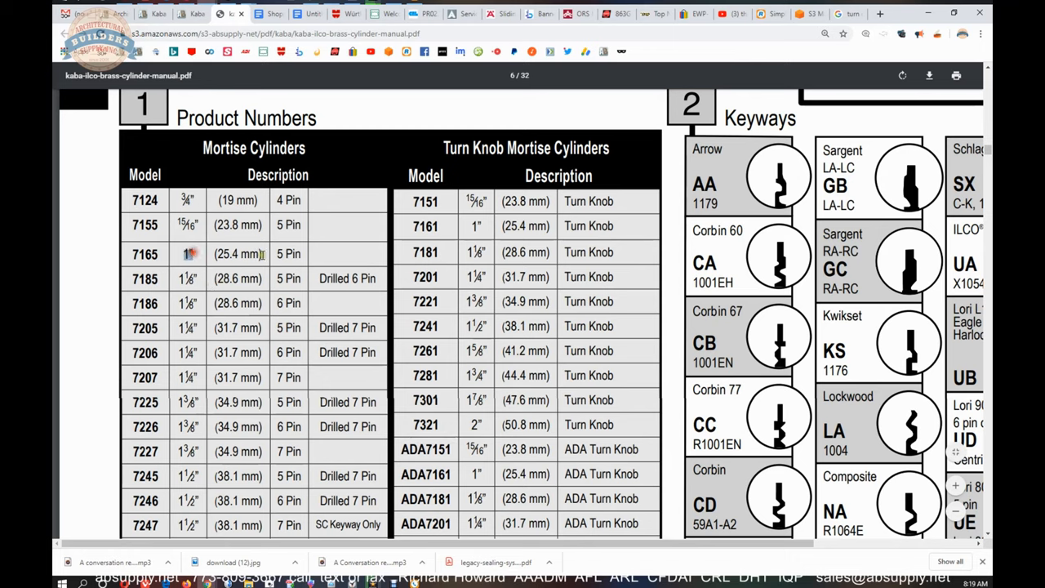
double_click(288, 254)
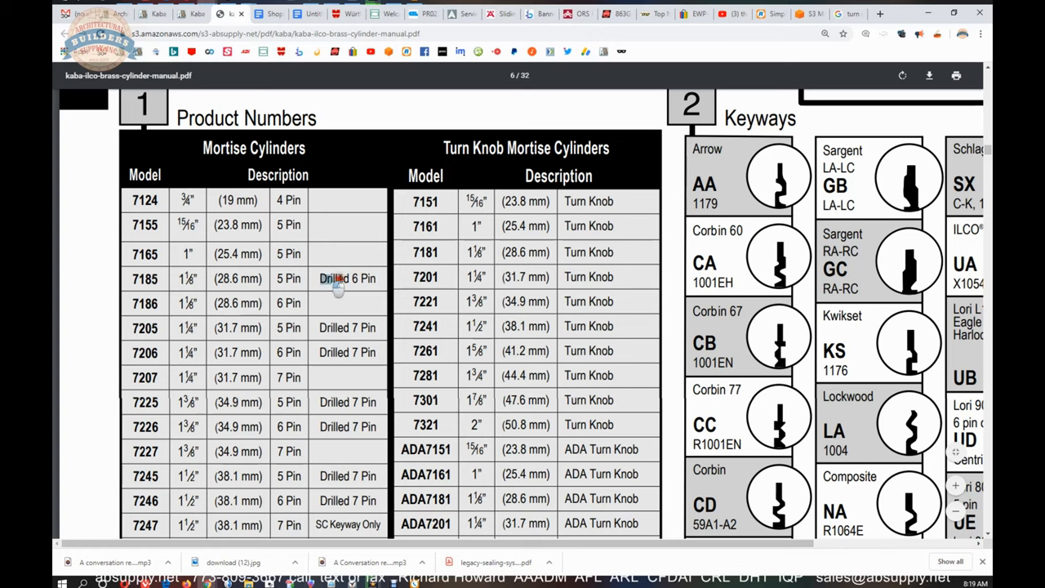
double_click(346, 277)
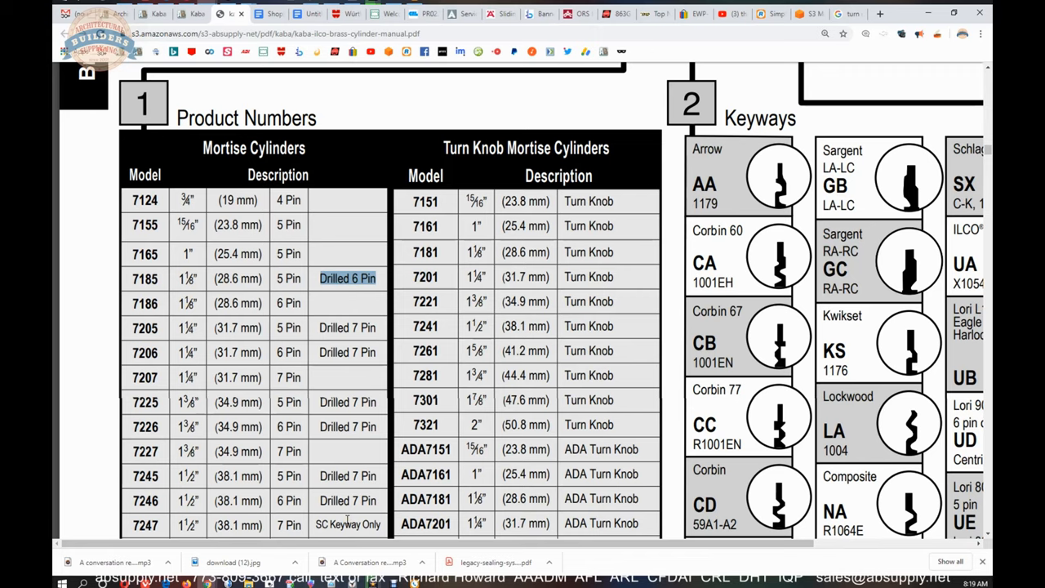
mouse_move(433, 428)
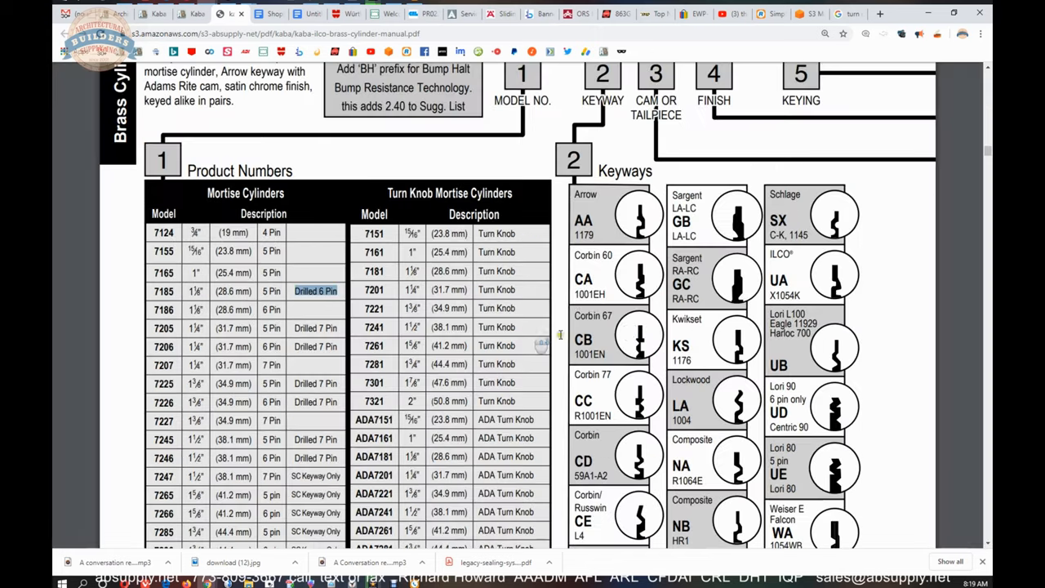
scroll("down", 3)
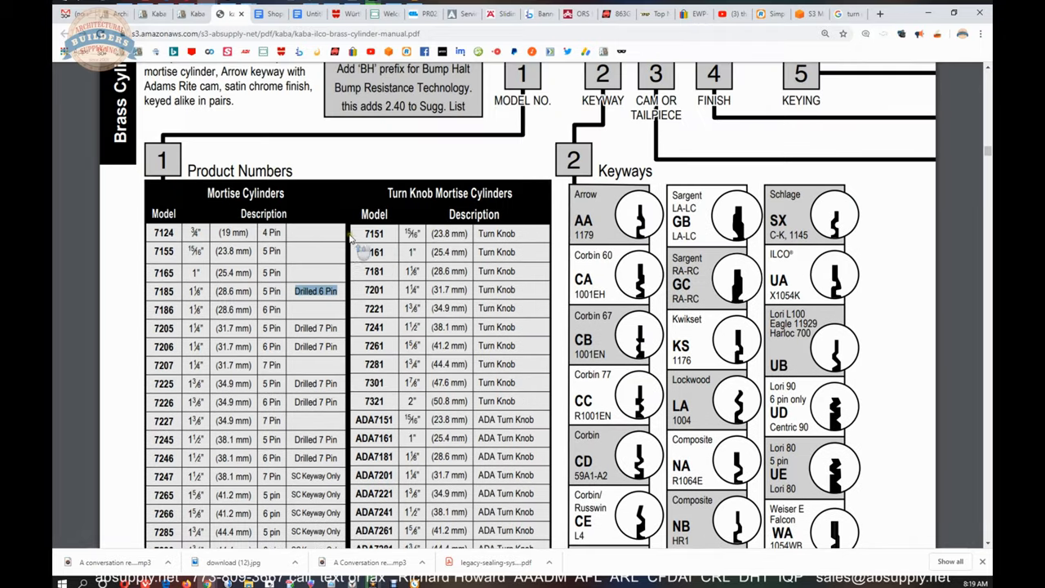
scroll("down", 3)
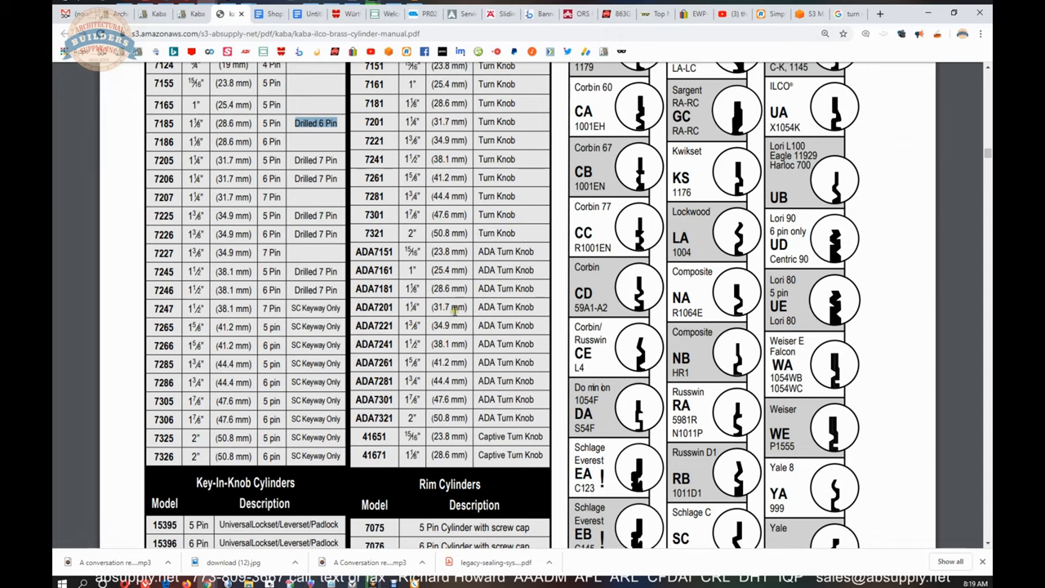
scroll("down", 3)
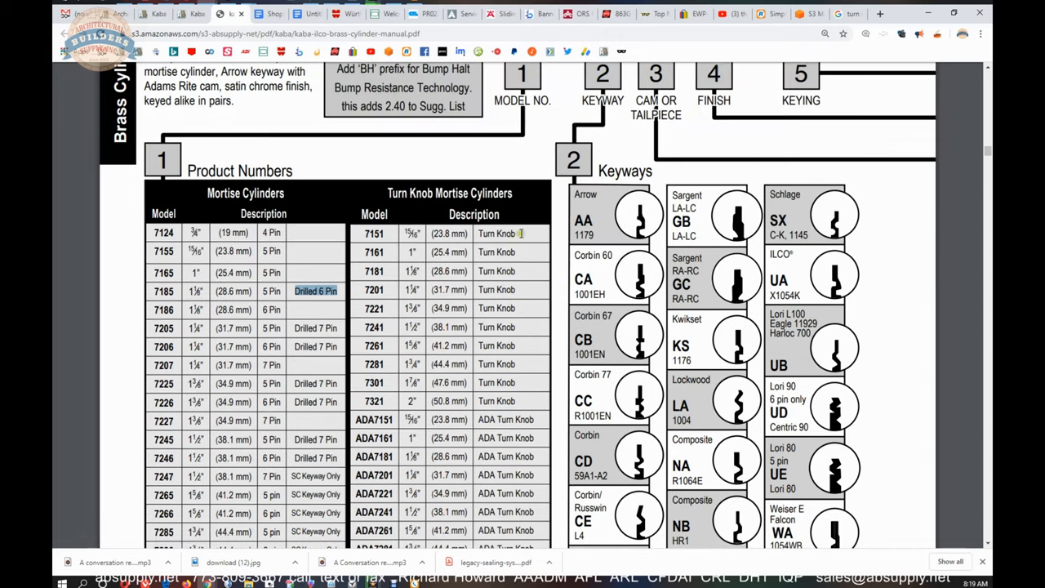
scroll("down", 3)
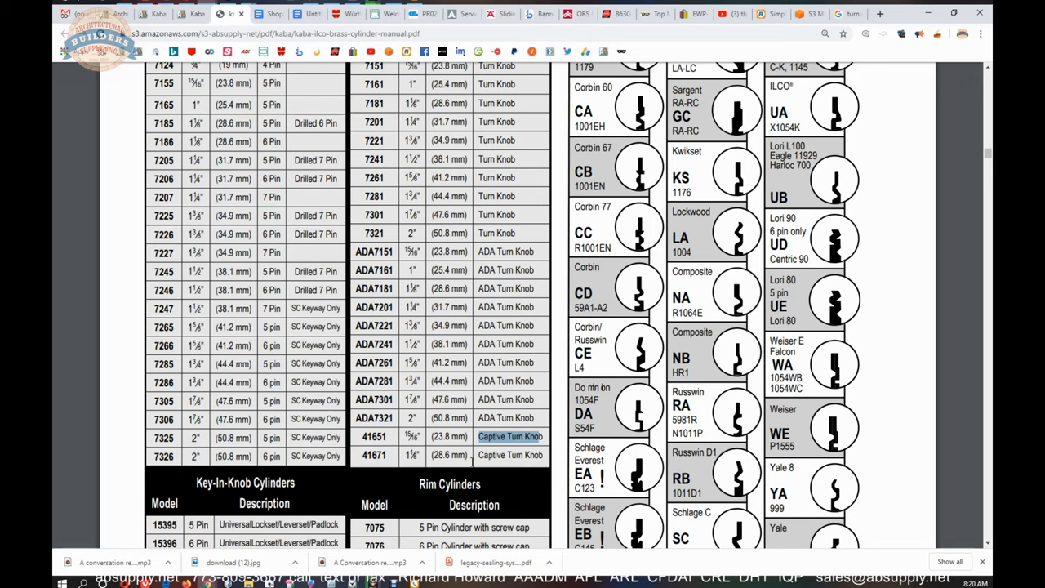
mouse_move(472, 462)
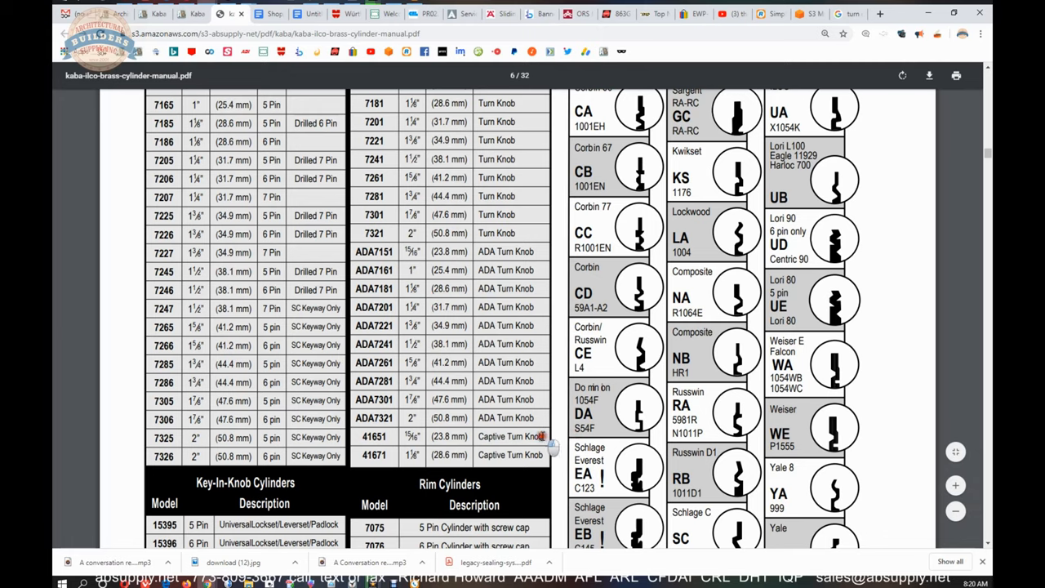
double_click(509, 436)
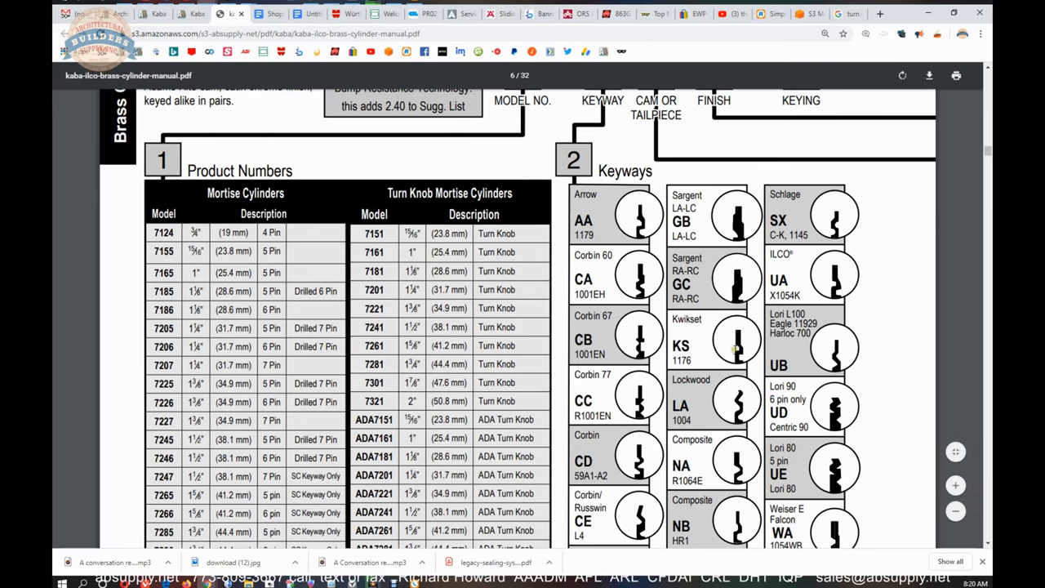
Zoom in on the keyway broachings, then view the whole Brass Cylinders page with Keyways table.
scroll("down", 3)
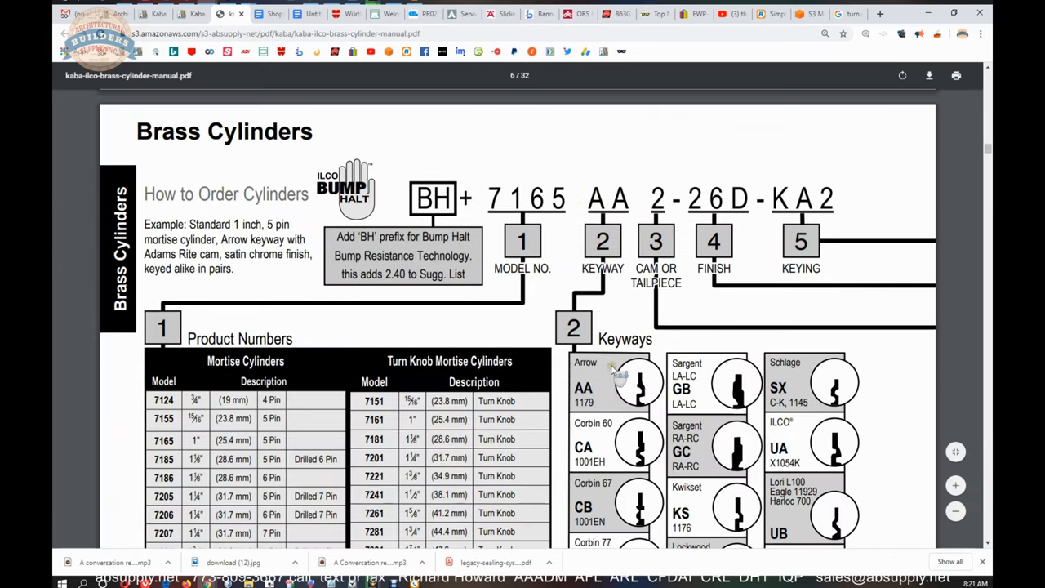
scroll("down", 3)
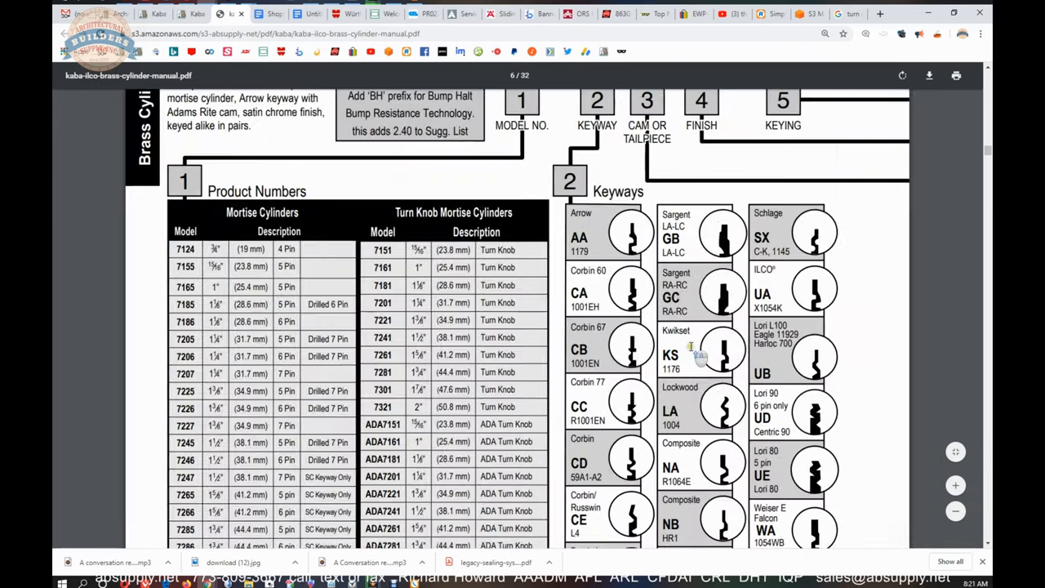
mouse_move(636, 228)
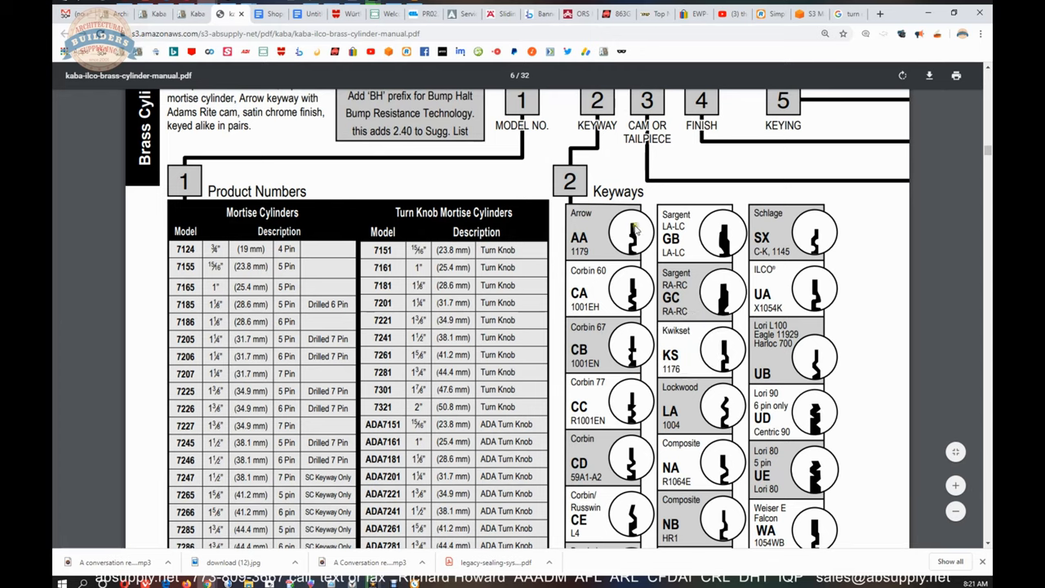
mouse_move(718, 241)
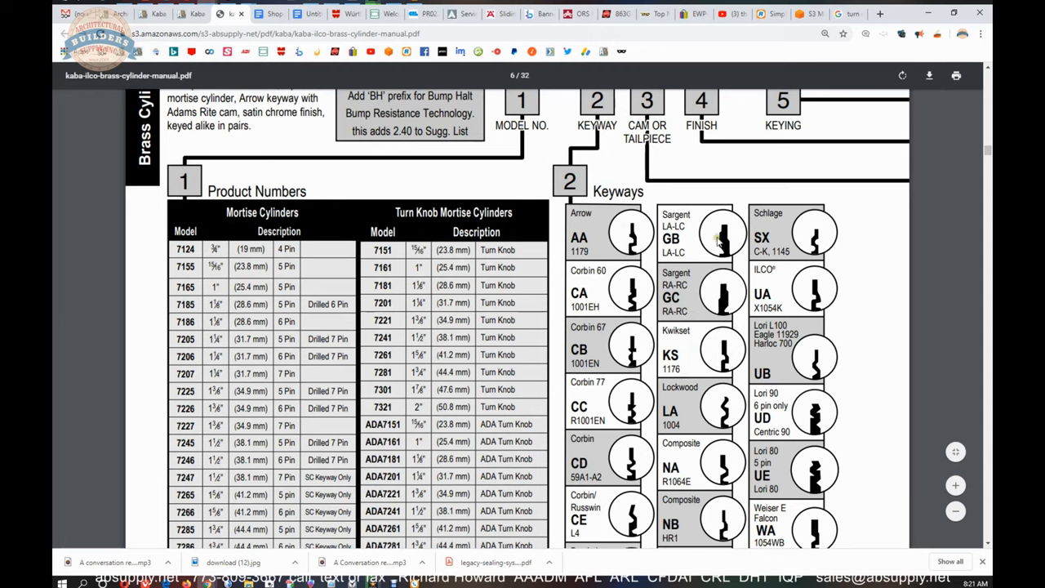
mouse_move(726, 233)
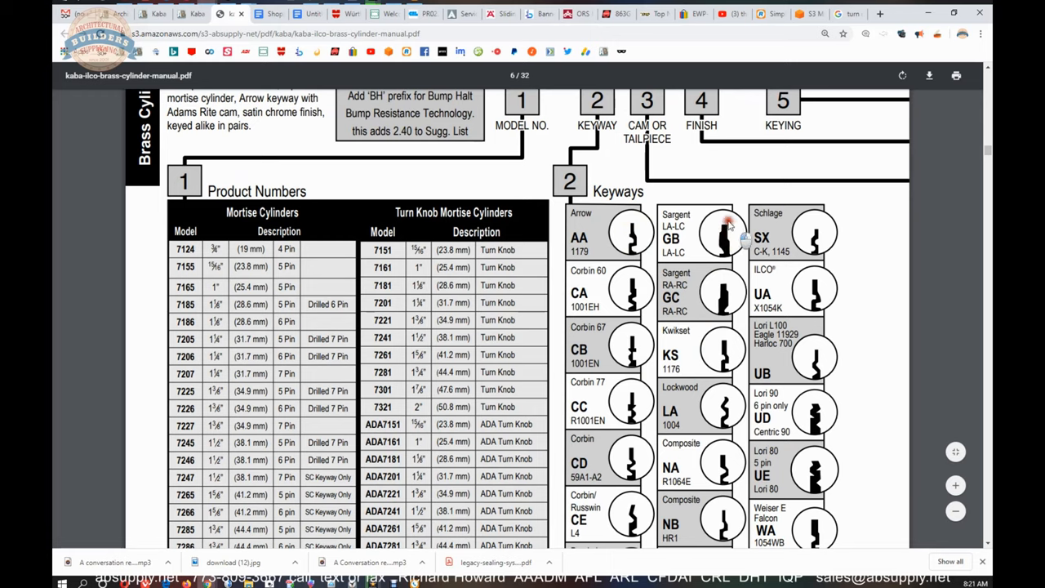
double_click(676, 213)
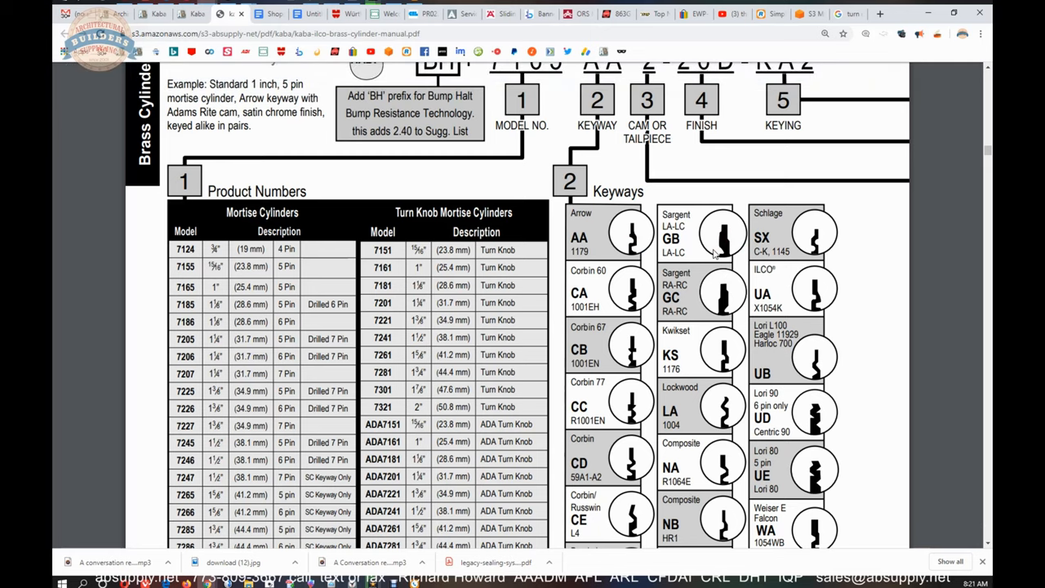
mouse_move(647, 305)
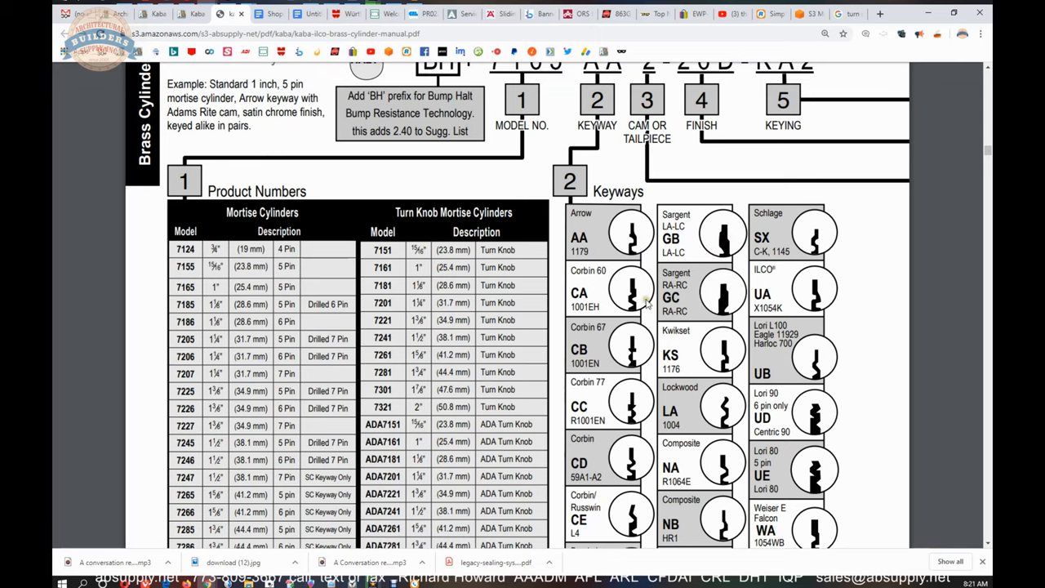
scroll("down", 3)
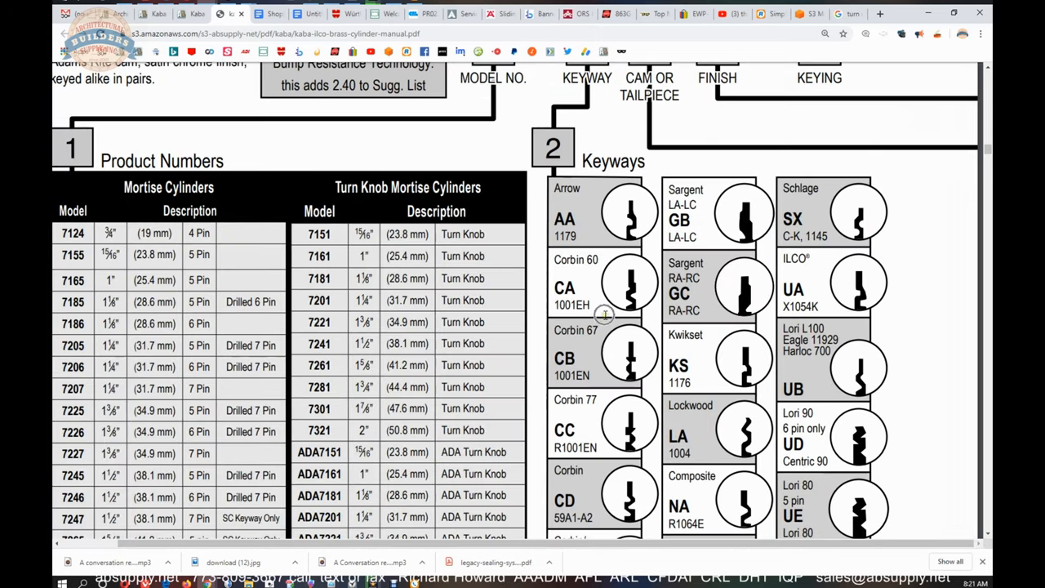
scroll("down", 3)
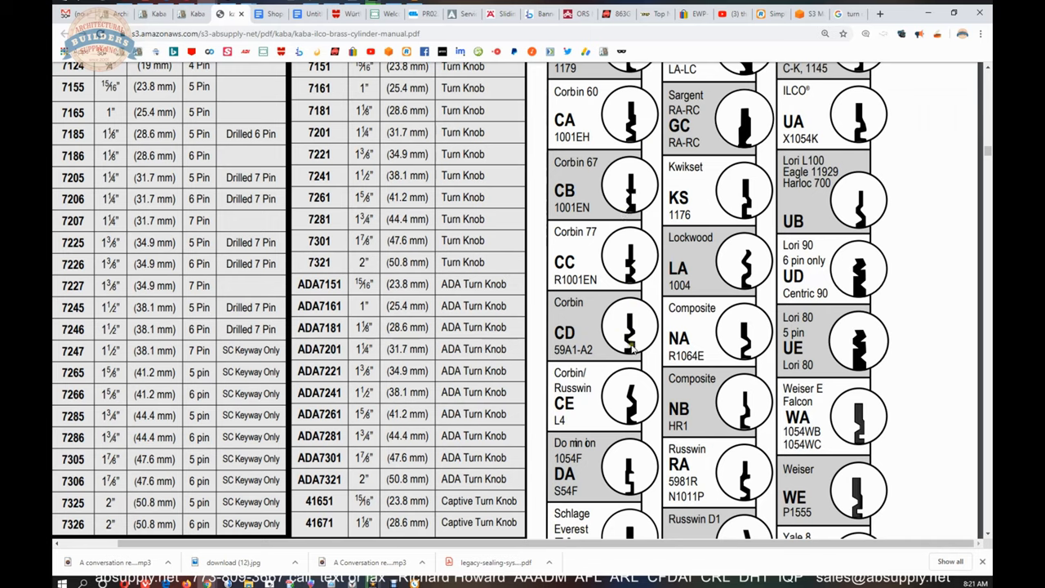
mouse_move(624, 253)
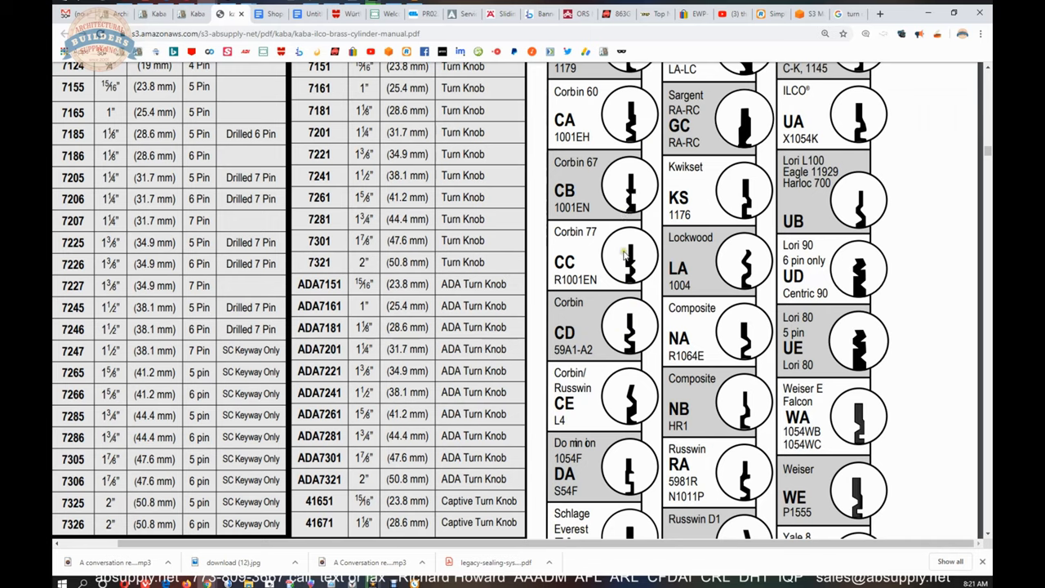
mouse_move(624, 255)
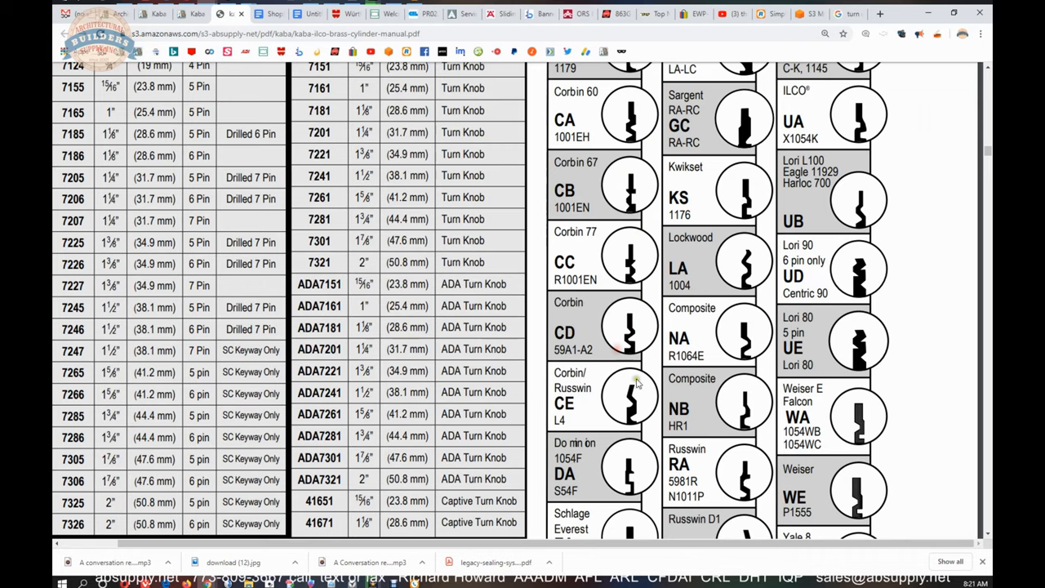
scroll("down", 3)
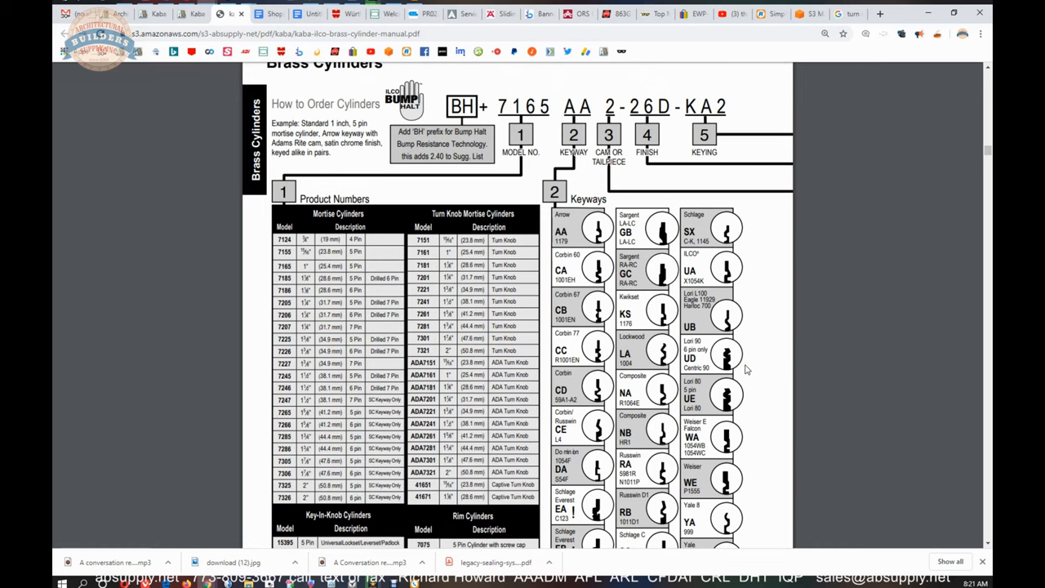
mouse_move(753, 364)
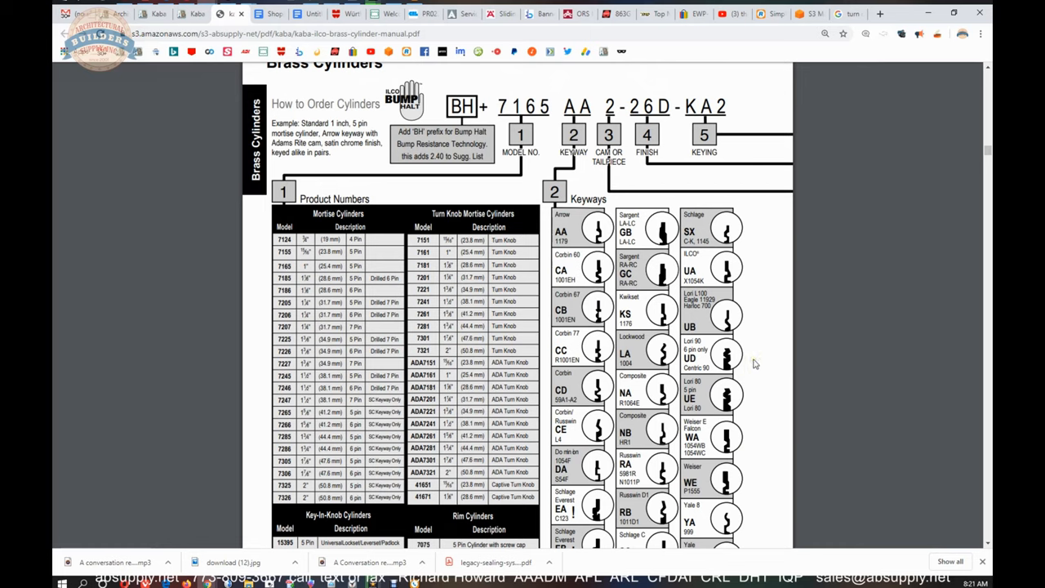
scroll("down", 3)
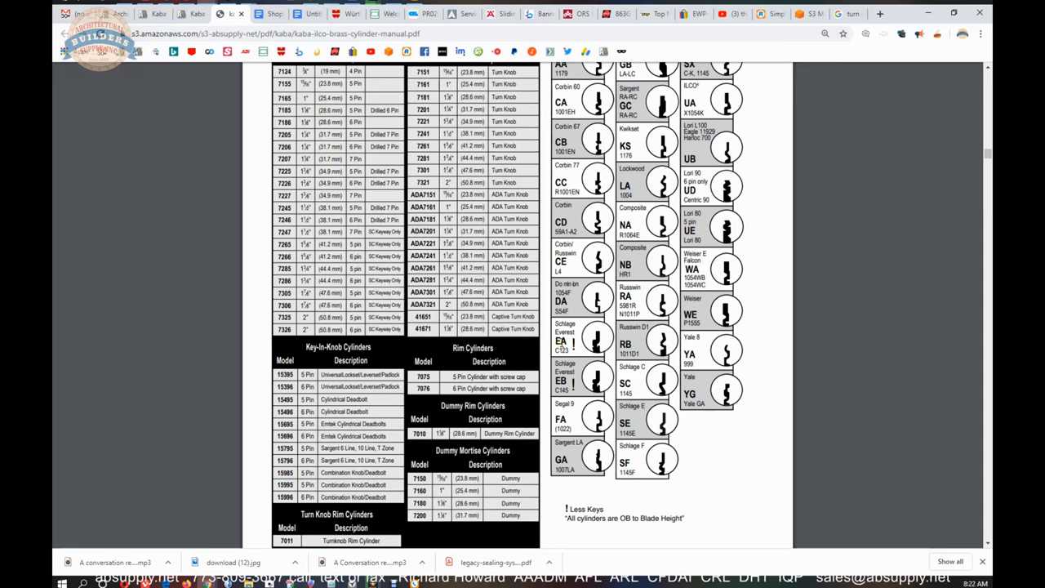
mouse_move(595, 391)
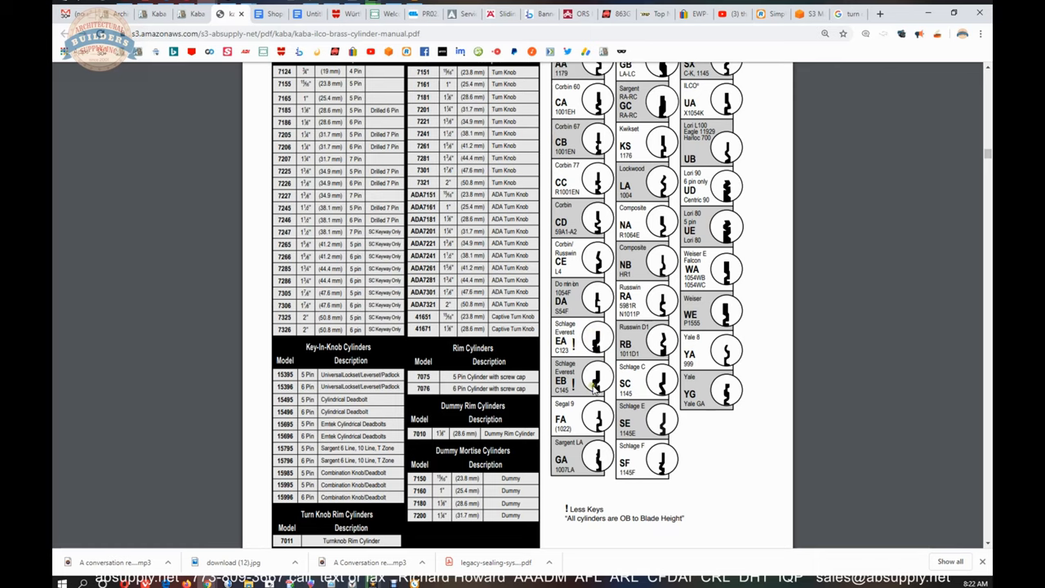
mouse_move(605, 335)
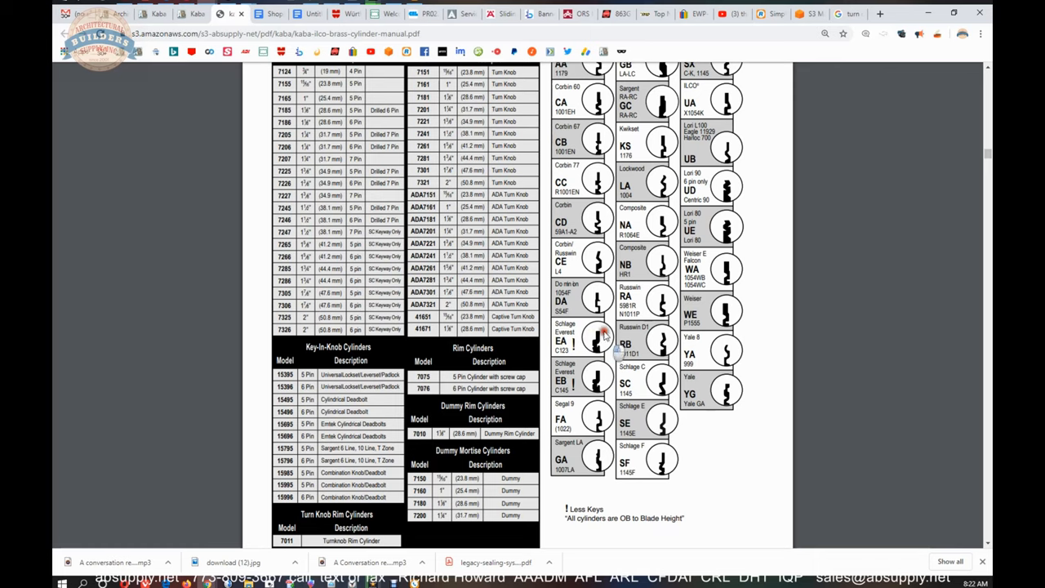
scroll("down", 3)
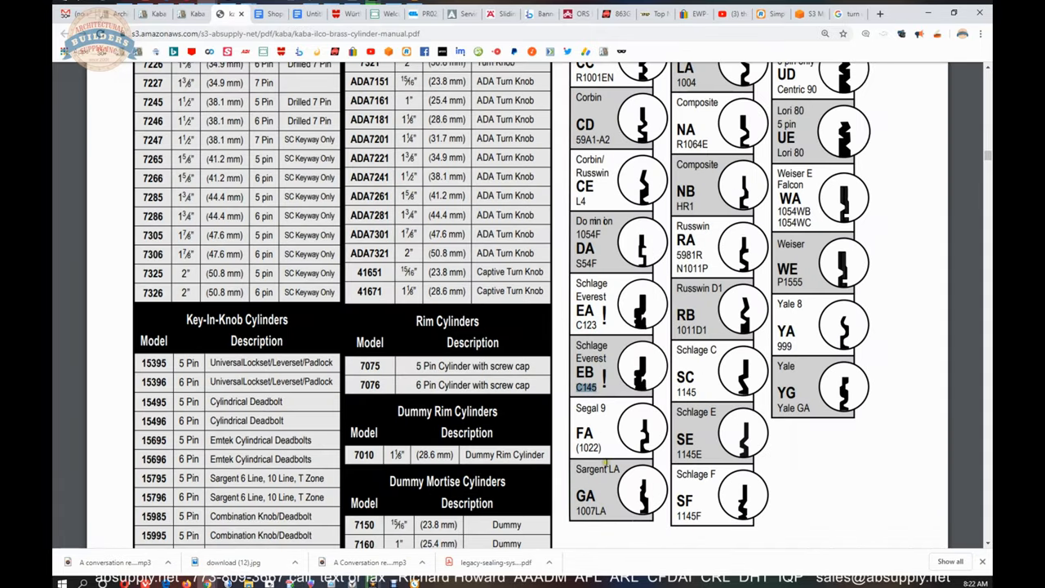
mouse_move(659, 456)
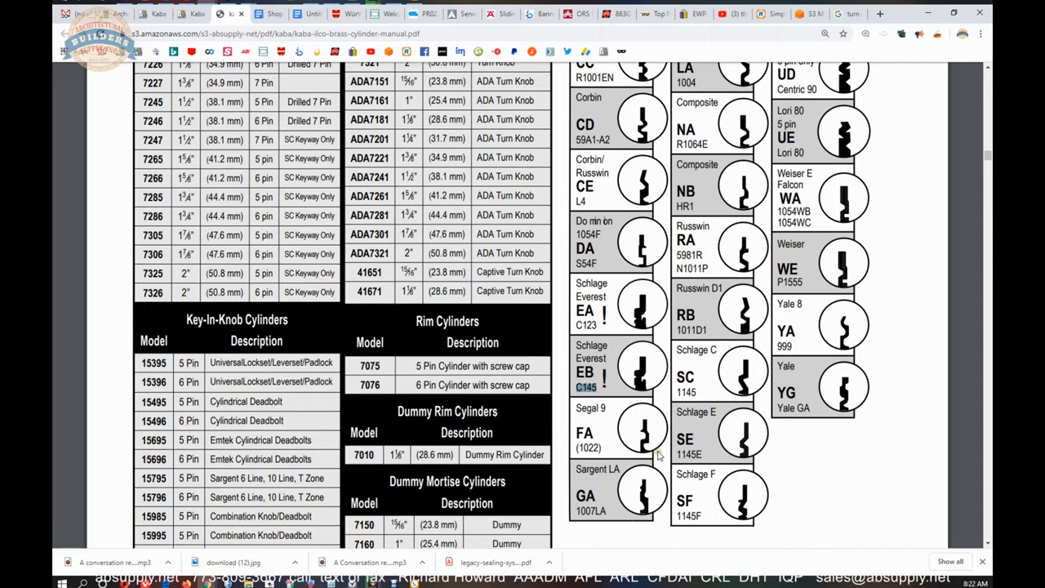
scroll("down", 3)
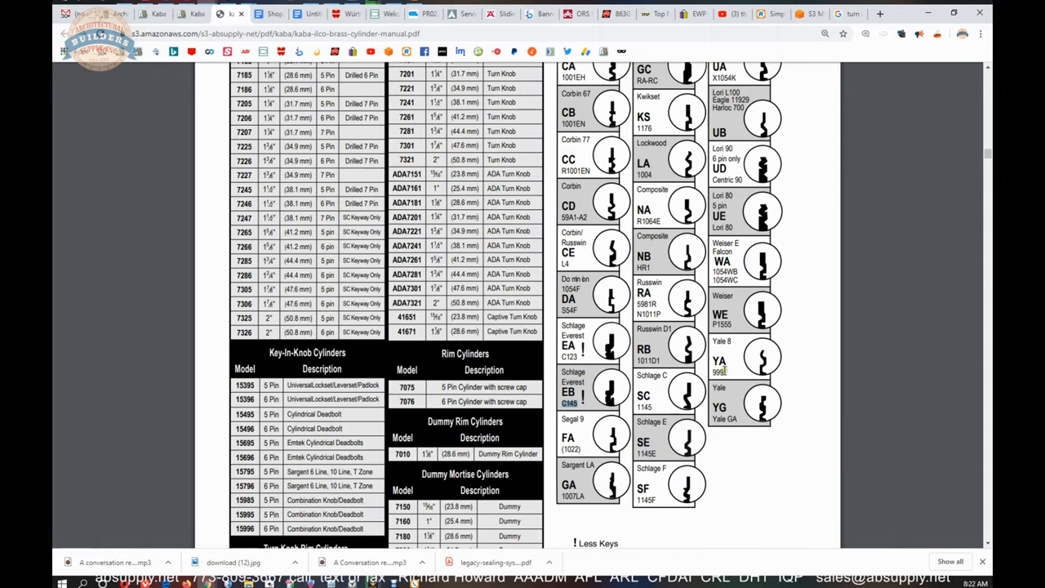
mouse_move(739, 396)
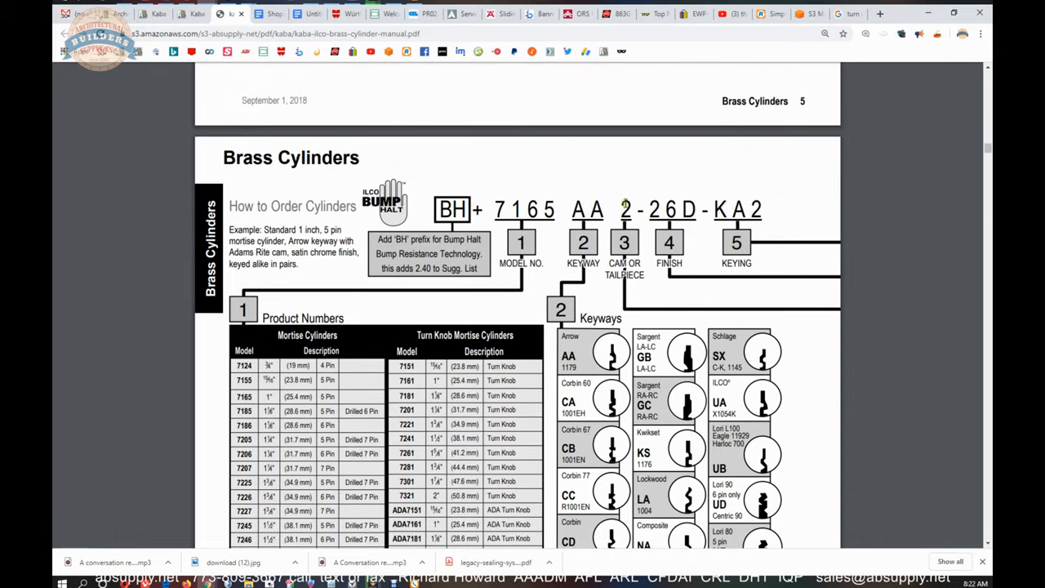
Scroll the cam chart, highlight cam 22PR-A-RM, and show the tops of sections 3–5.
scroll("down", 3)
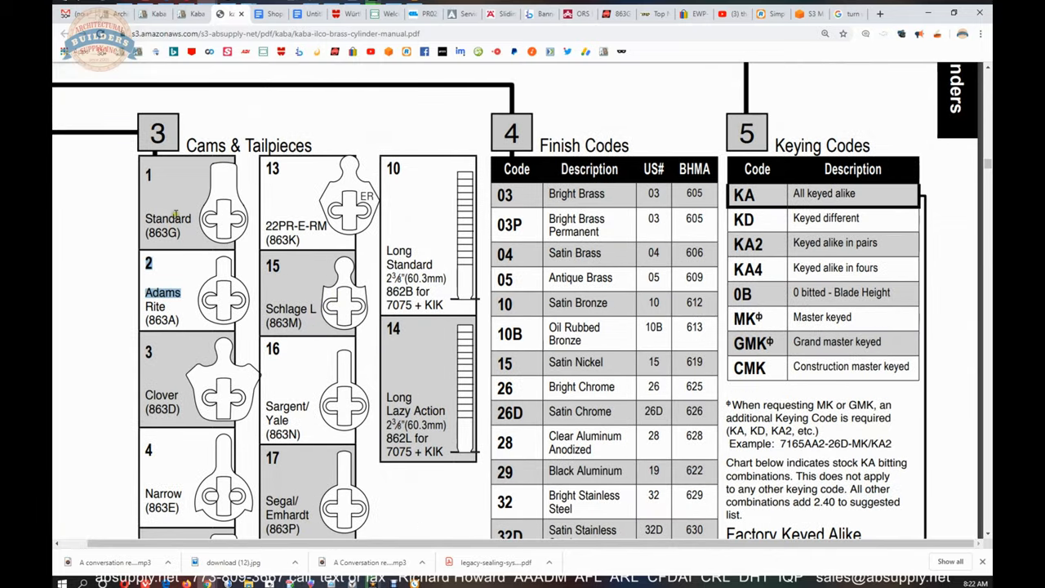
scroll("down", 3)
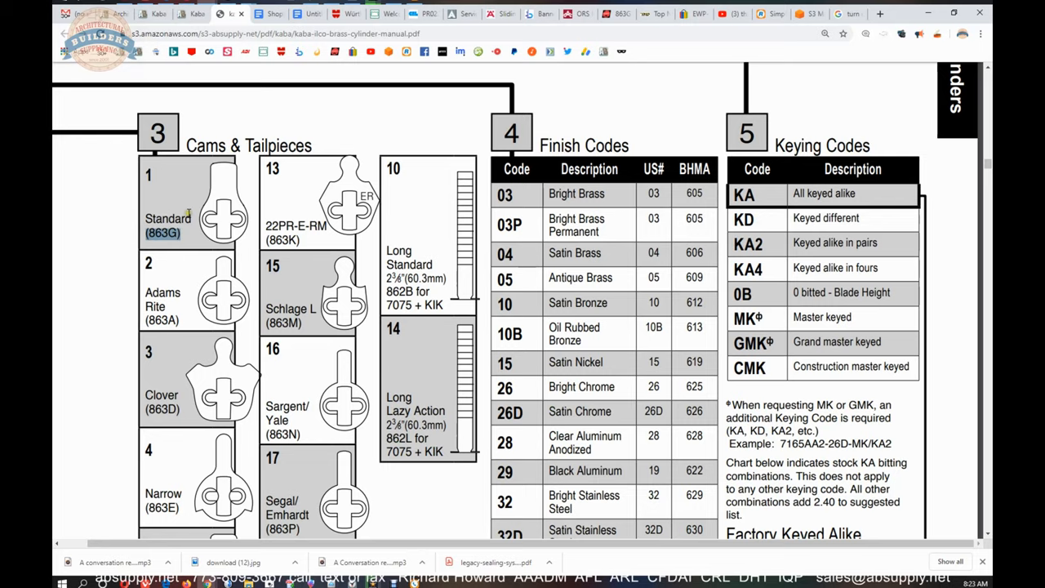
scroll("down", 3)
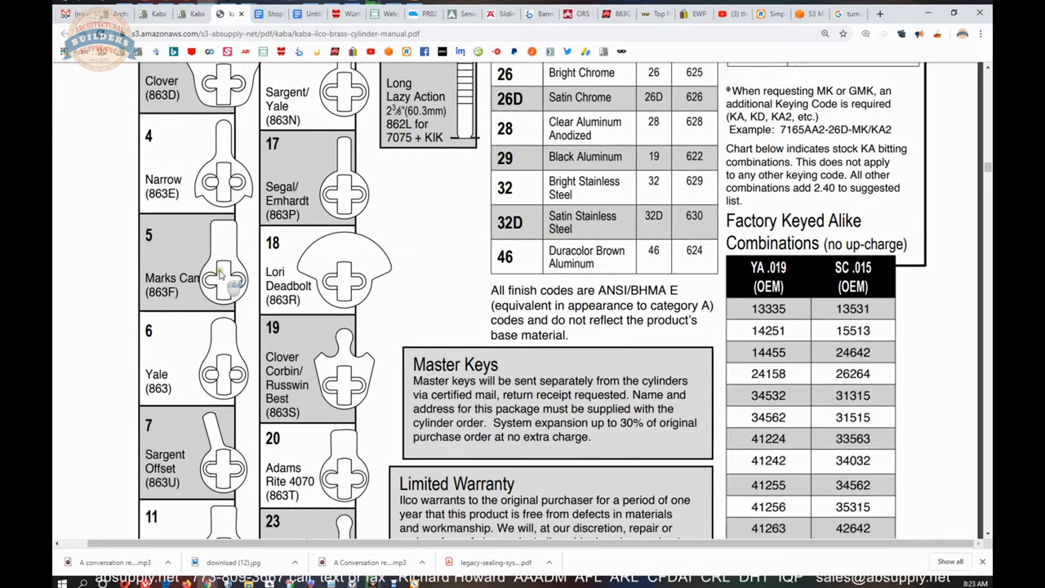
scroll("down", 3)
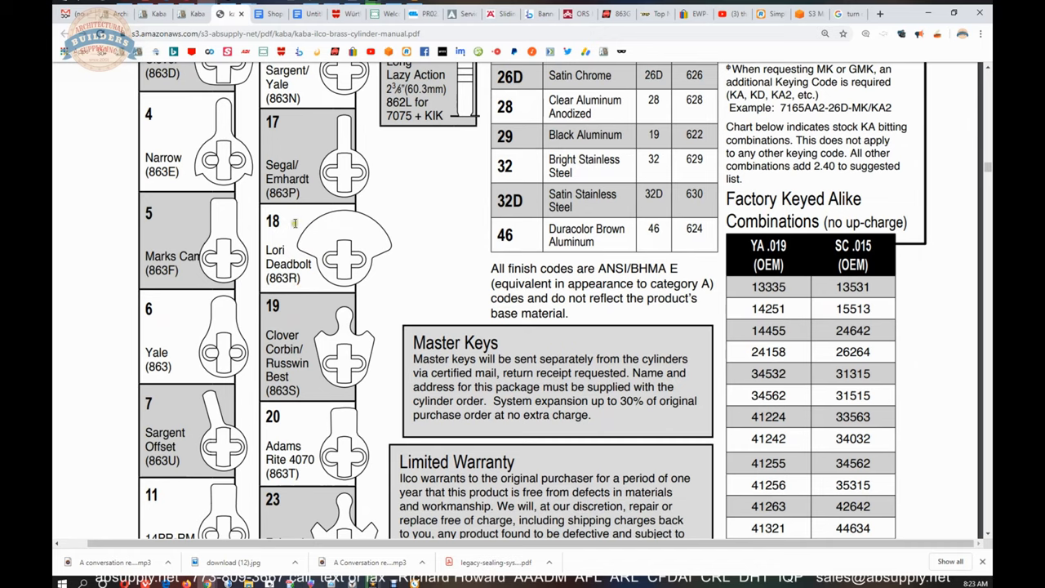
mouse_move(330, 237)
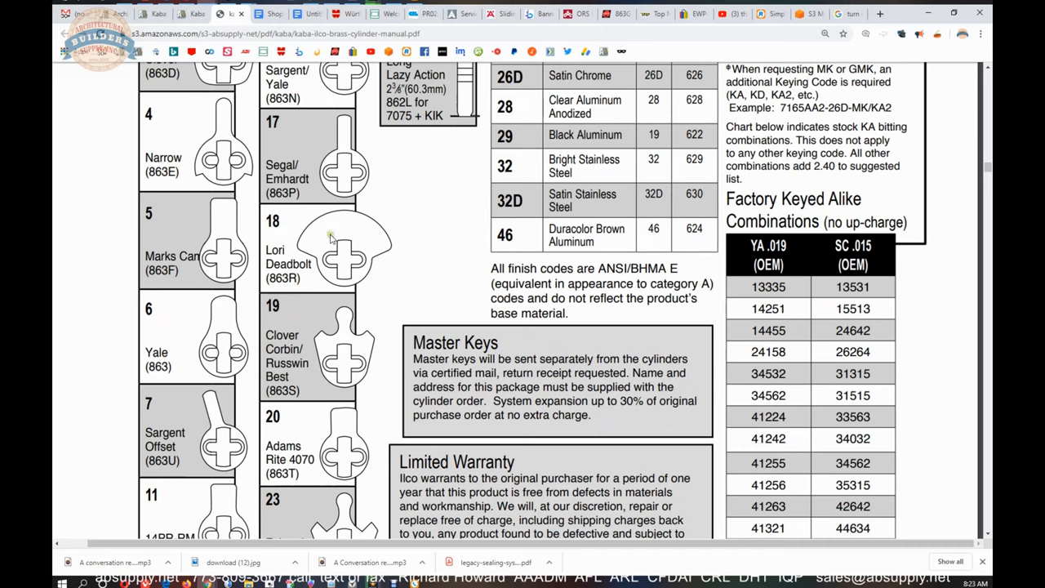
mouse_move(379, 233)
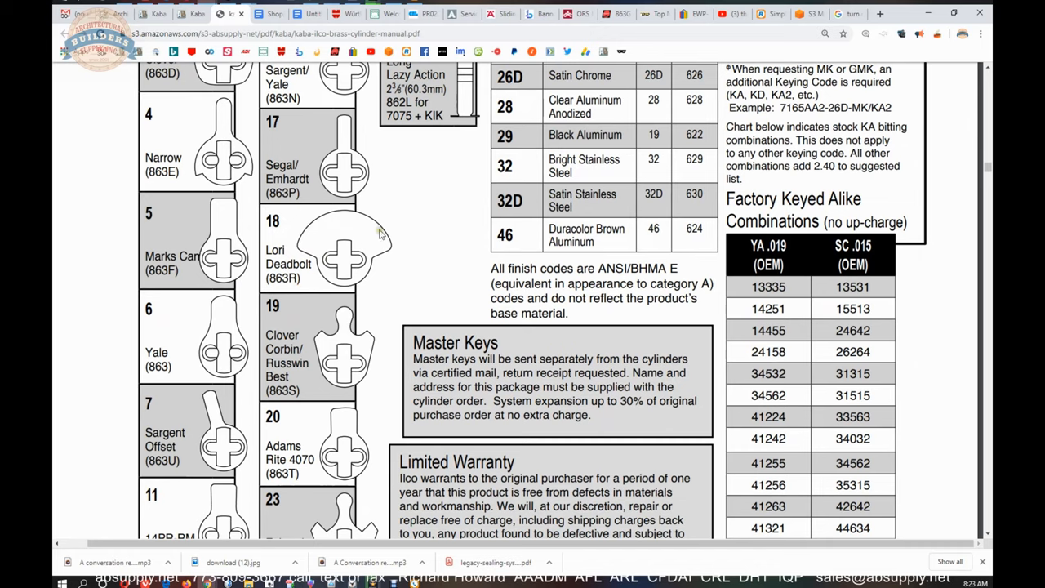
mouse_move(394, 265)
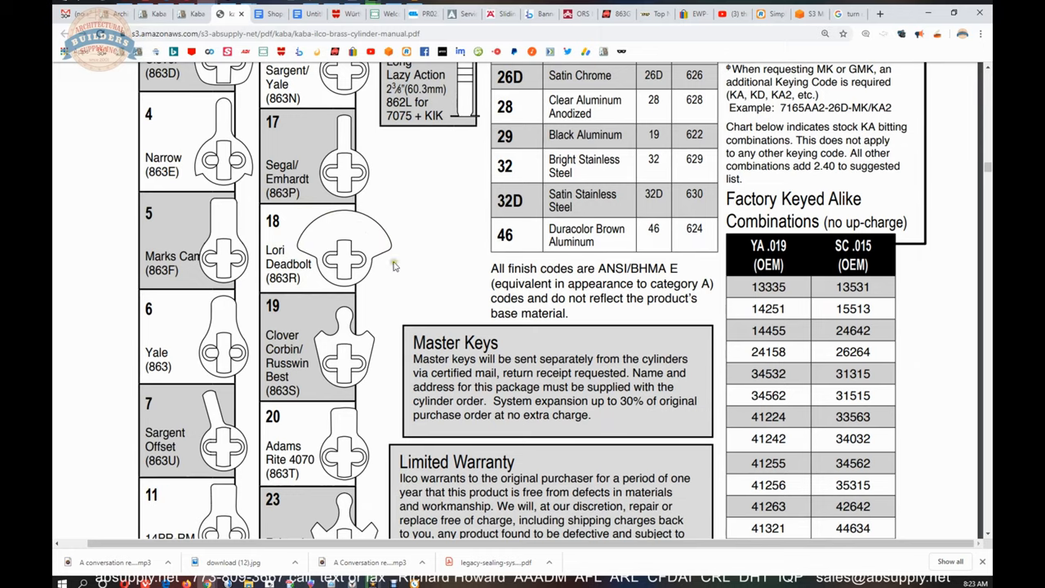
scroll("down", 3)
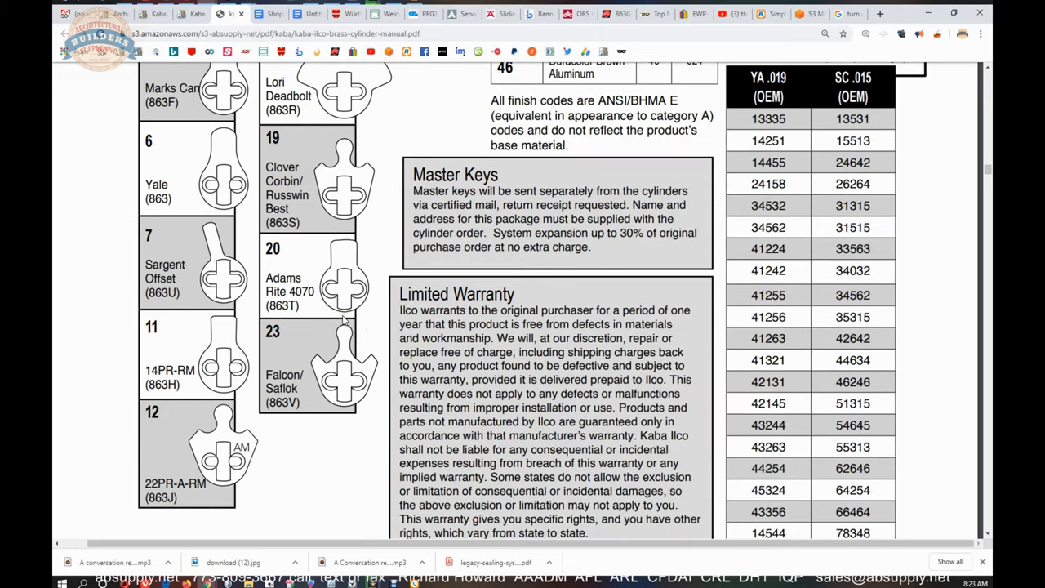
mouse_move(198, 462)
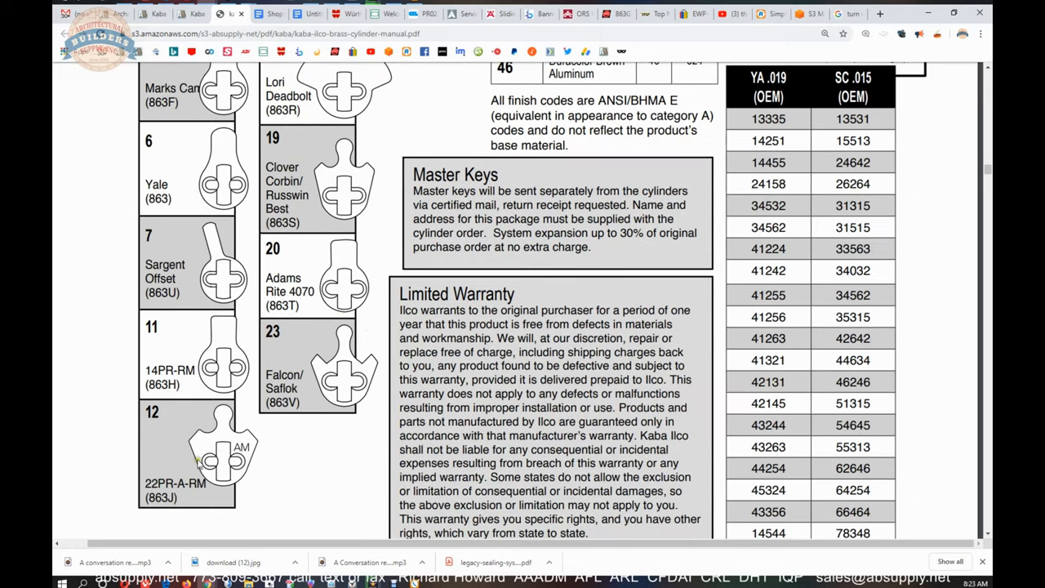
double_click(173, 483)
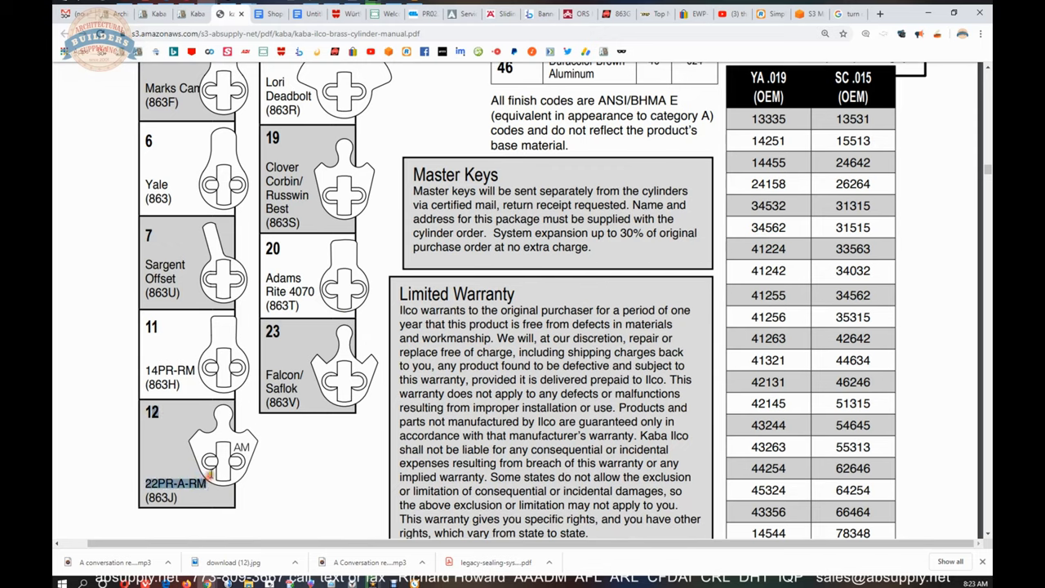
mouse_move(356, 453)
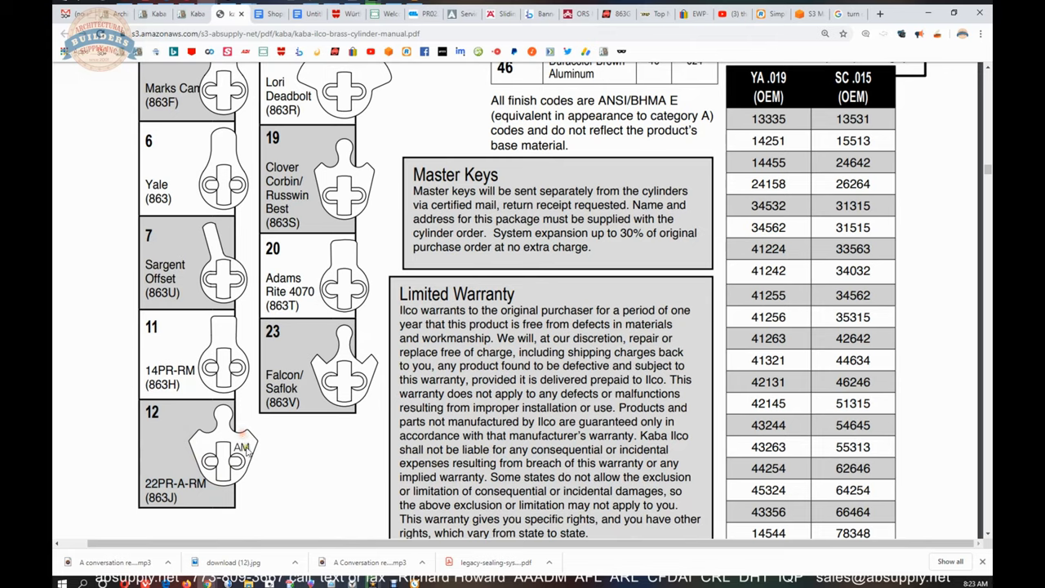
double_click(161, 484)
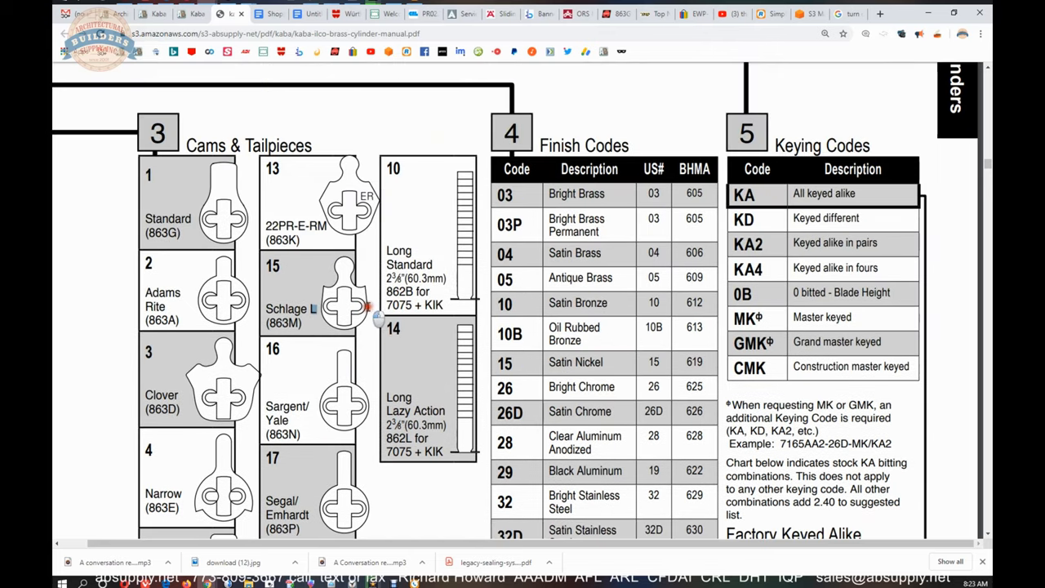
Scroll the cam chart and highlight the Adams Rite 4070 (863T) cam entry.
scroll("down", 3)
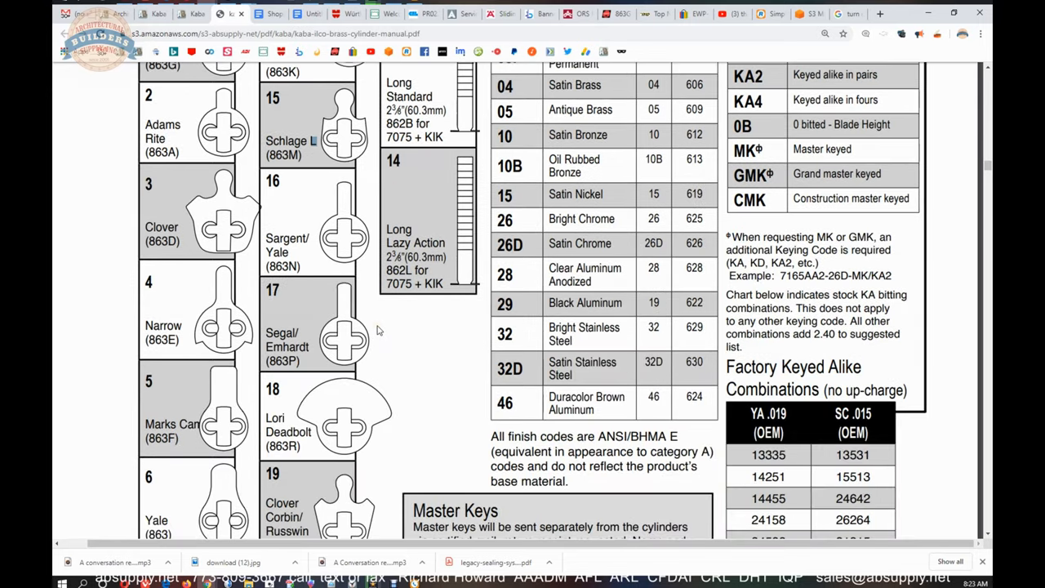
scroll("down", 3)
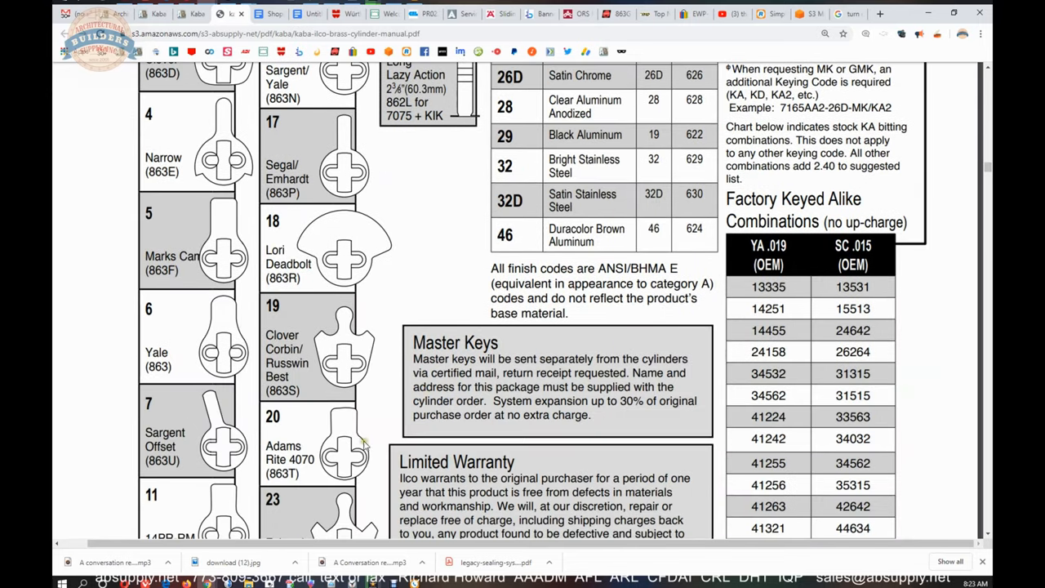
scroll("down", 3)
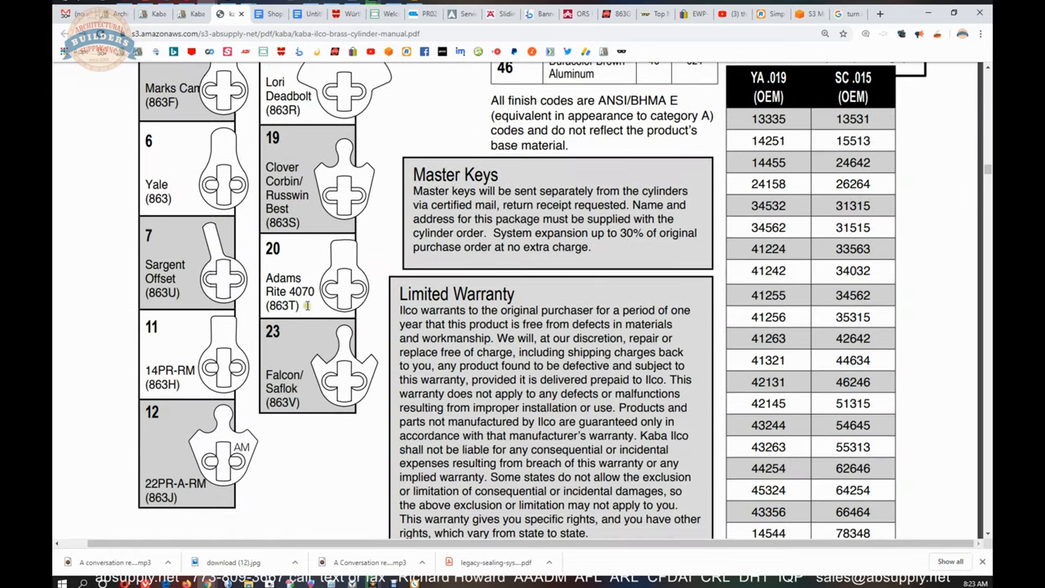
double_click(283, 284)
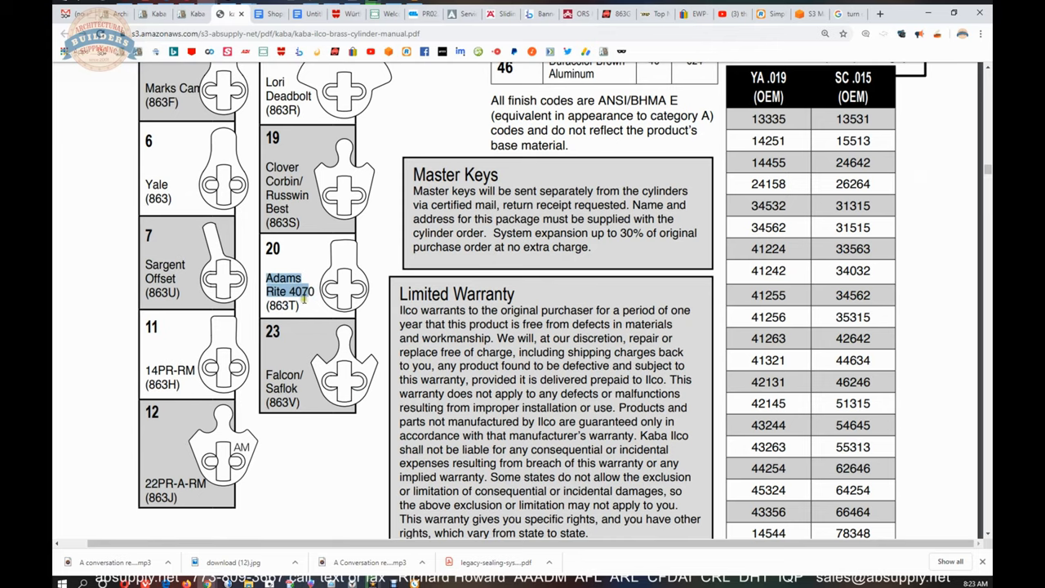
Scroll back to the How to Order Cylinders example and the Keyways chart.
scroll("down", 3)
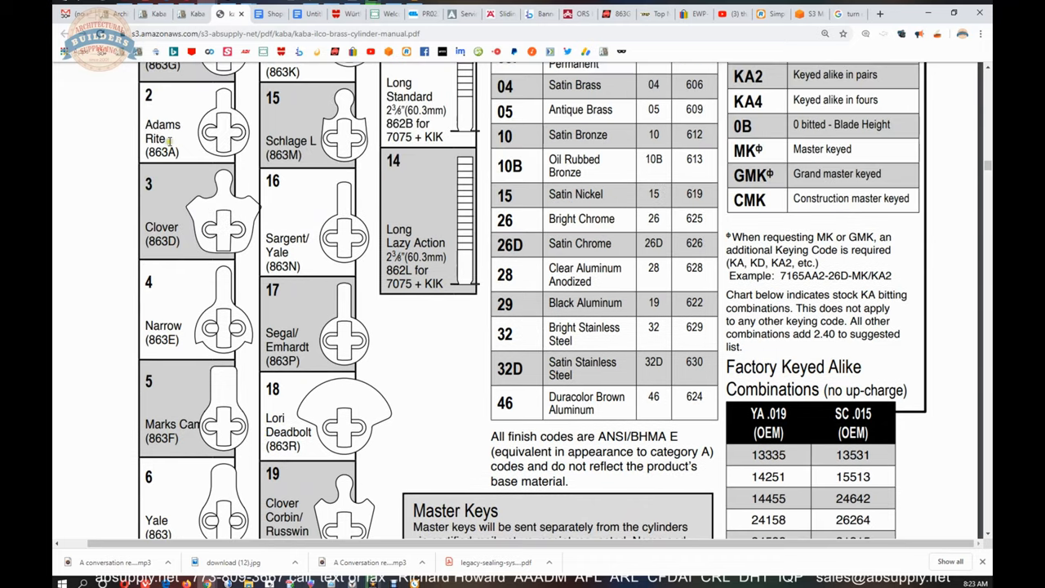
scroll("down", 3)
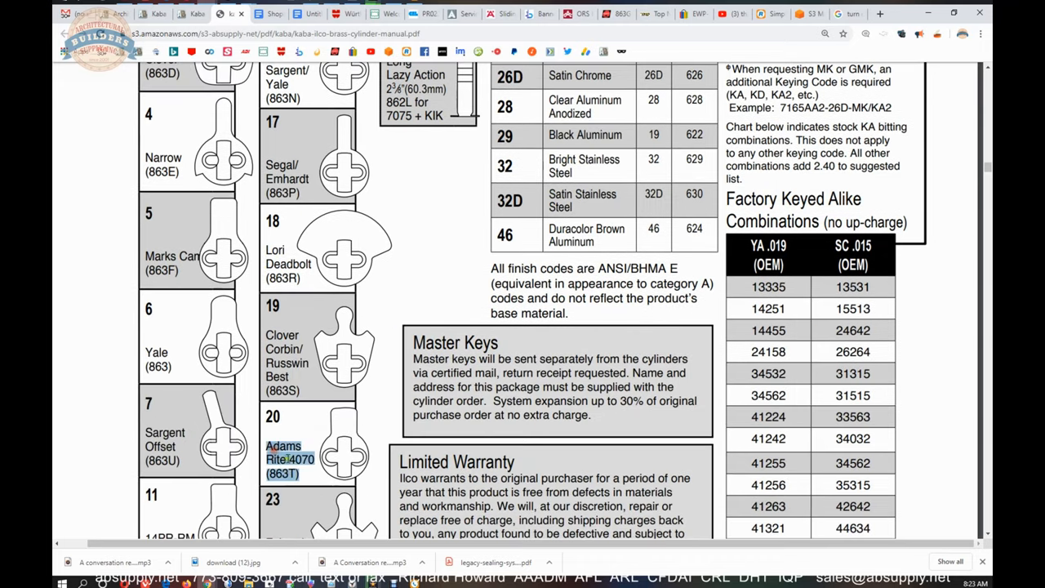
scroll("down", 3)
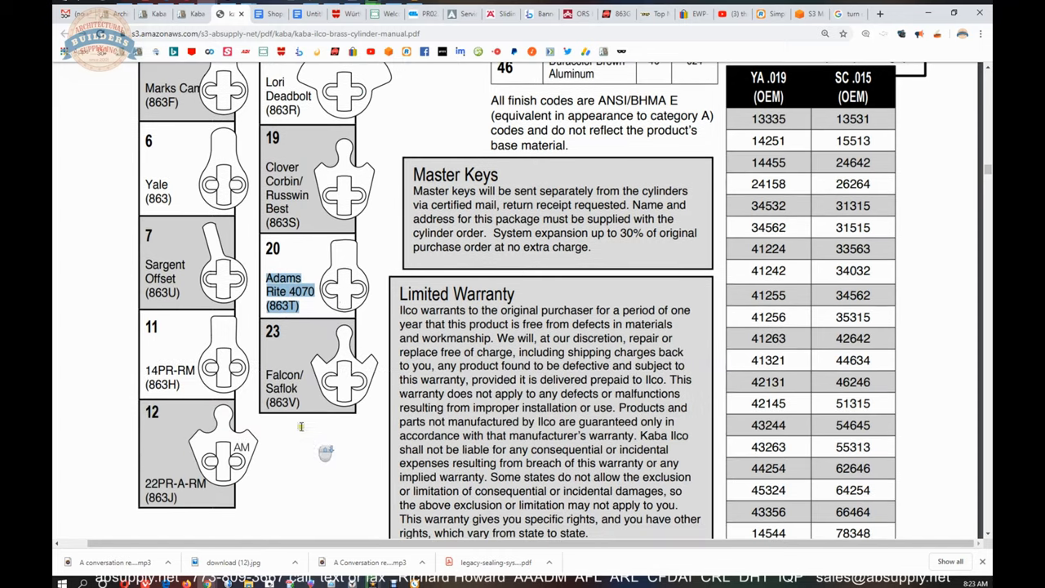
scroll("down", 3)
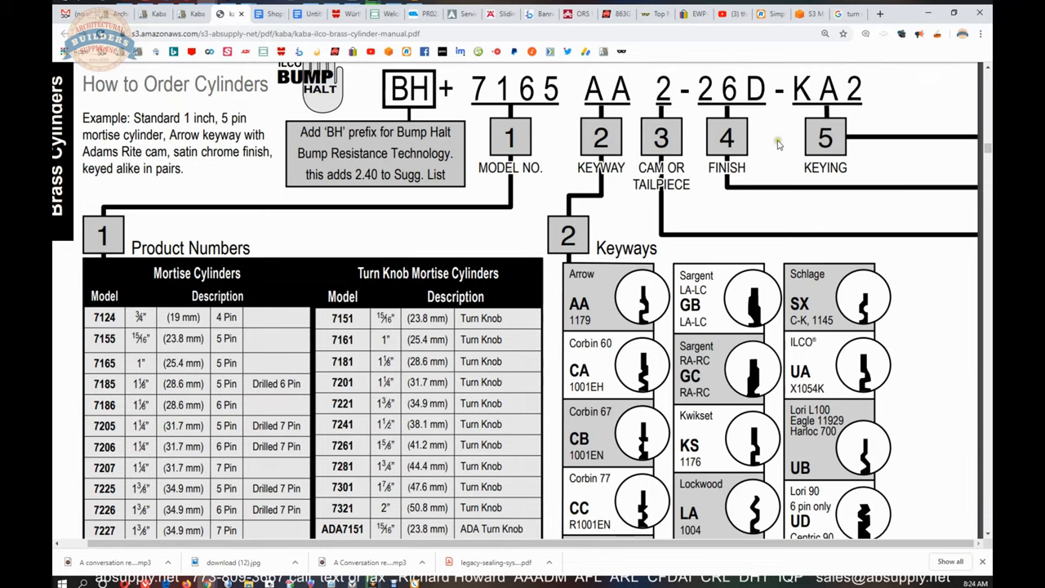
Scroll to page 7 and enlarge the Finish Codes table, highlighting finish code 10.
scroll("down", 3)
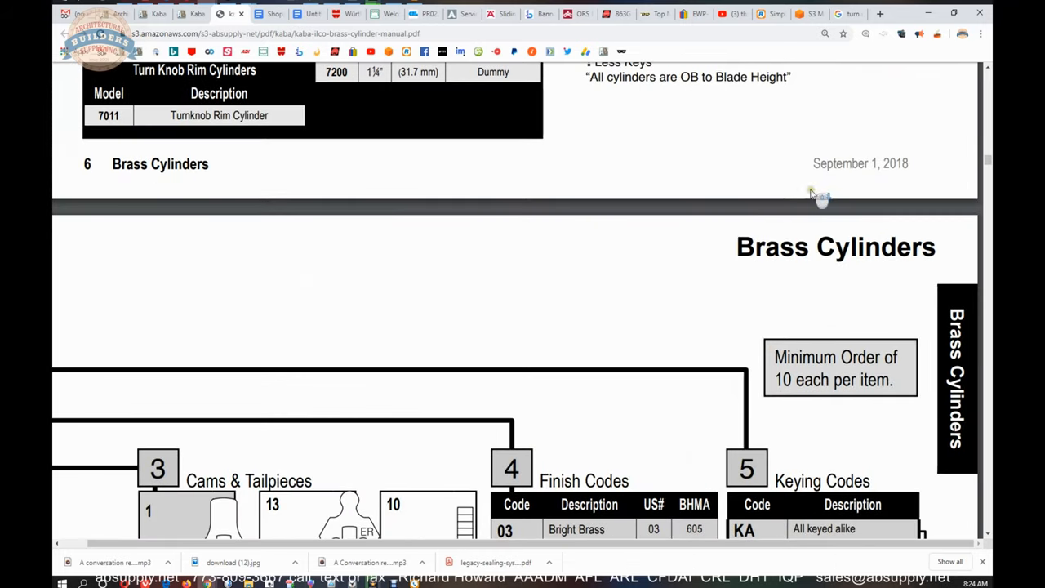
scroll("down", 3)
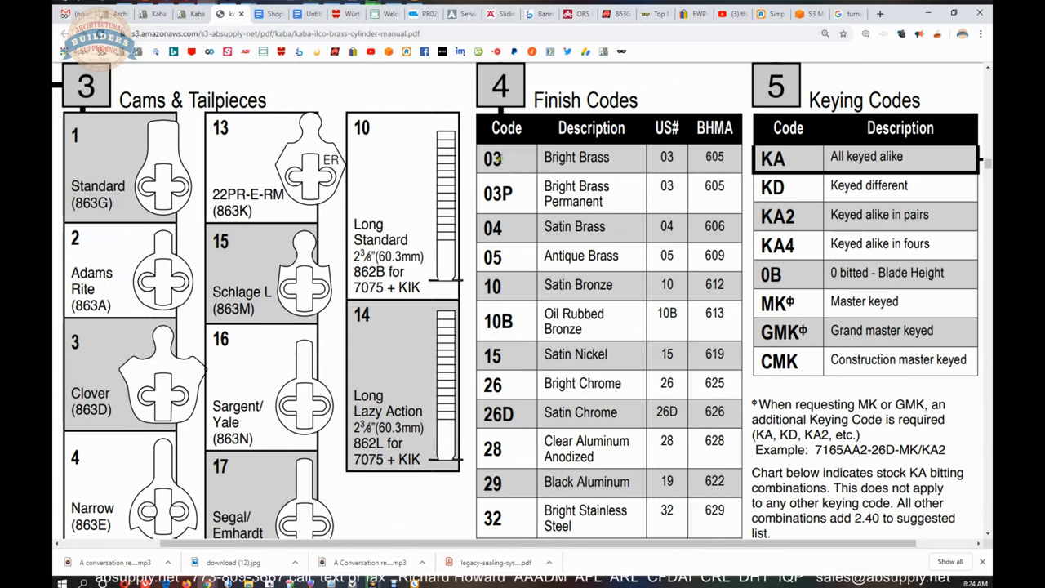
mouse_move(636, 165)
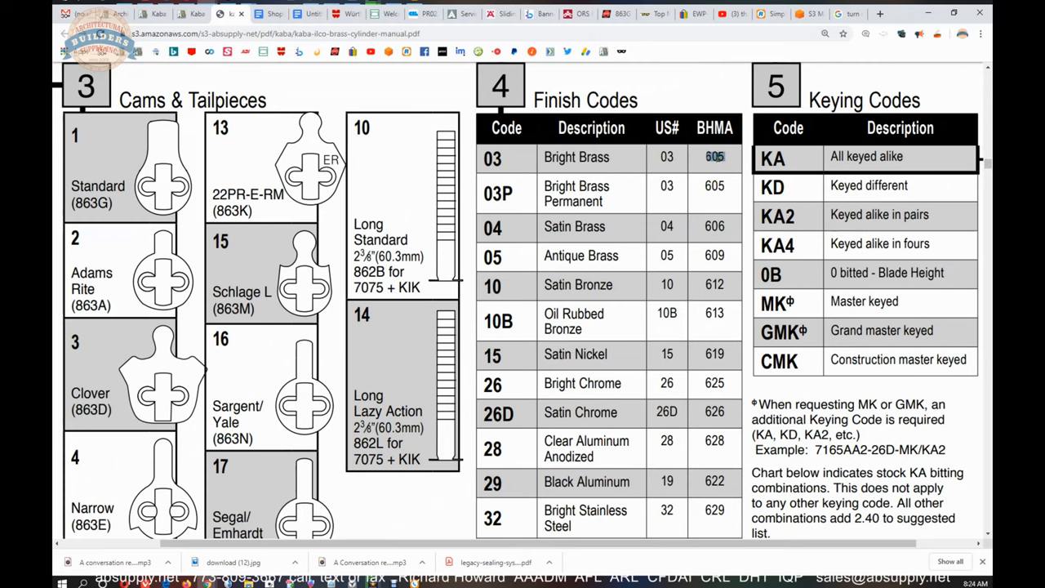
scroll("down", 3)
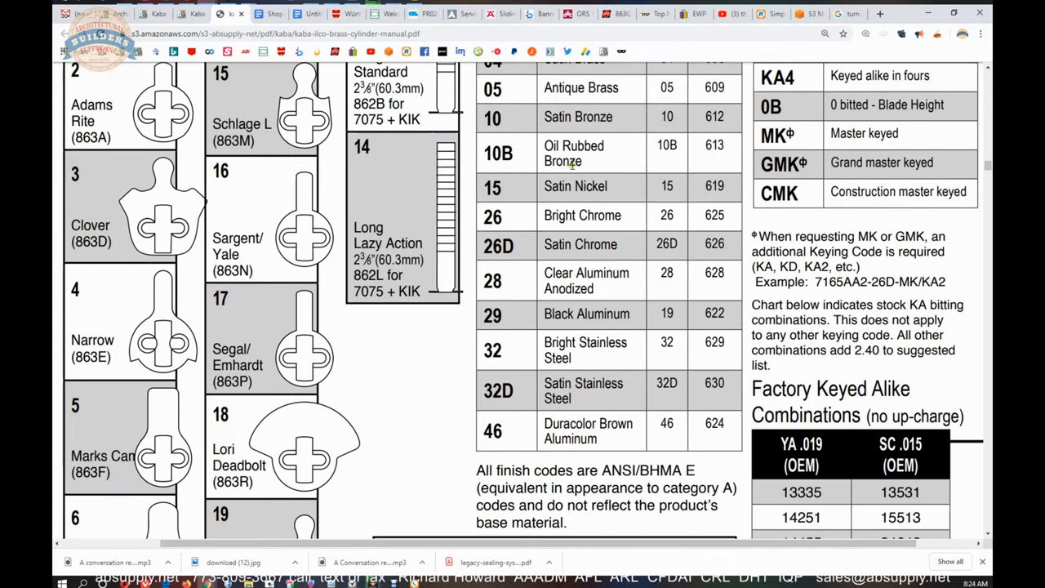
scroll("up", 3)
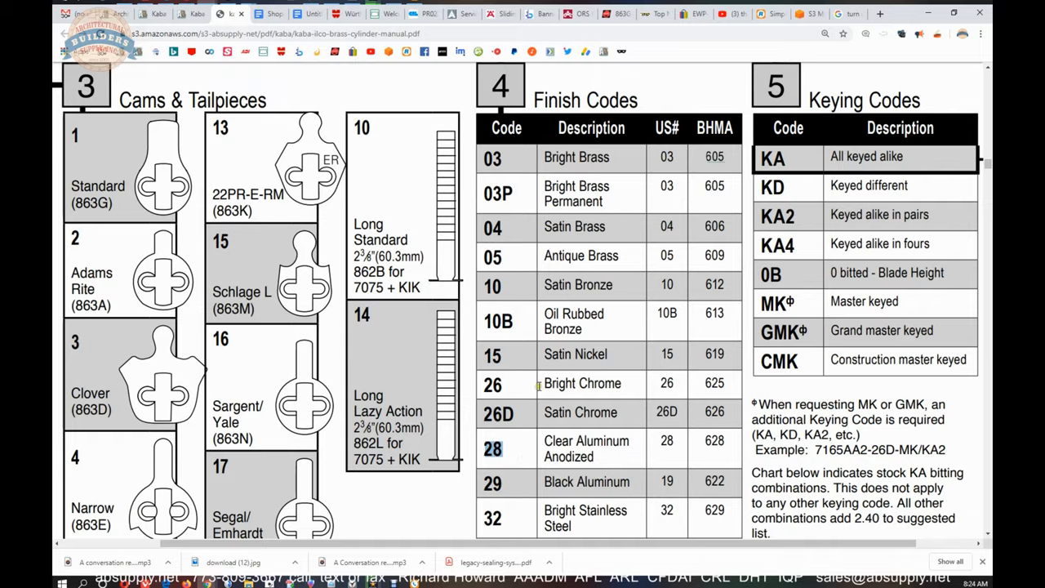
scroll("down", 3)
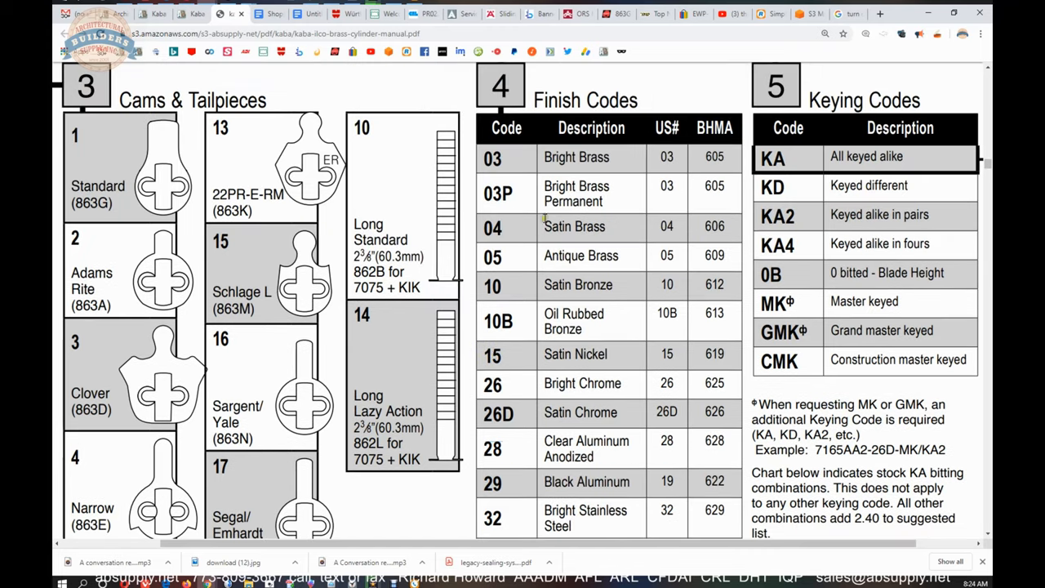
scroll("down", 3)
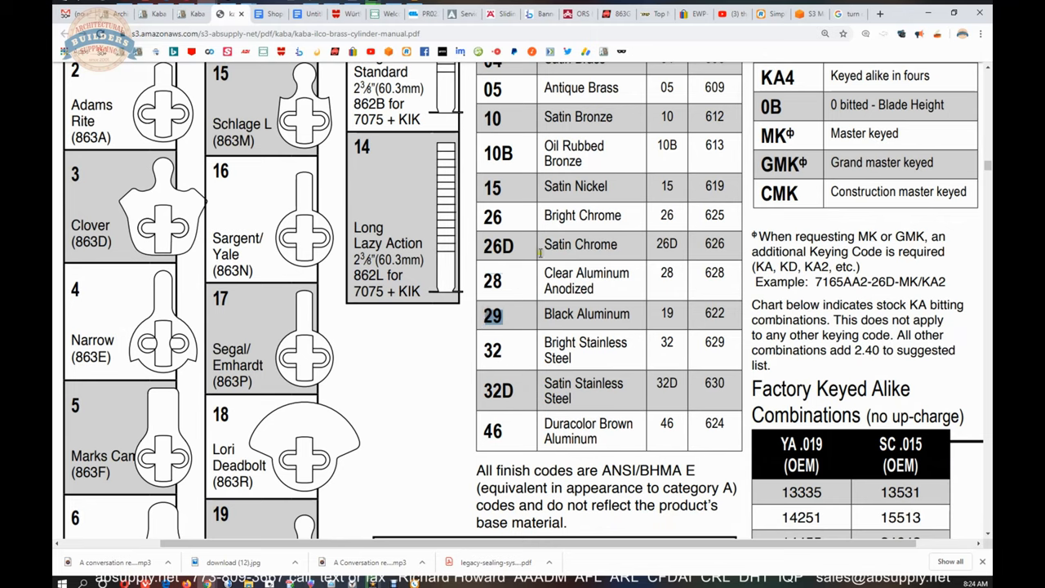
mouse_move(518, 352)
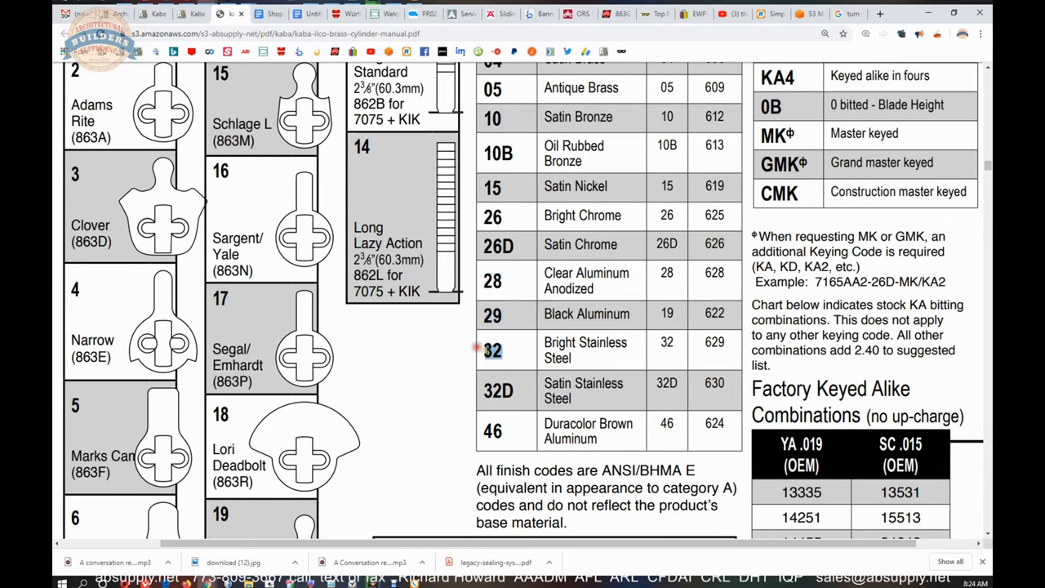
scroll("up", 3)
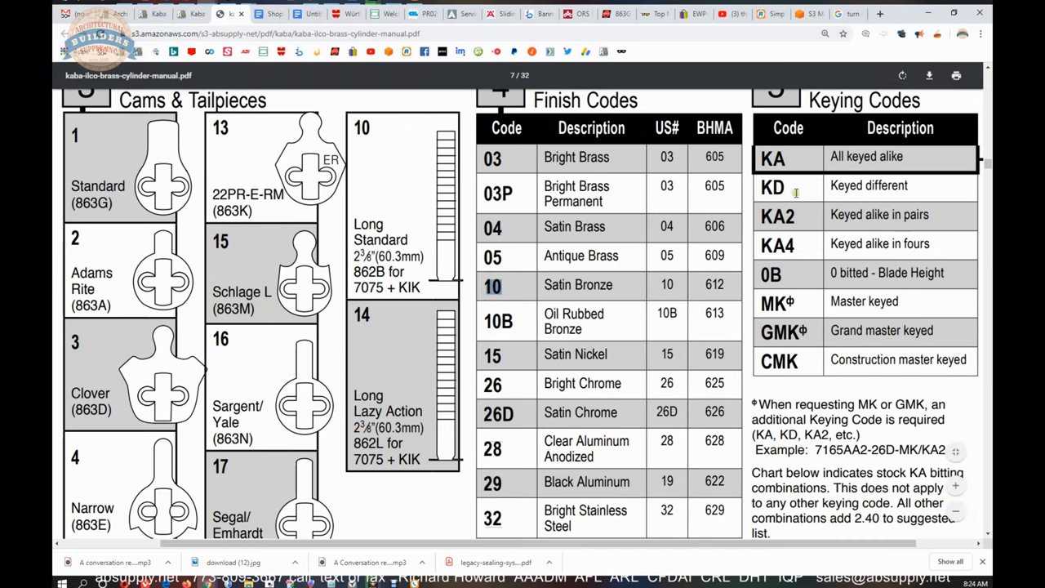
Highlight 'keyed' in All keyed alike and 'Construction master keyed' among the keying codes.
double_click(879, 214)
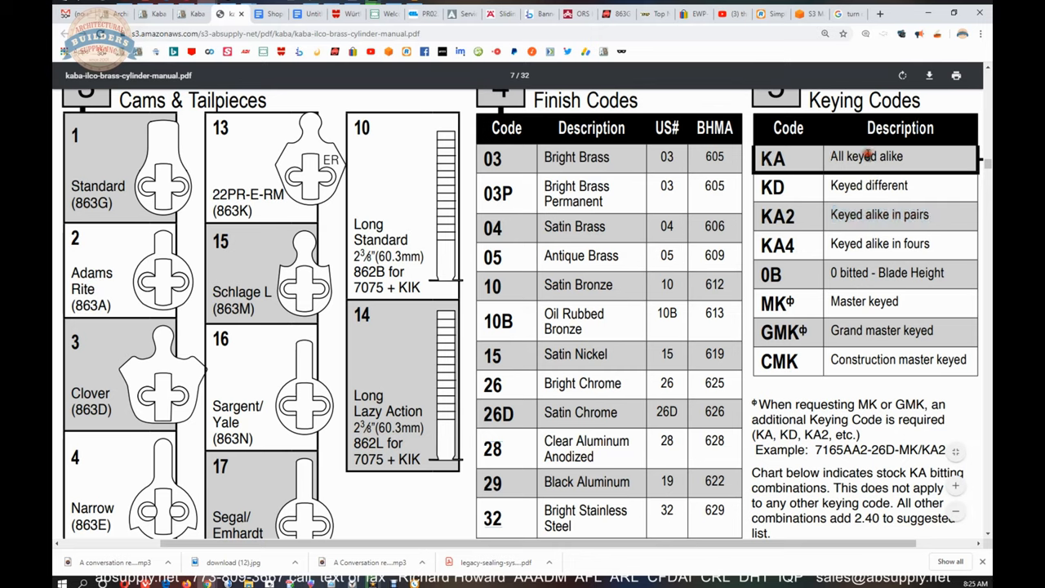
double_click(858, 156)
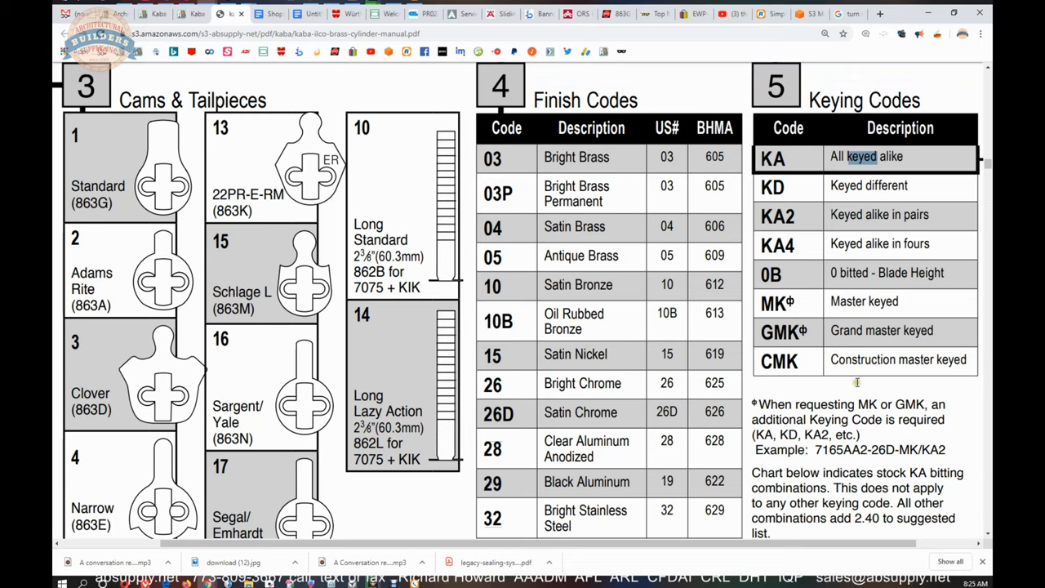
scroll("down", 3)
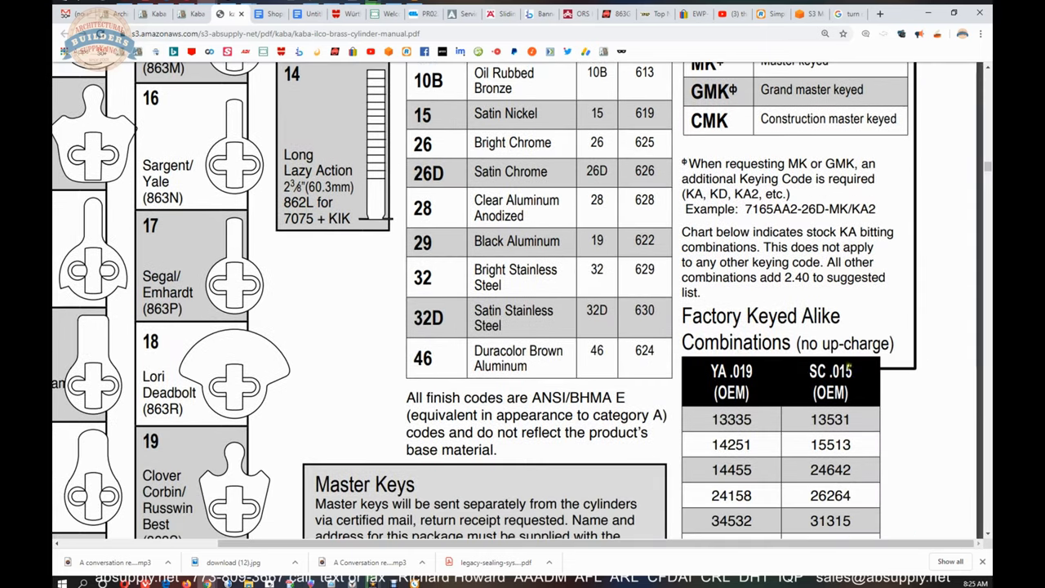
scroll("up", 3)
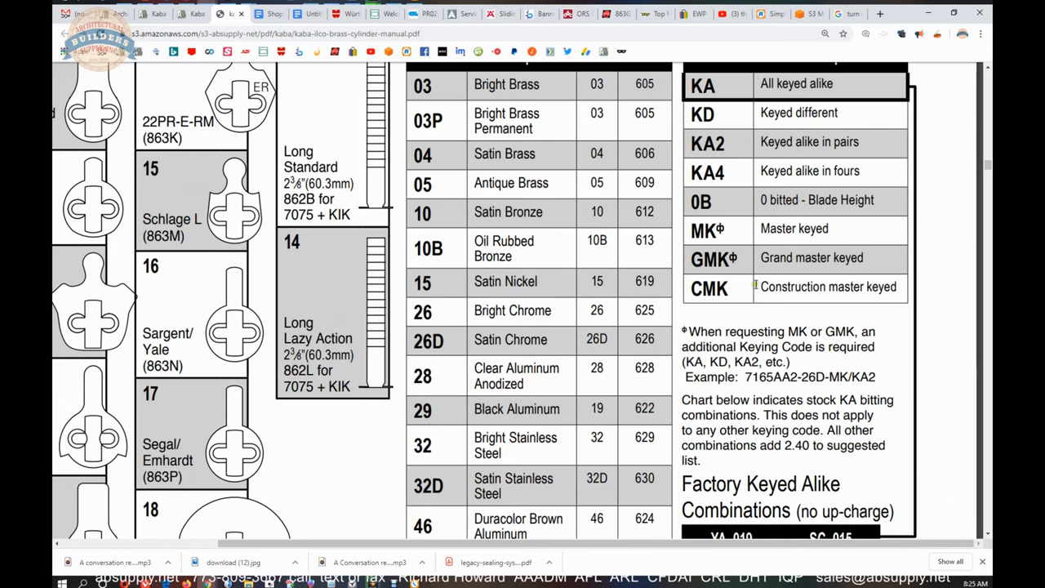
double_click(827, 287)
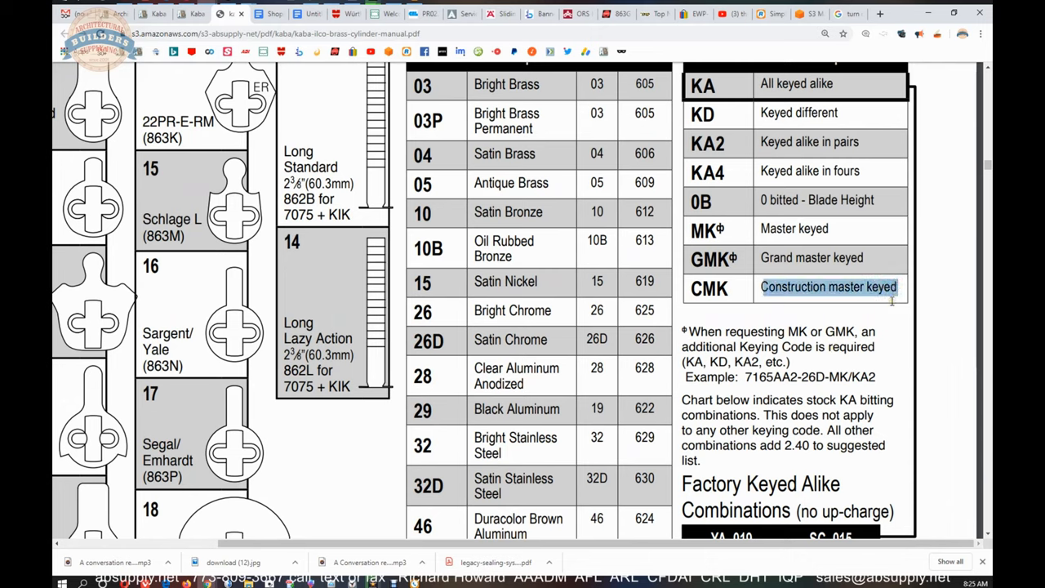
mouse_move(755, 352)
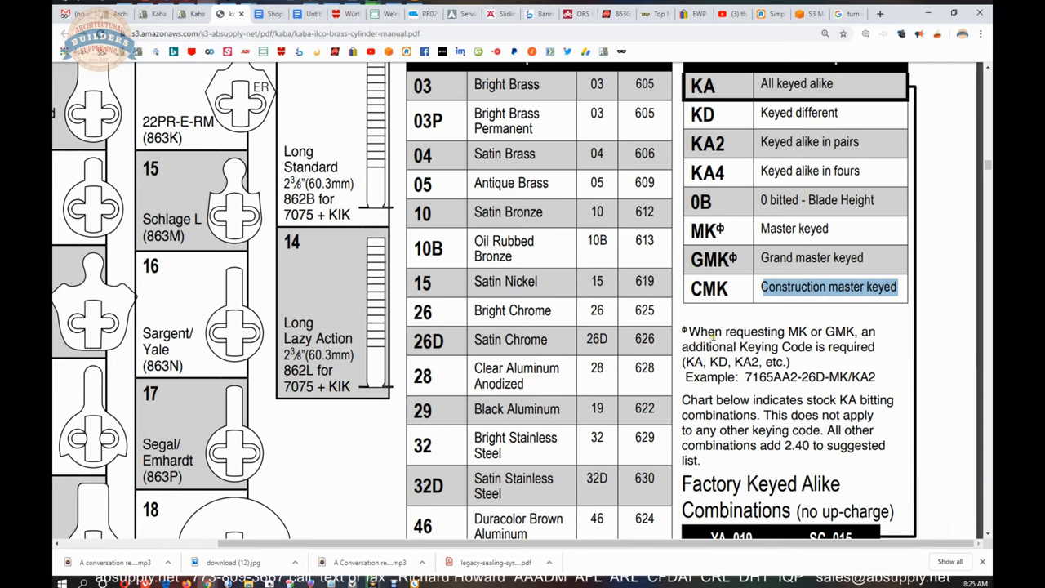
Scroll further down the manual toward the Brass SFIC Cylinders table.
scroll("down", 3)
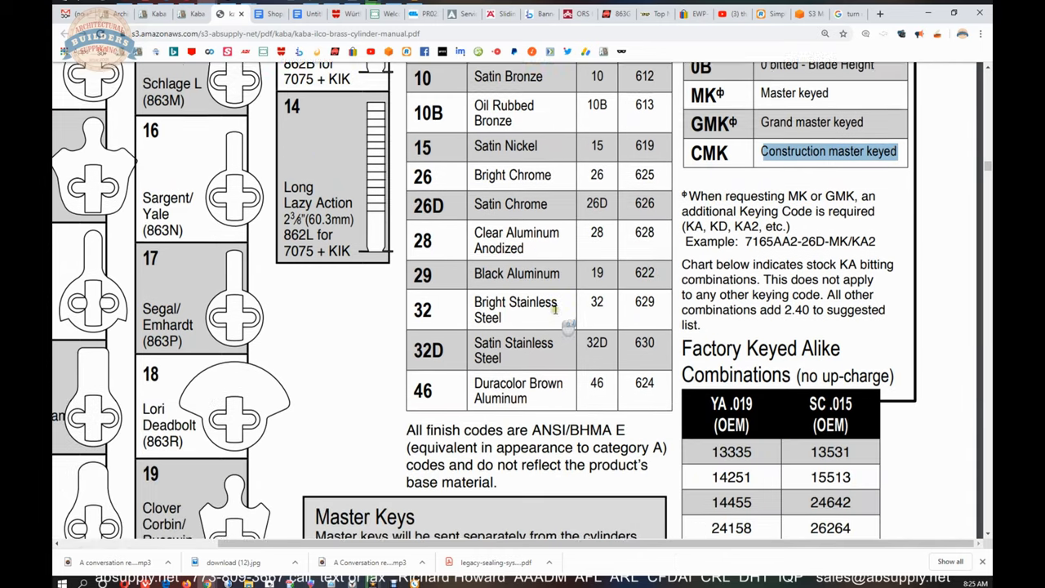
scroll("down", 3)
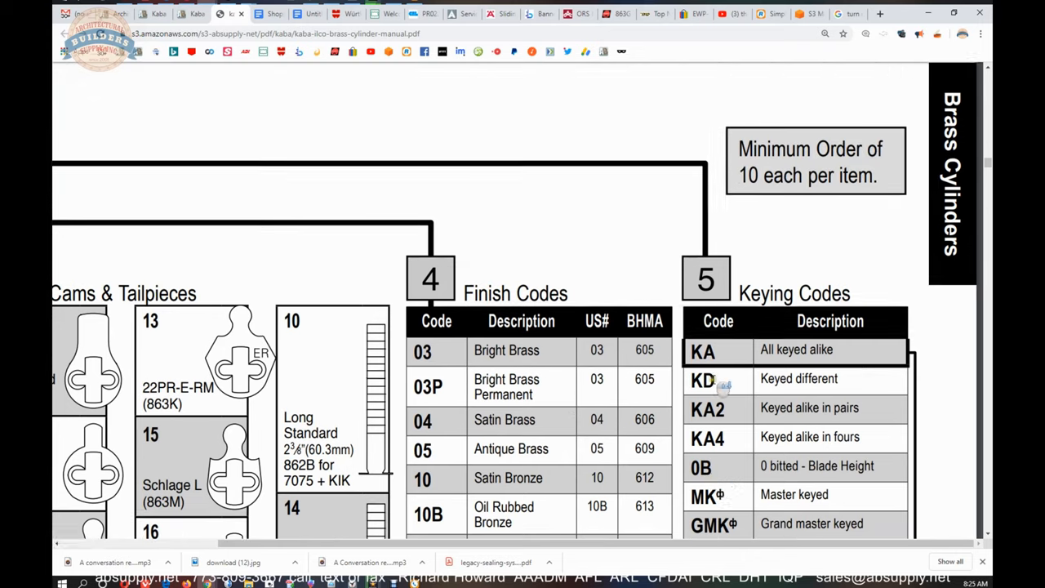
scroll("down", 3)
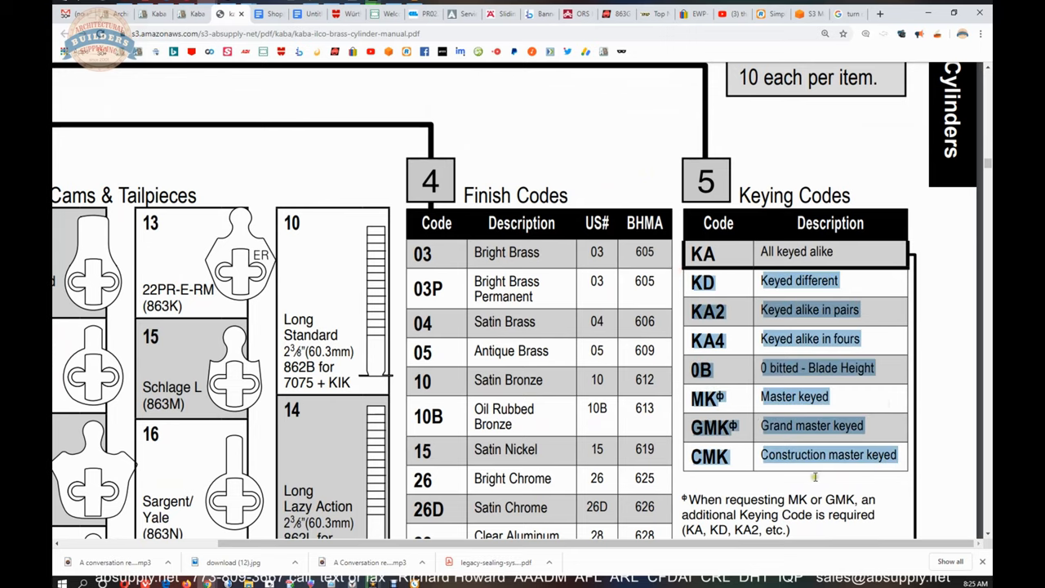
scroll("down", 3)
type("constru")
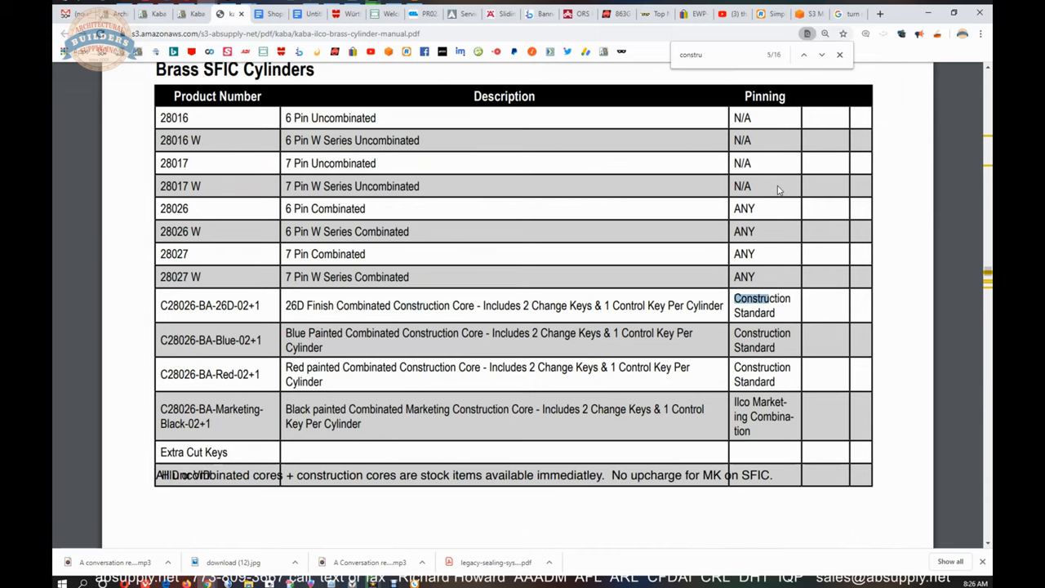
Step through the 'constru' matches for construction cores, then scroll down the manual.
left_click(821, 55)
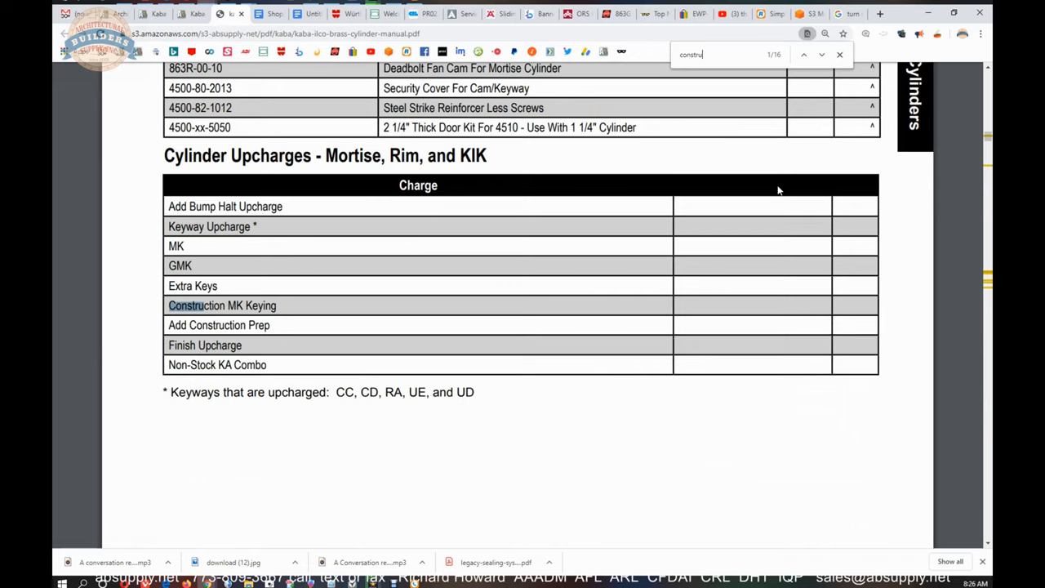
left_click(821, 55)
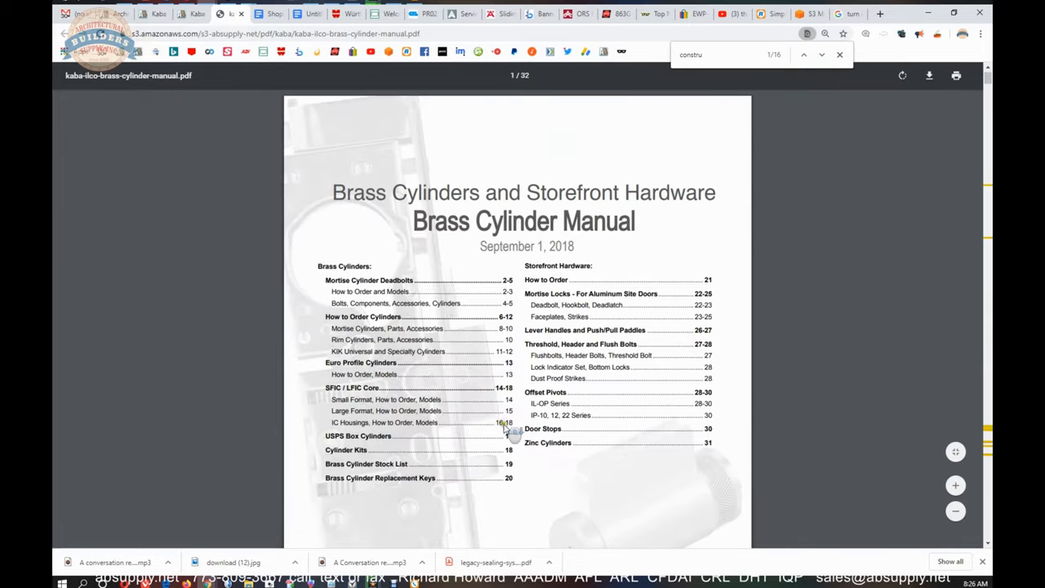
scroll("down", 3)
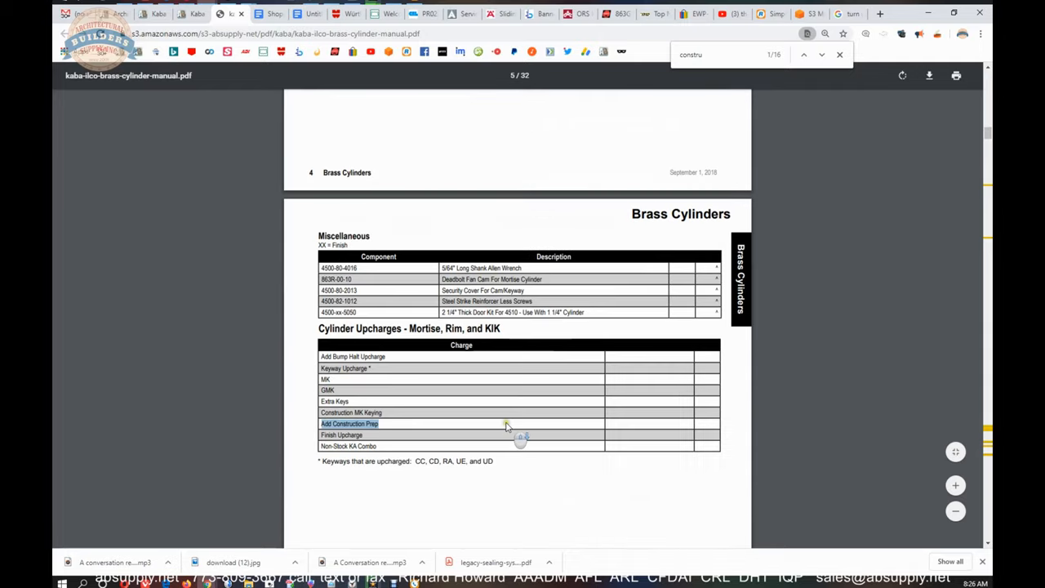
scroll("down", 3)
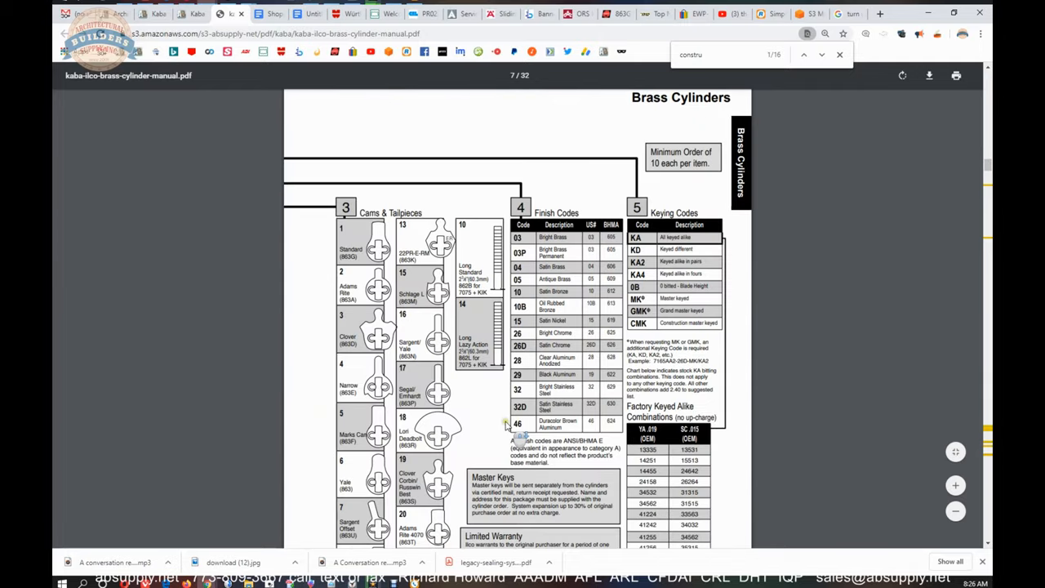
scroll("down", 3)
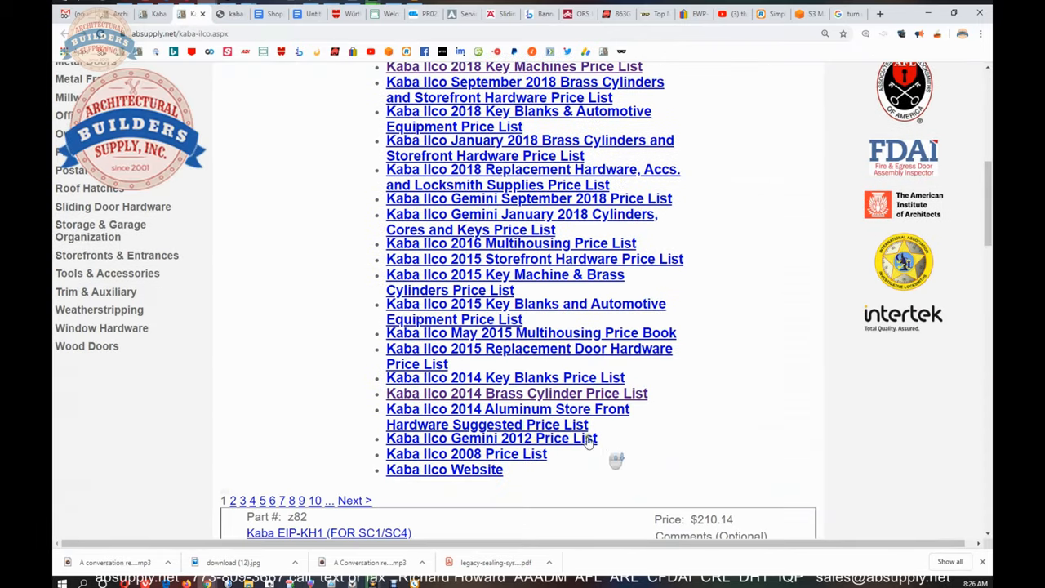
mouse_move(507, 398)
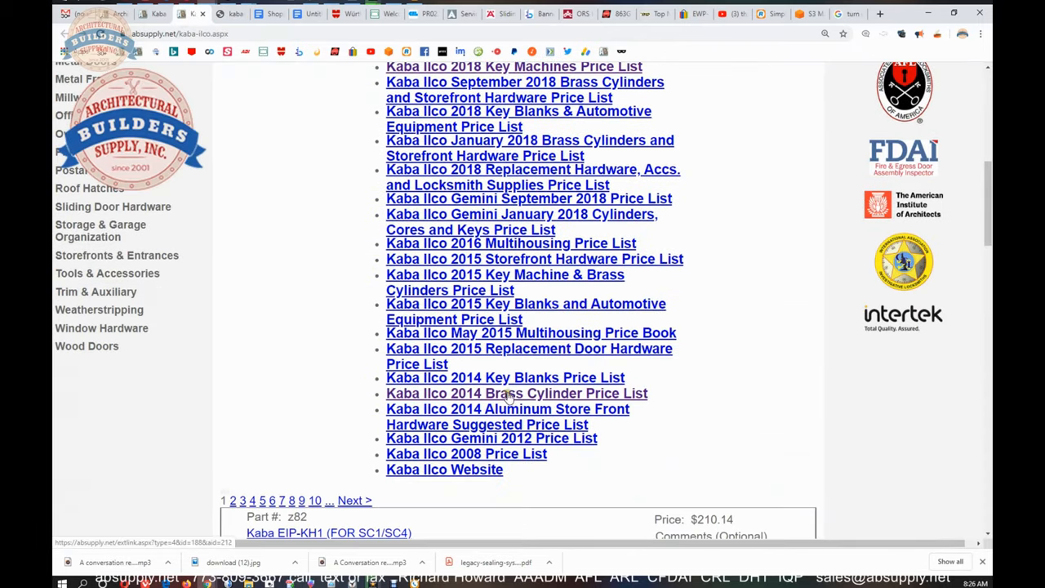
Open the Kaba Ilco 2014 Brass Cylinder Price List PDF and scroll to its deadbolt options.
left_click(516, 393)
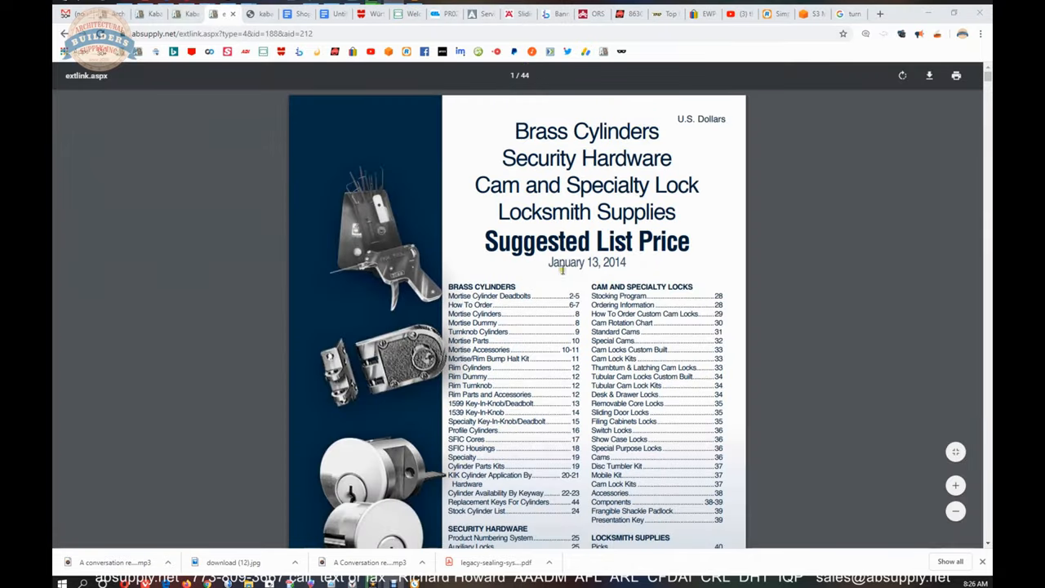
scroll("down", 3)
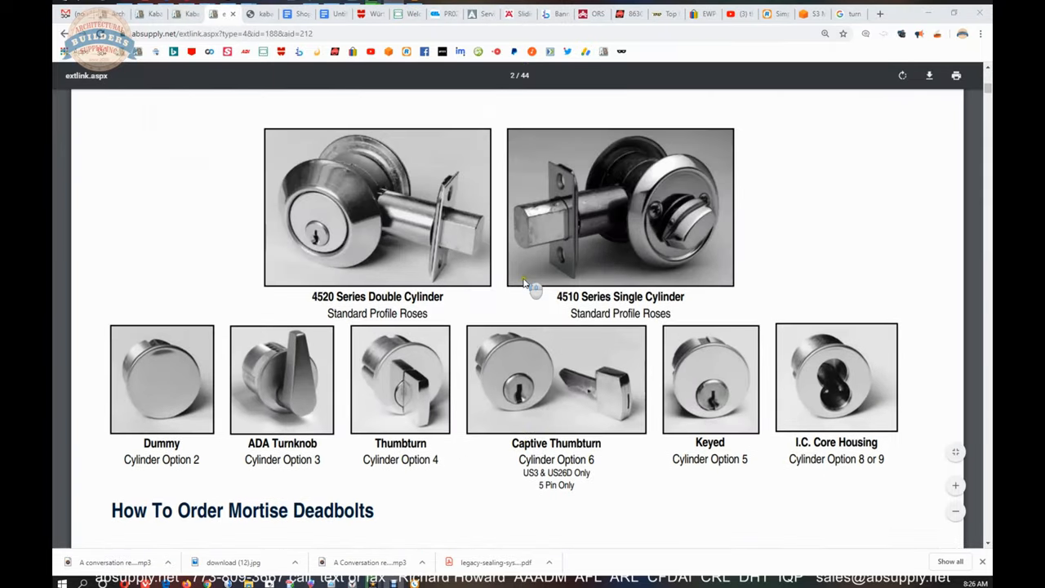
mouse_move(355, 245)
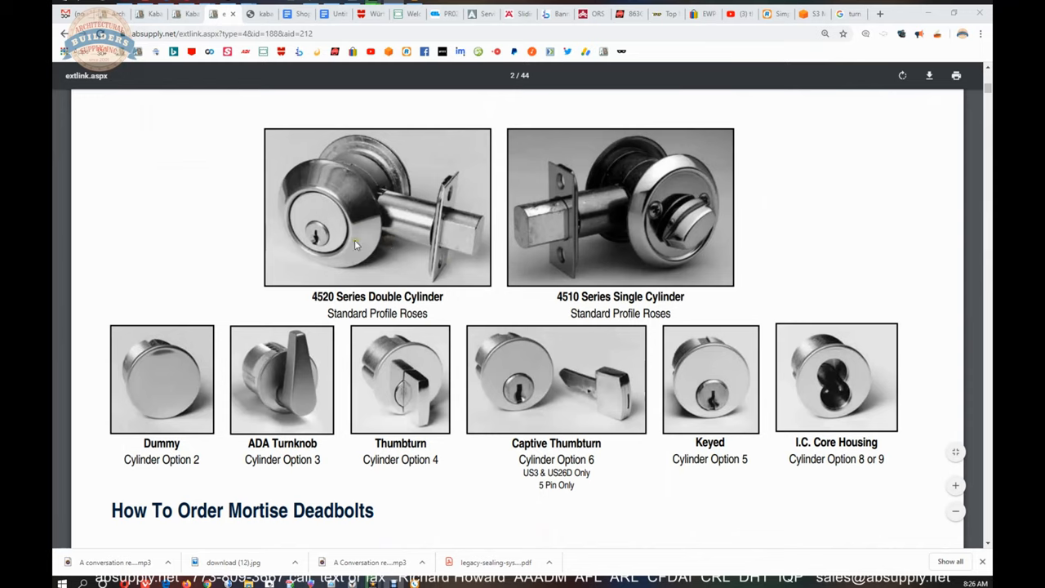
mouse_move(445, 402)
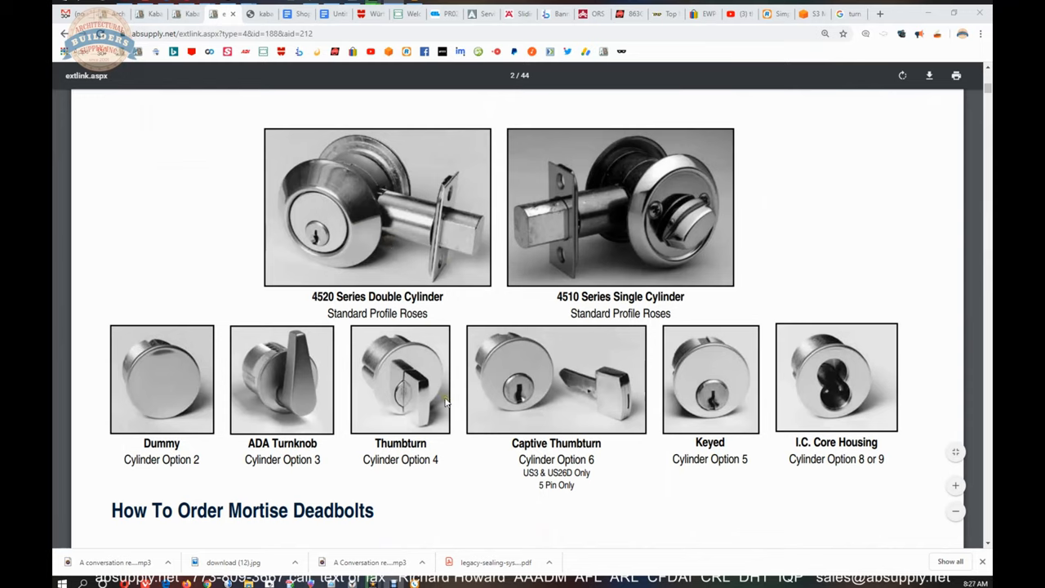
mouse_move(508, 355)
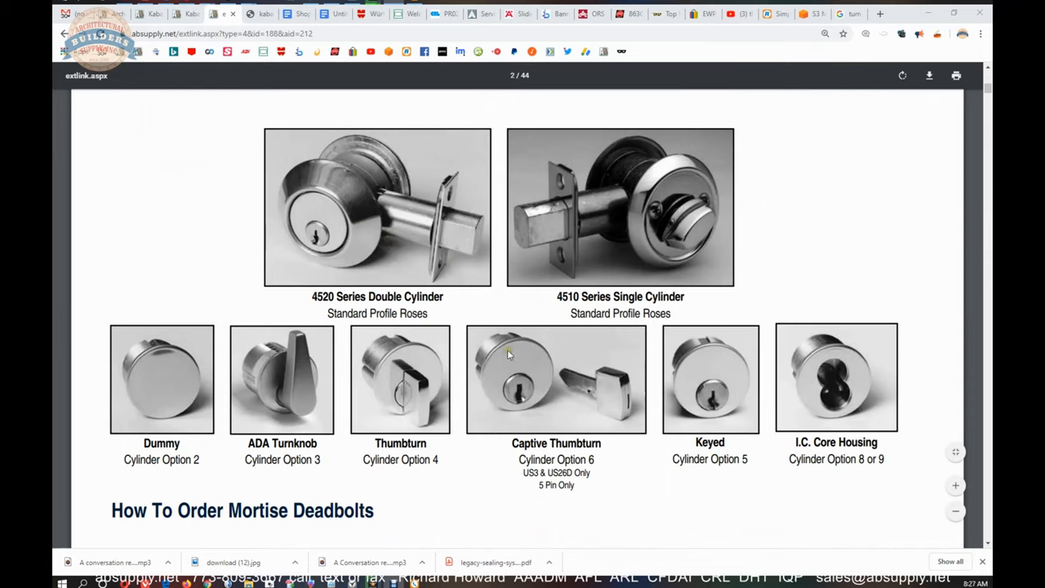
mouse_move(628, 400)
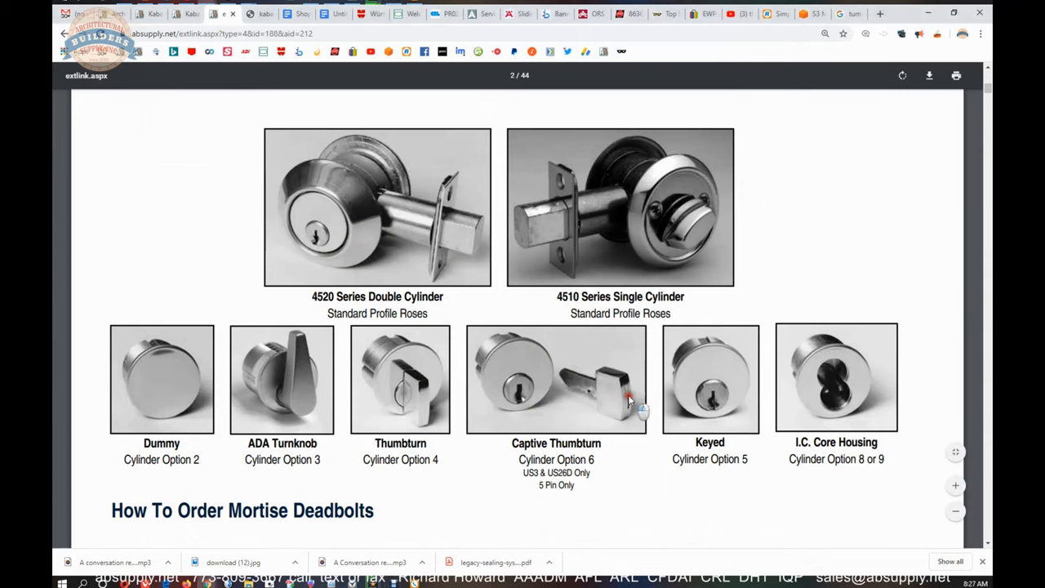
mouse_move(608, 413)
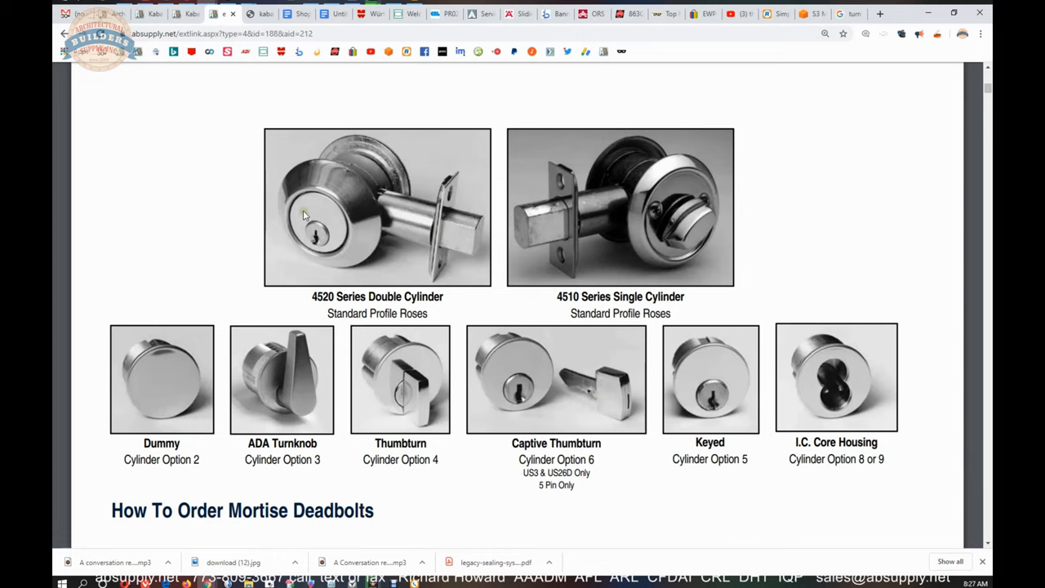
mouse_move(306, 218)
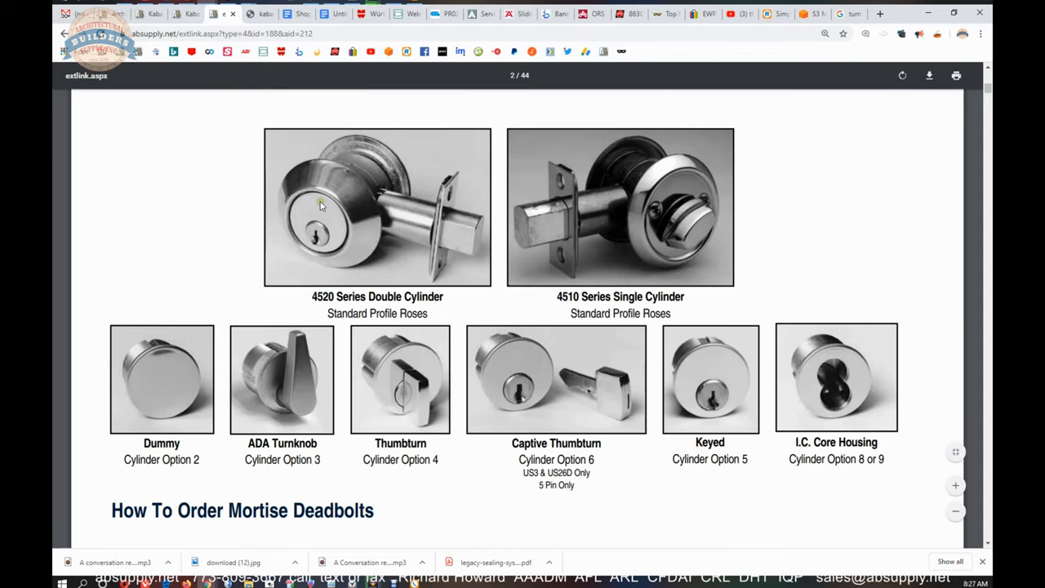
mouse_move(645, 267)
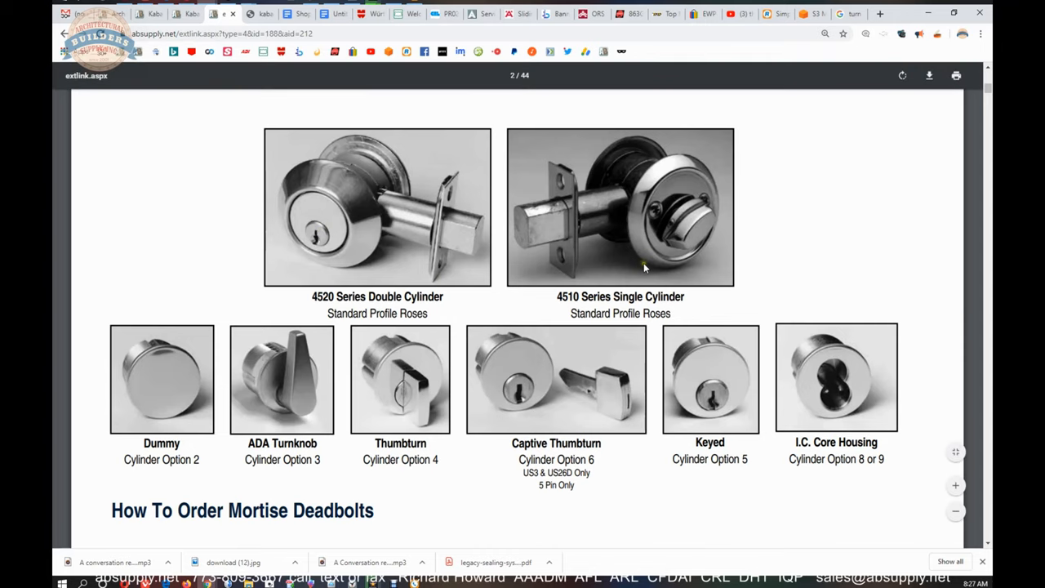
mouse_move(700, 239)
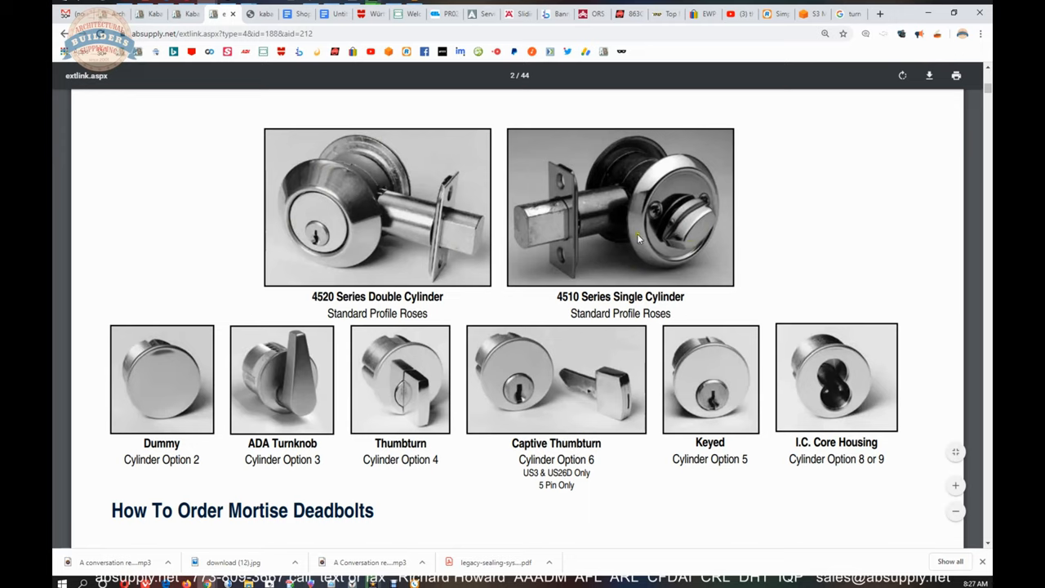
mouse_move(639, 237)
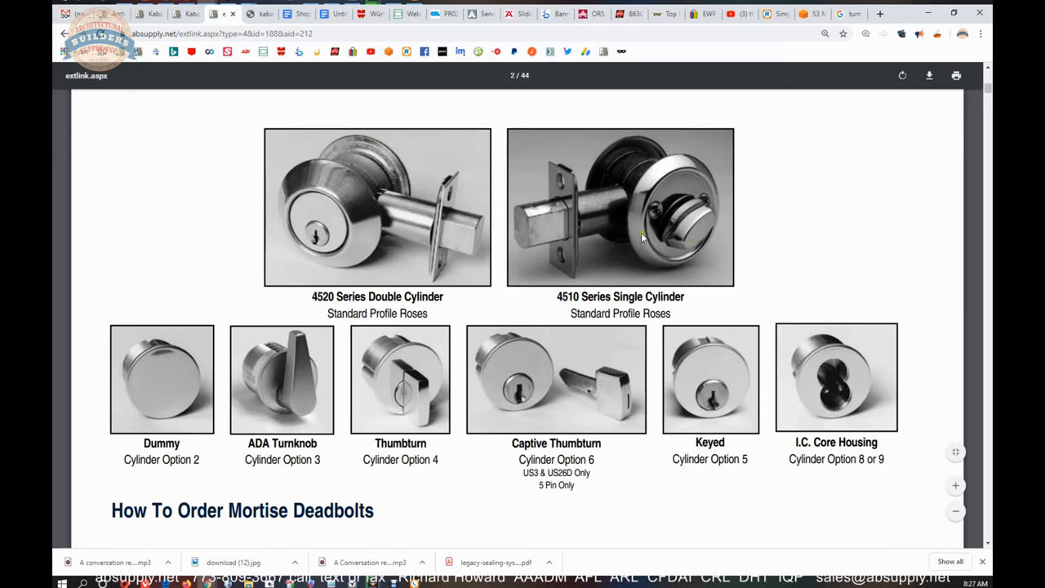
mouse_move(384, 380)
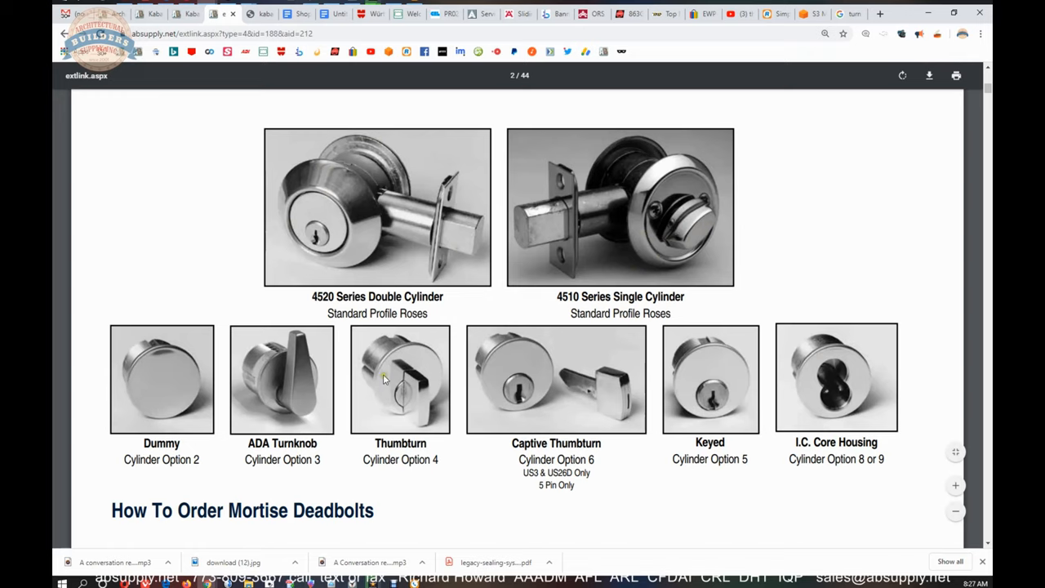
mouse_move(318, 389)
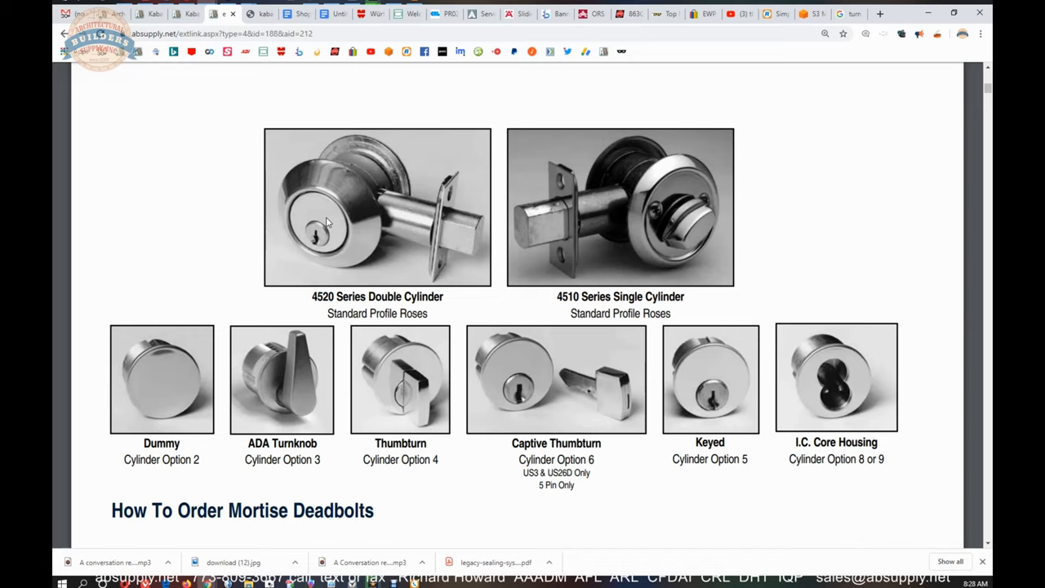
mouse_move(414, 219)
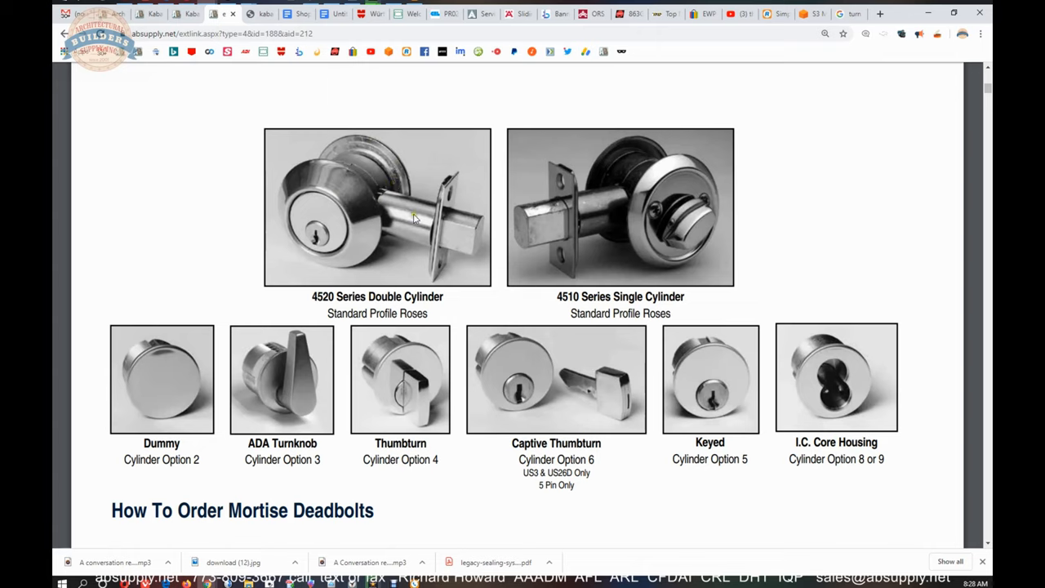
mouse_move(319, 227)
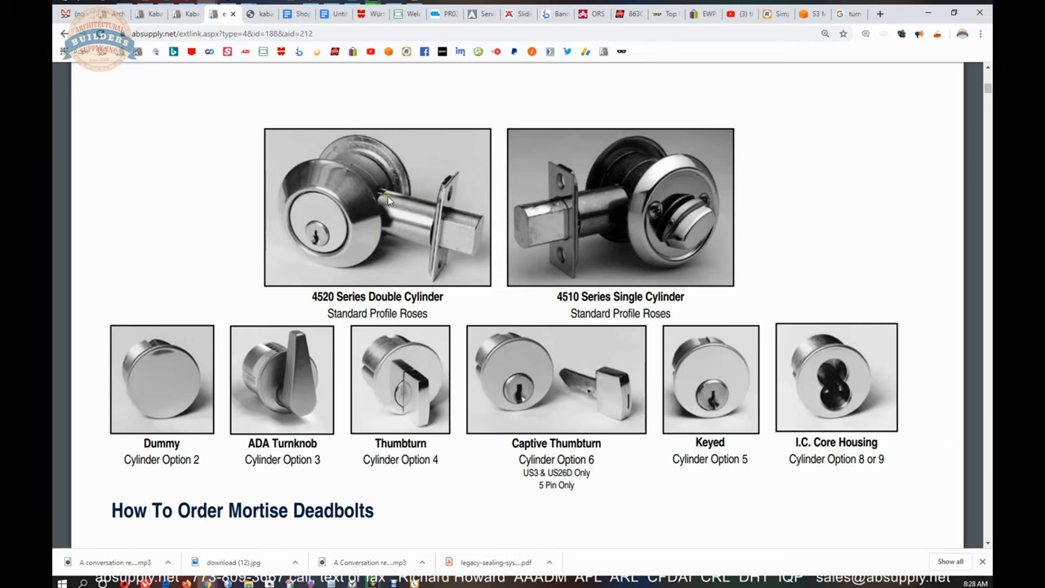
Scroll the 2014 price list down to the How To Order Mortise Deadbolts guide.
scroll("down", 3)
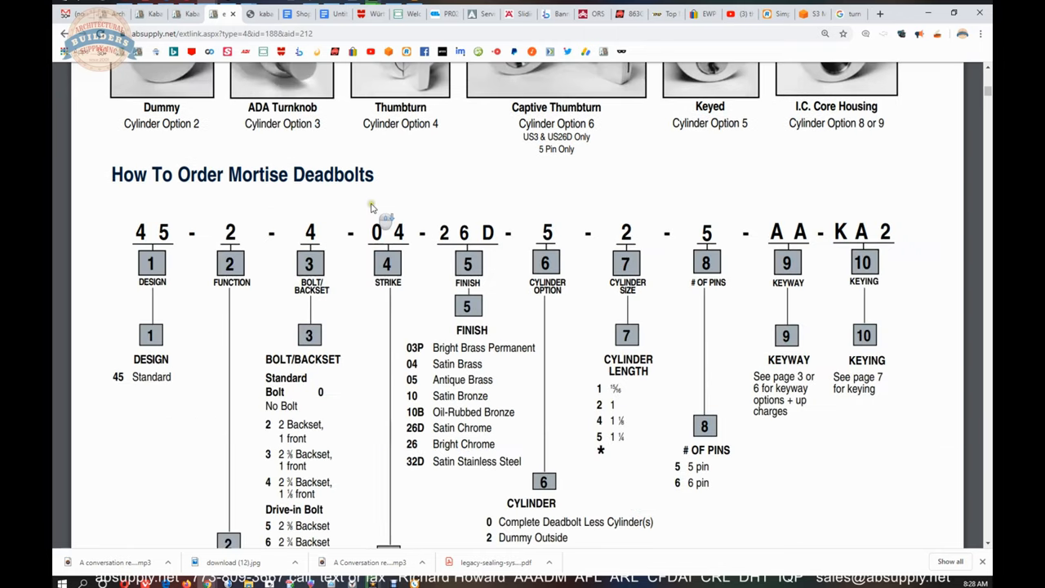
scroll("down", 3)
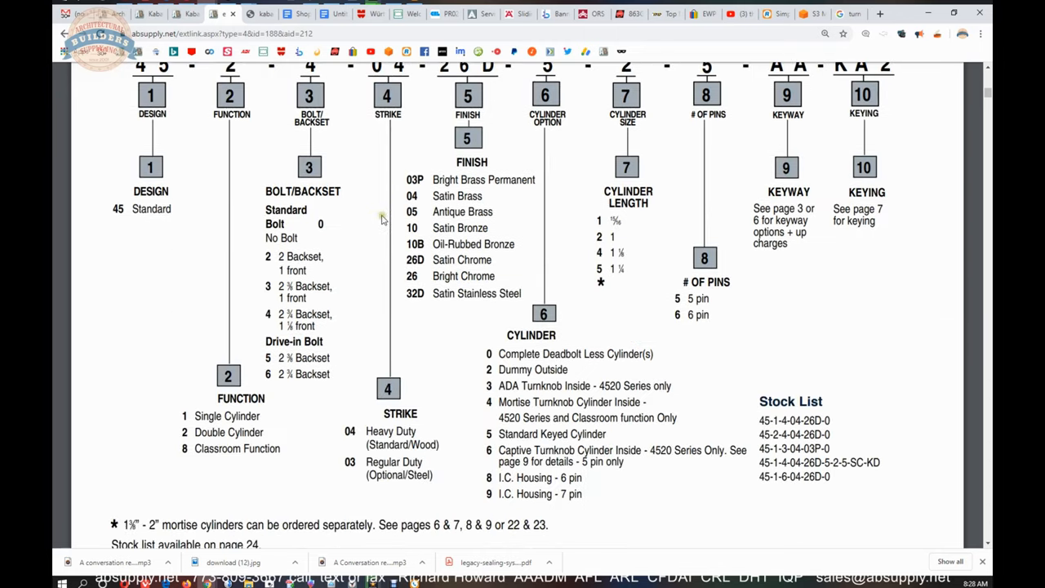
mouse_move(379, 261)
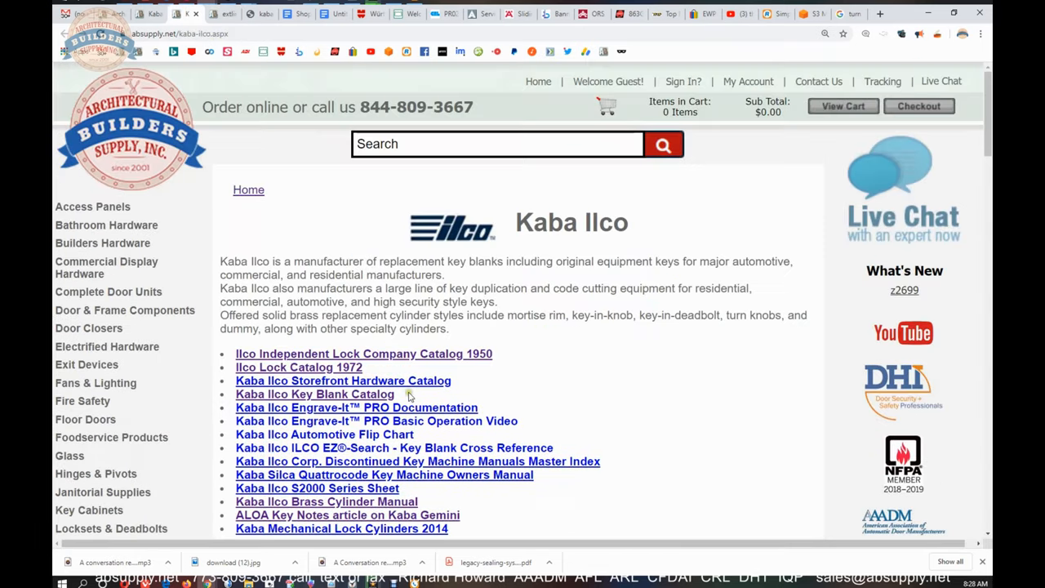
Switch among the catalog, 2014 price list and cylinder manual tabs to view Arrow 1179 stock.
left_click(315, 393)
type("ar1")
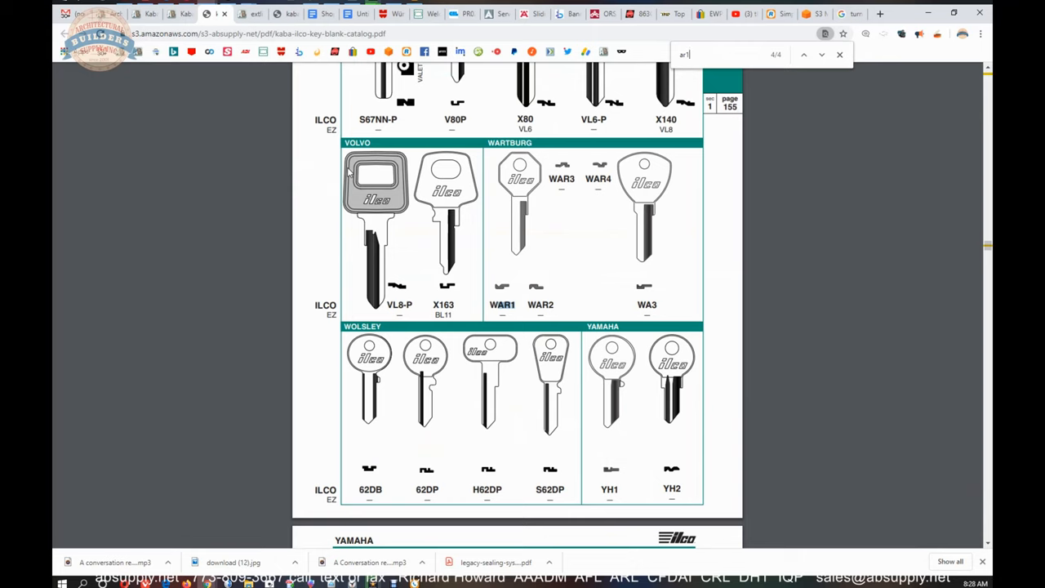
left_click(285, 14)
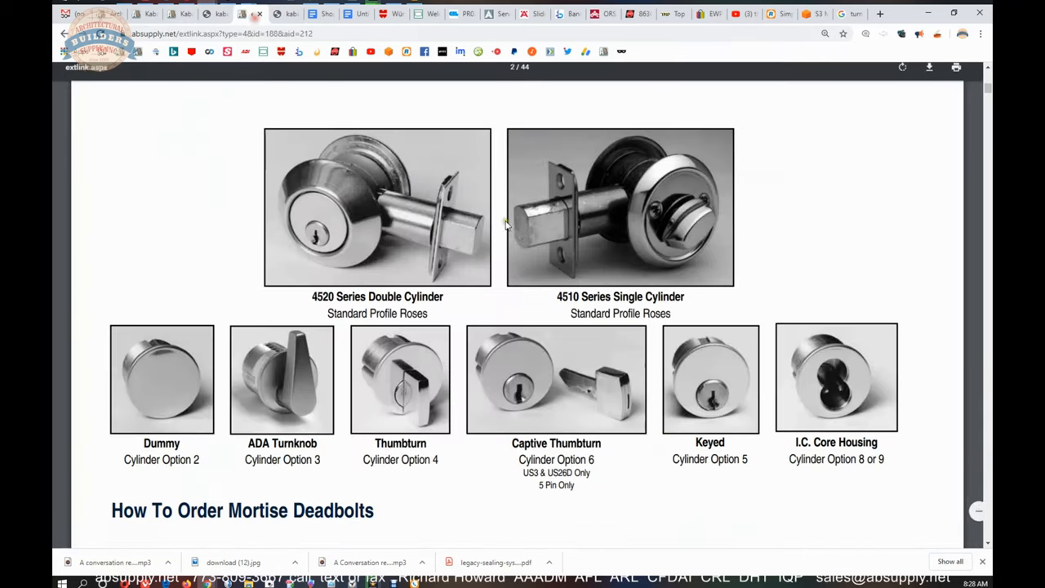
left_click(241, 14)
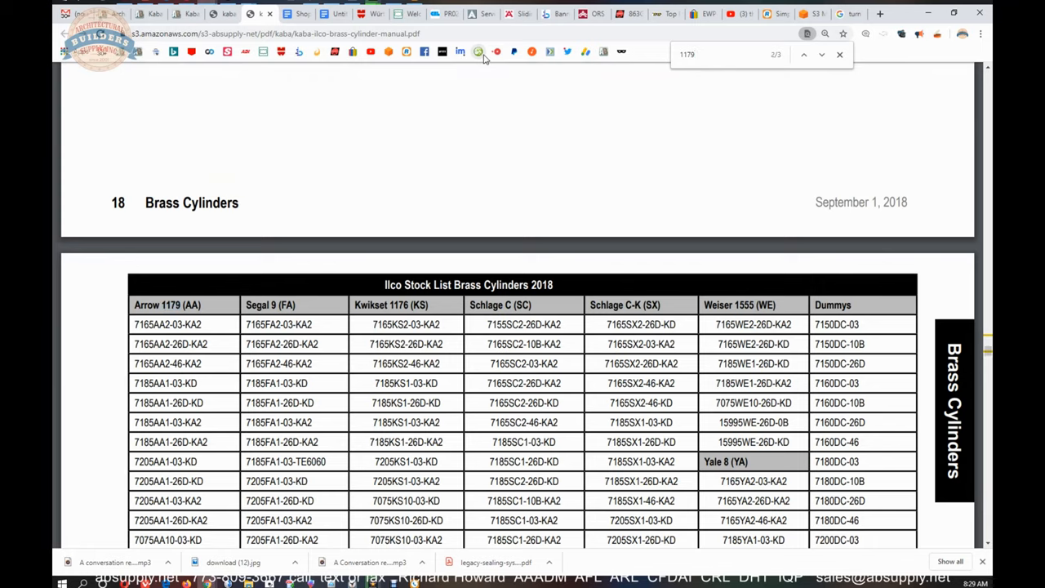
scroll("down", 3)
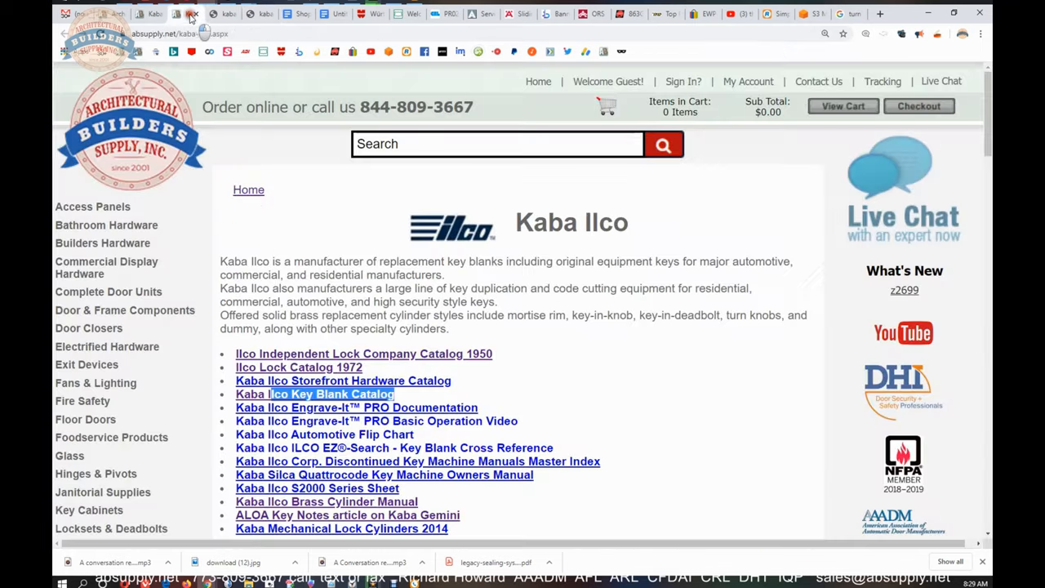
Step through 1179 matches to Arrow's page listing 1179, 1179A and A1179 blanks.
left_click(314, 393)
type("1179")
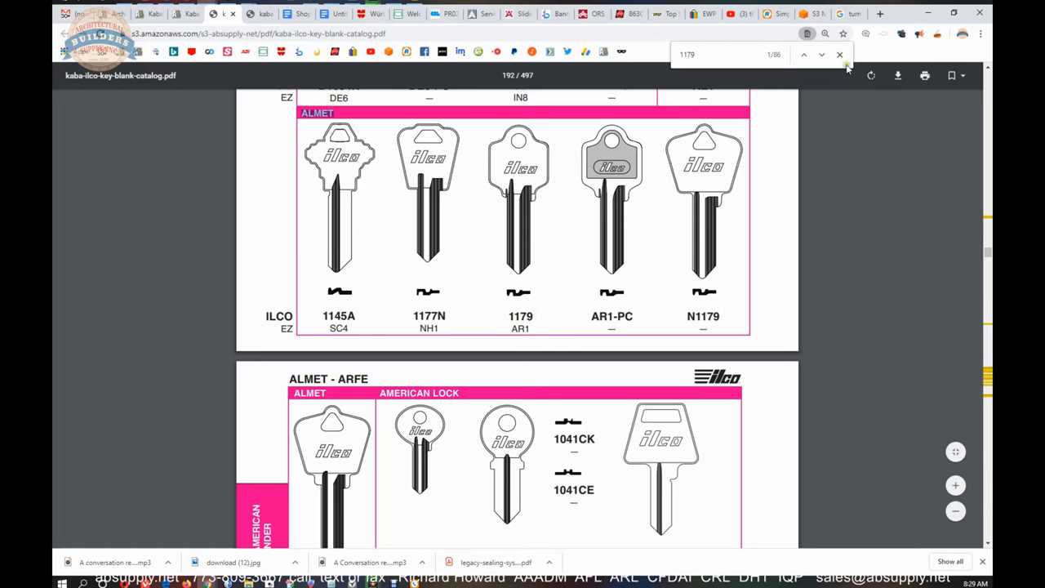
left_click(821, 55)
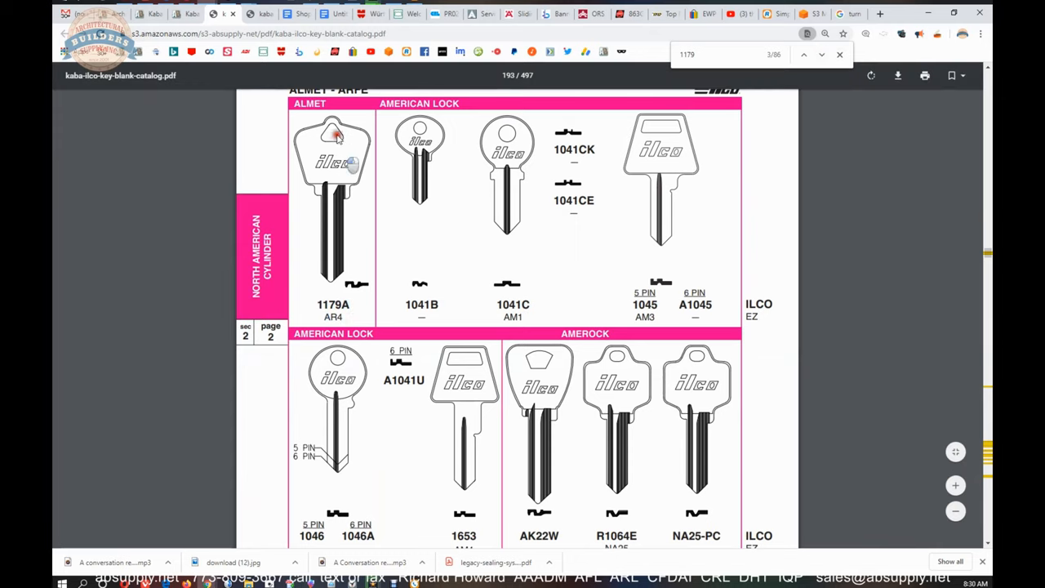
left_click(822, 55)
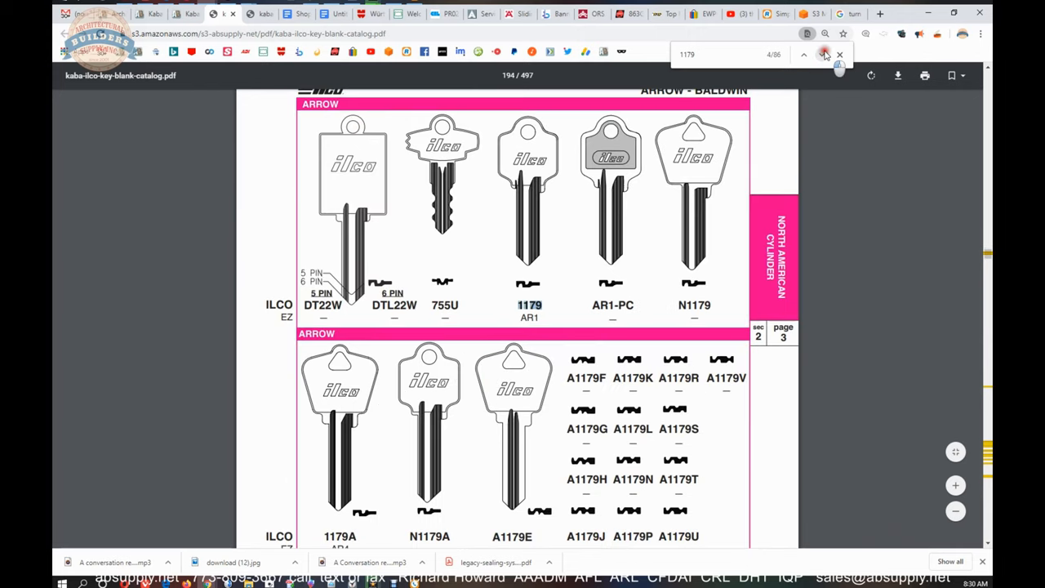
left_click(821, 55)
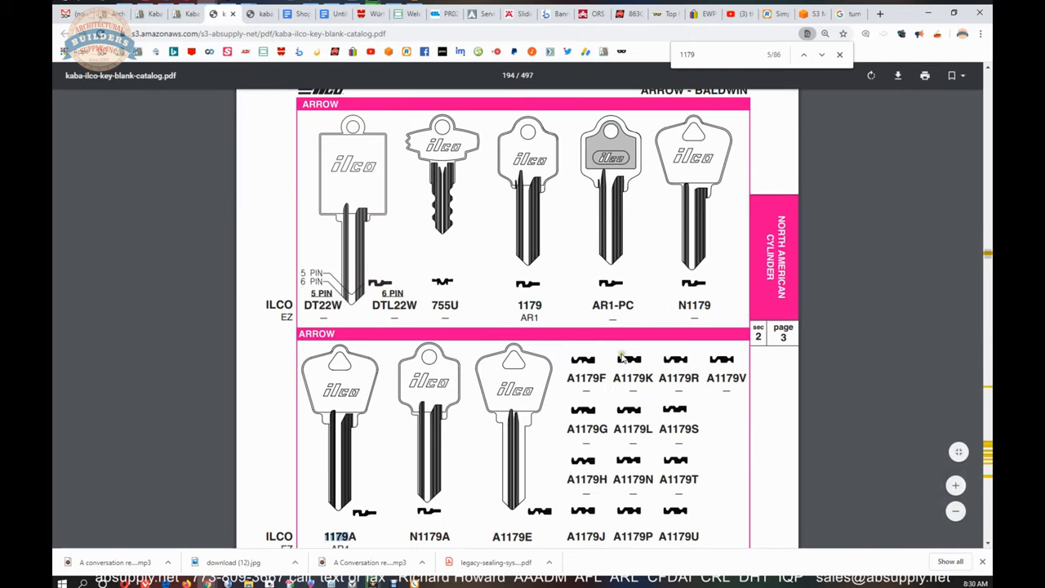
mouse_move(489, 302)
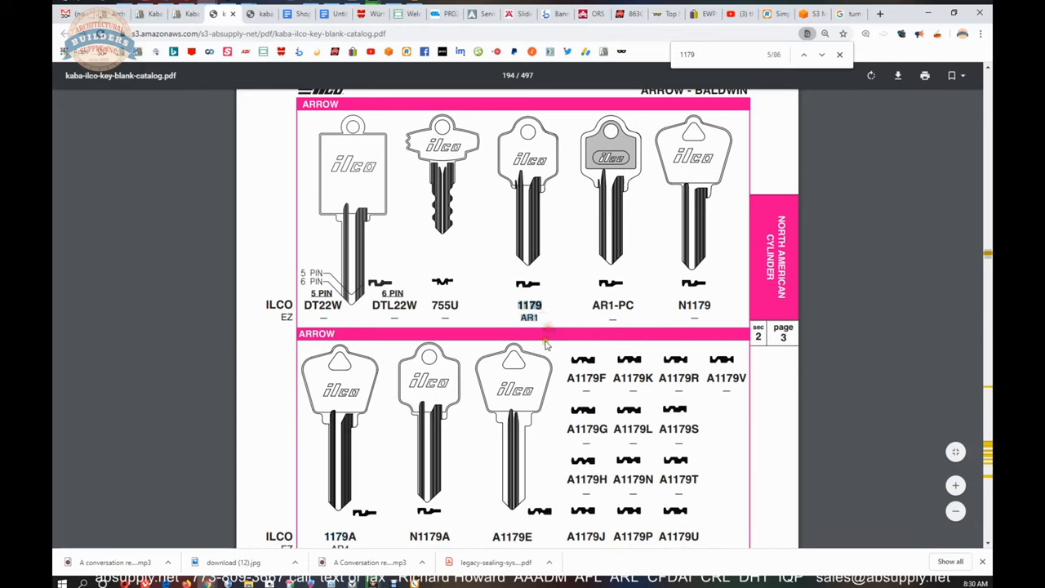
mouse_move(592, 325)
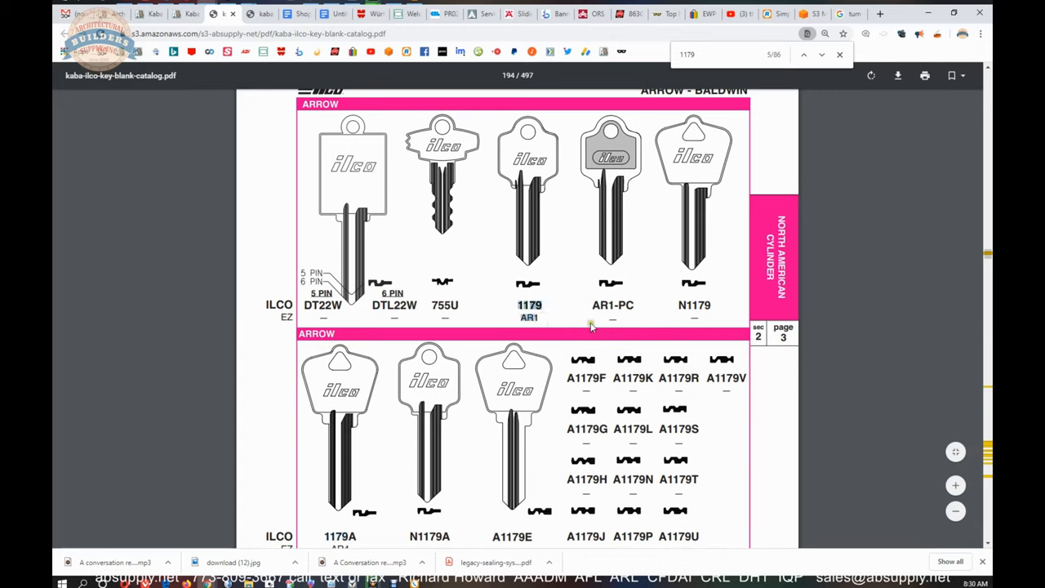
mouse_move(538, 267)
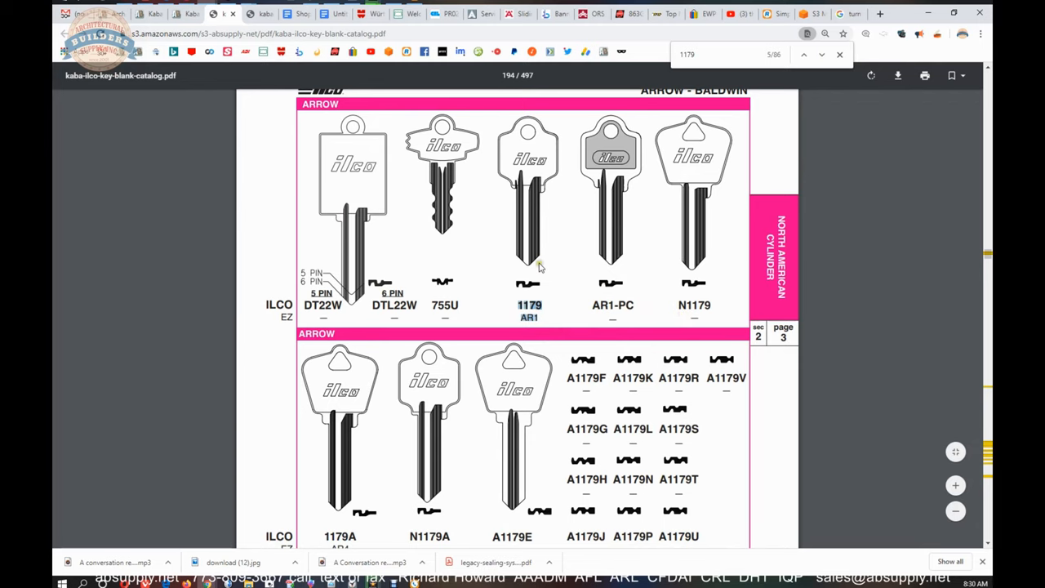
scroll("down", 3)
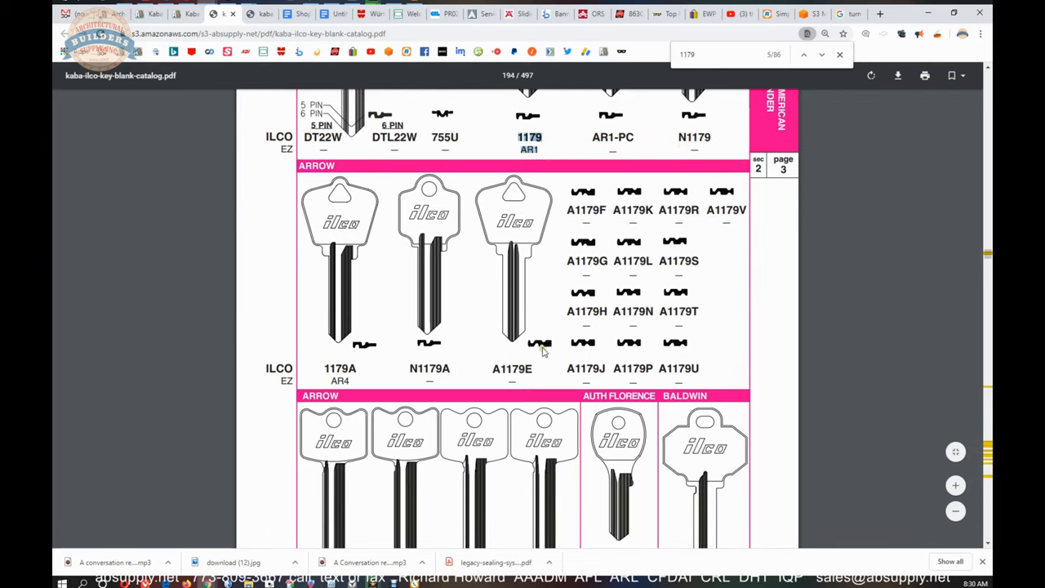
mouse_move(670, 253)
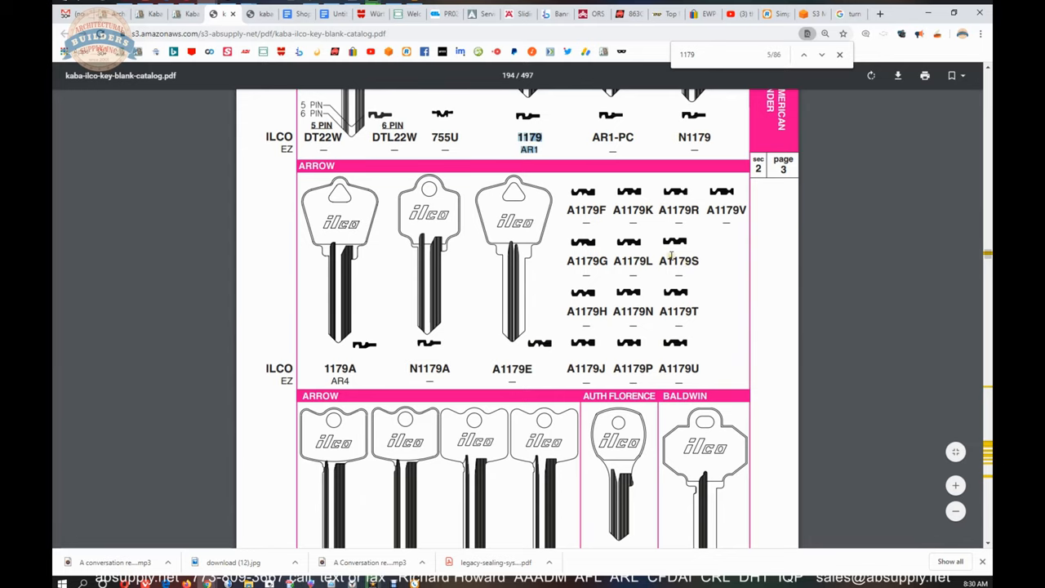
scroll("down", 3)
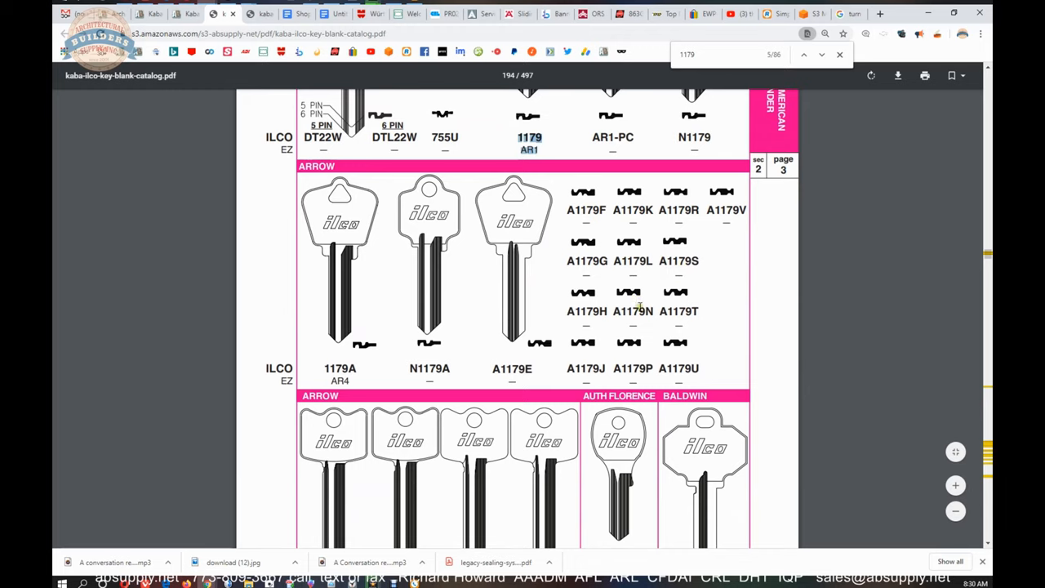
mouse_move(649, 370)
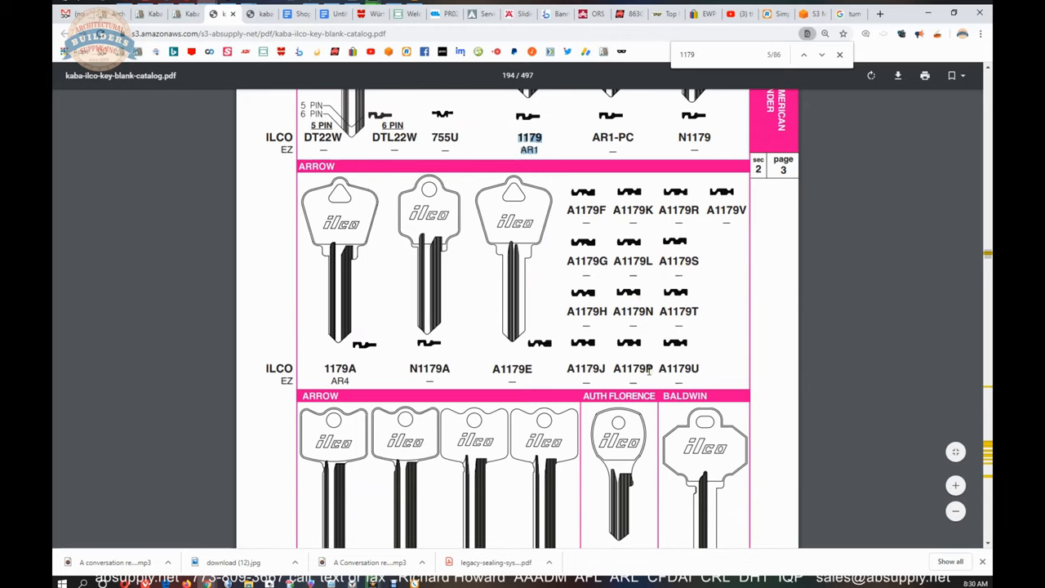
mouse_move(632, 296)
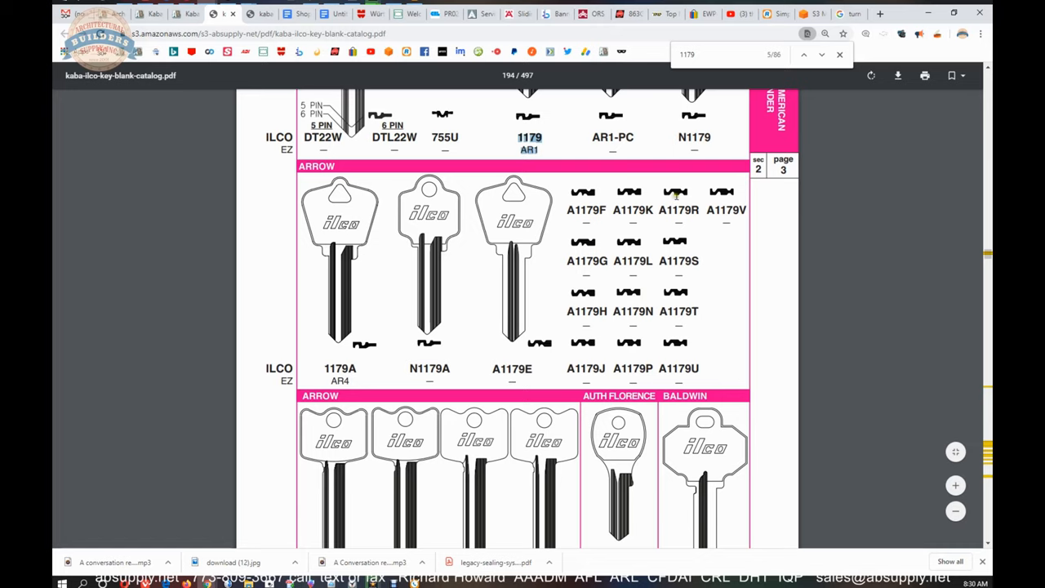
mouse_move(635, 194)
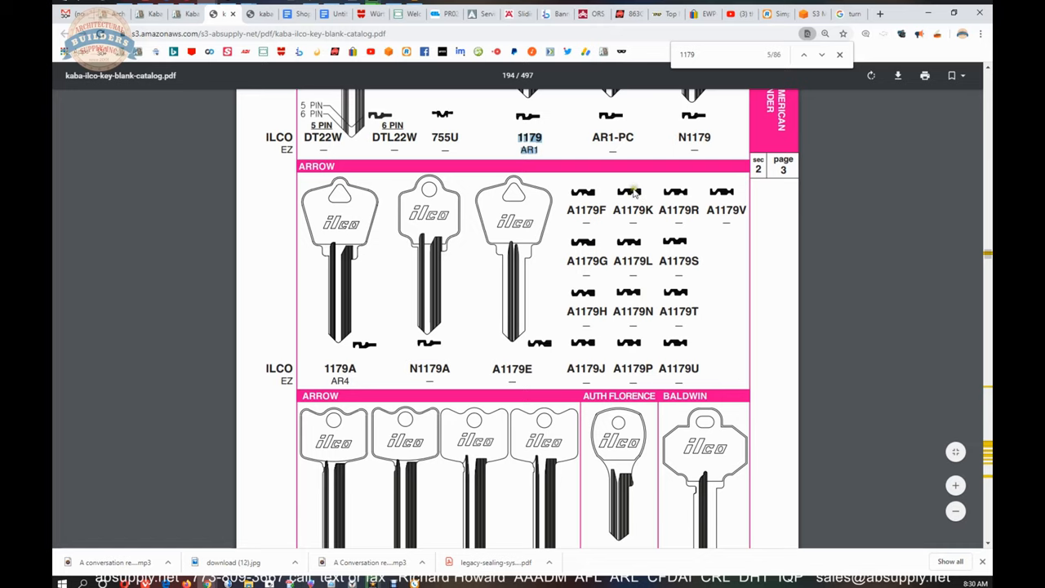
scroll("down", 3)
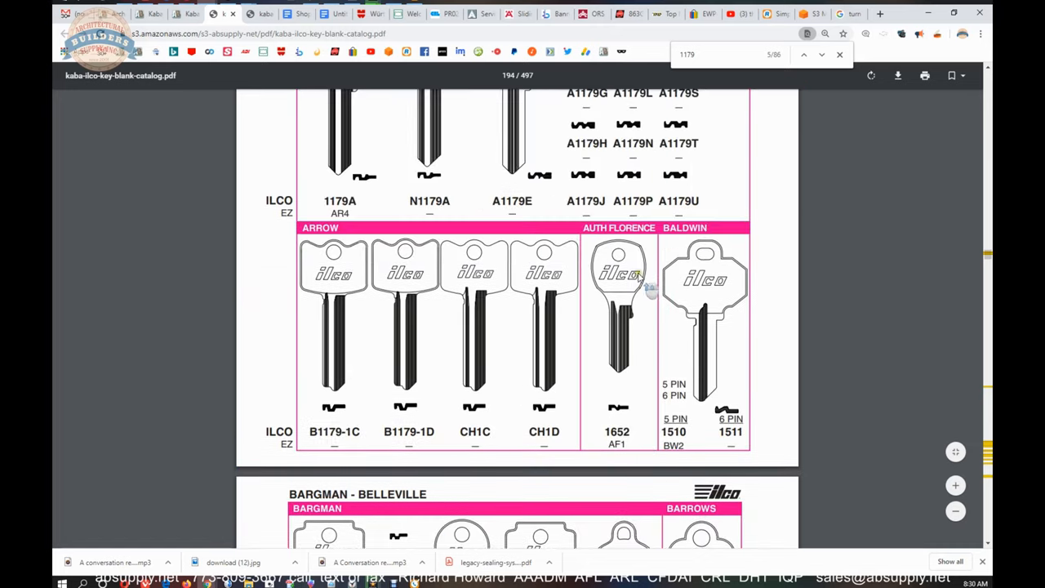
mouse_move(443, 321)
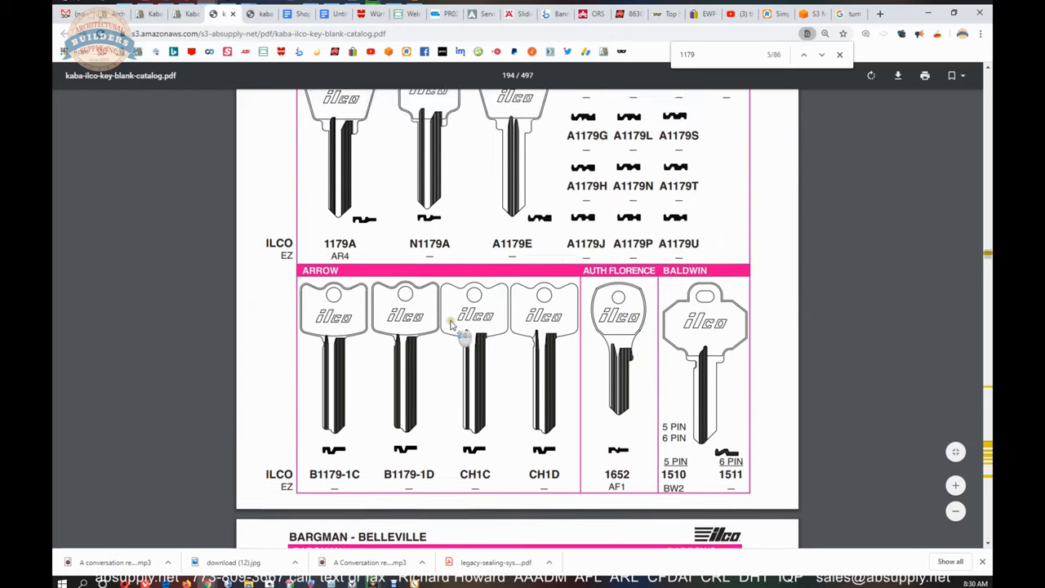
Advance past B1179-1D, A1179K and N1179 matches to the A1179G cross-reference row.
left_click(821, 55)
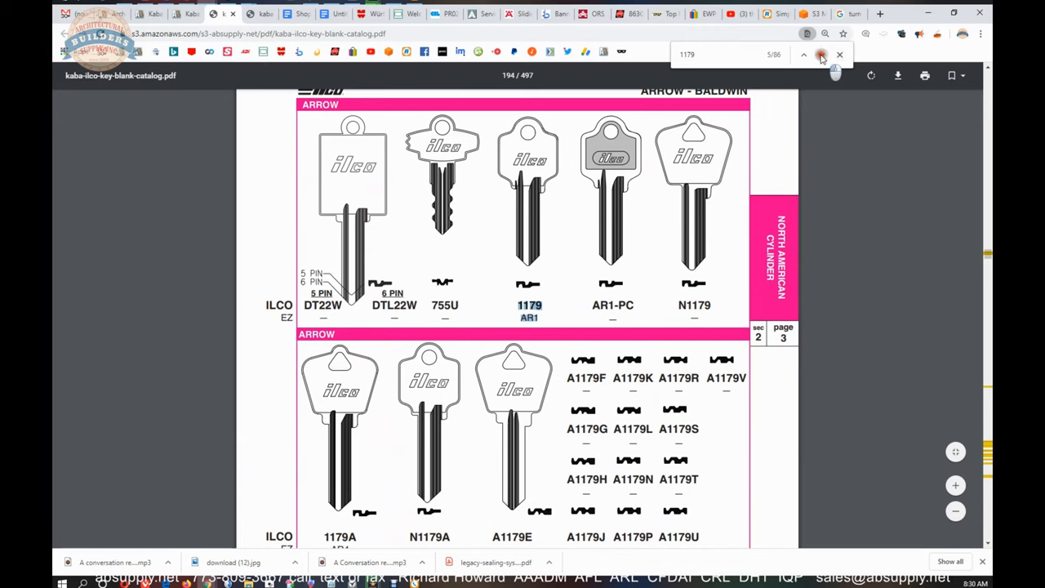
left_click(821, 55)
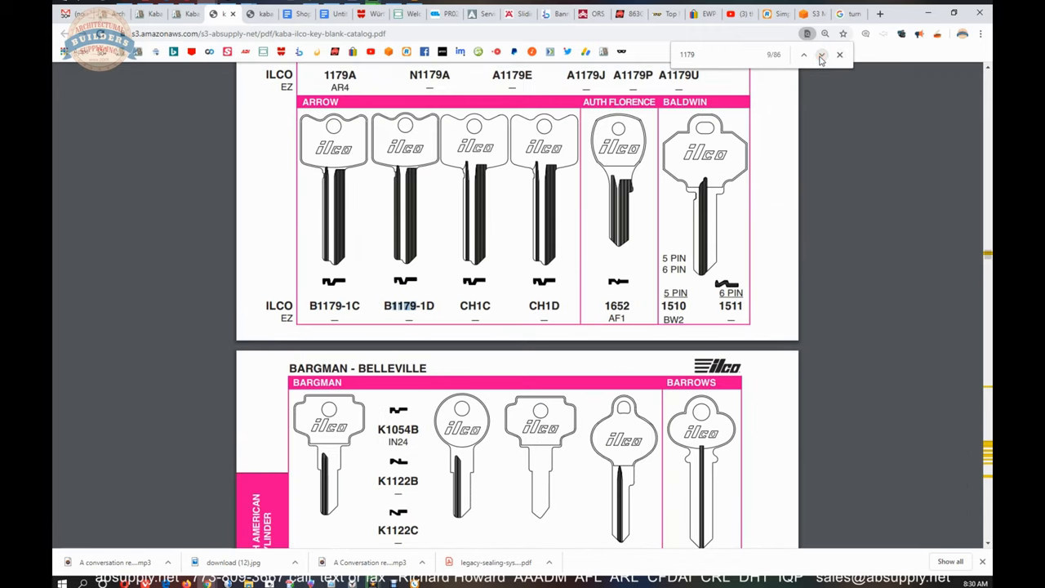
left_click(803, 55)
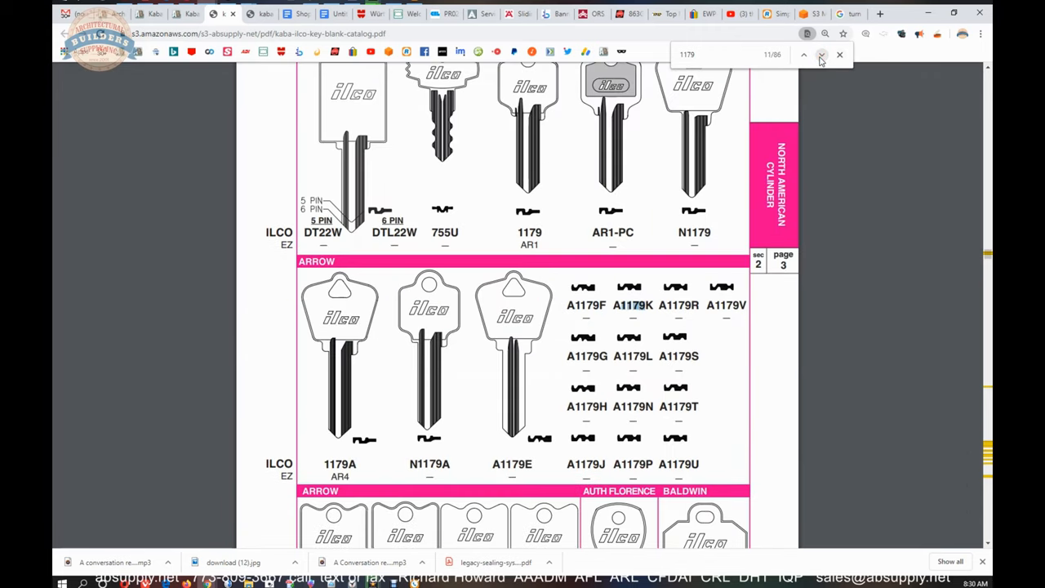
left_click(821, 54)
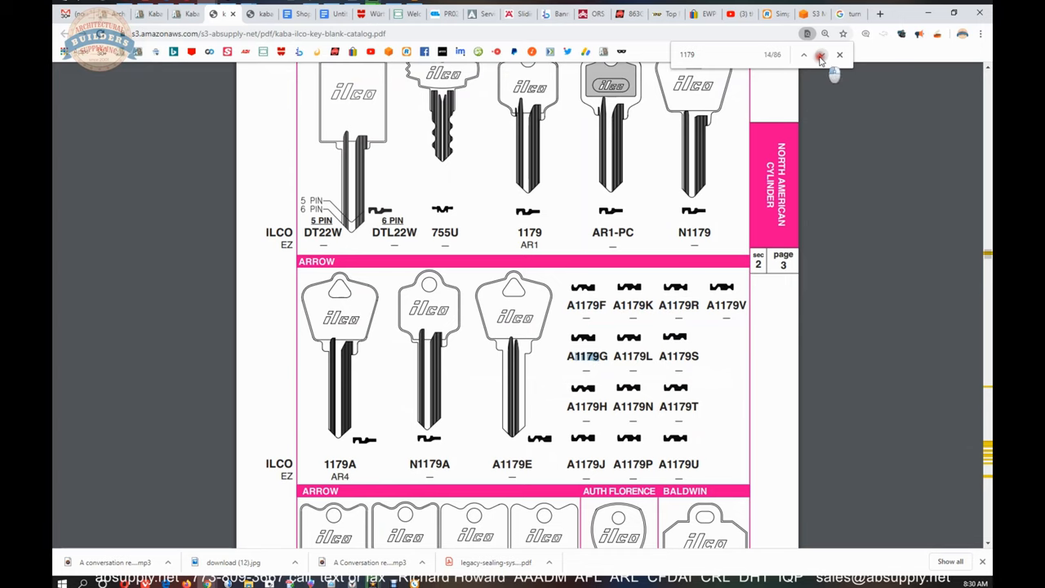
left_click(820, 54)
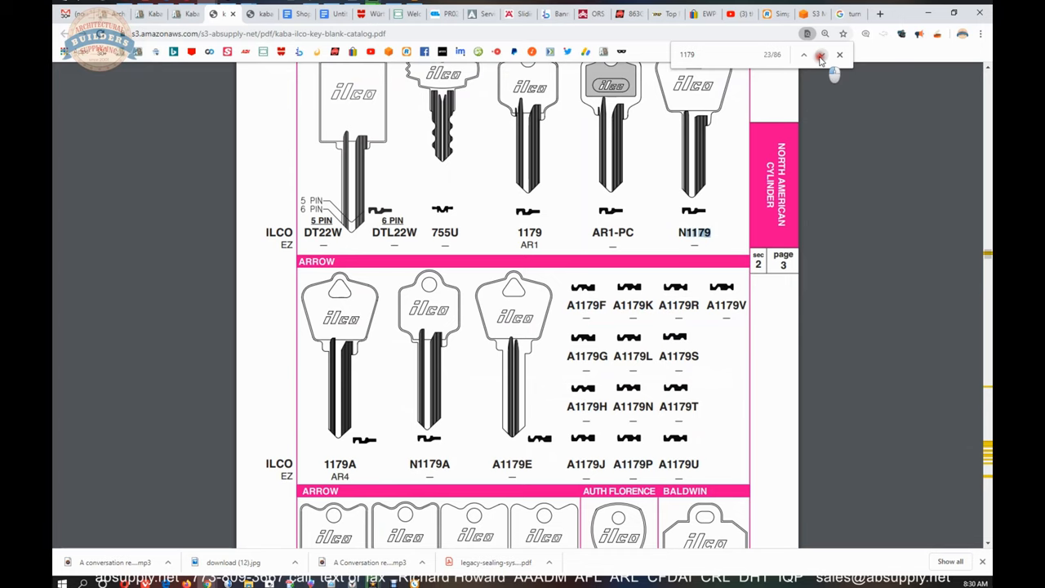
left_click(820, 55)
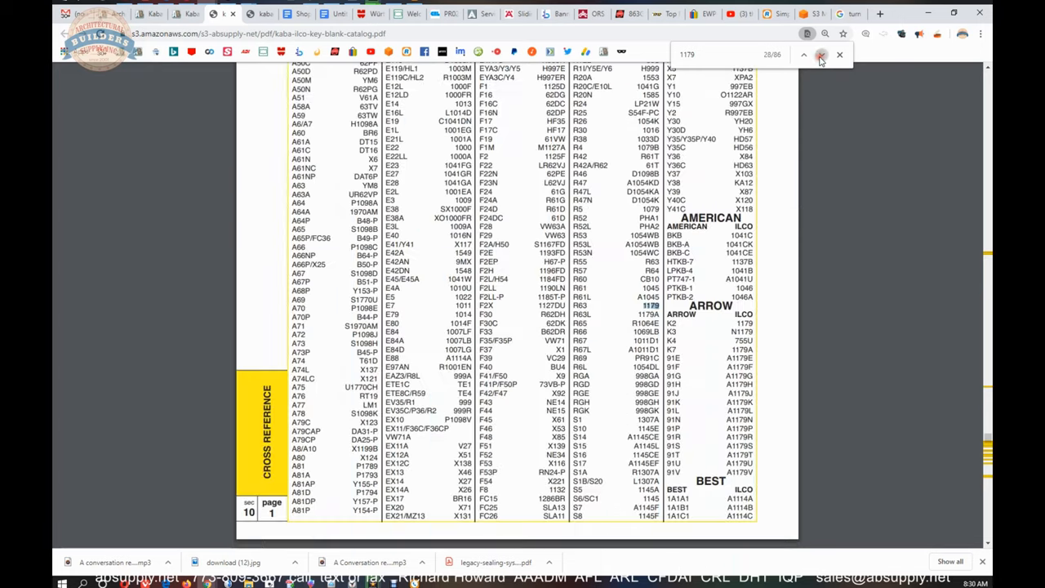
left_click(820, 55)
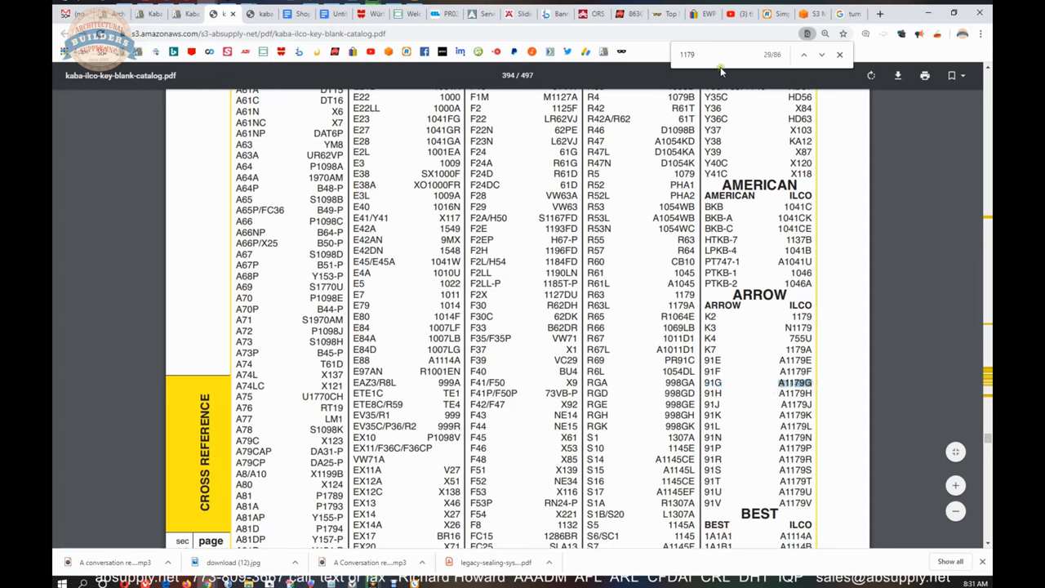
Search for A1179G, moving between its Arrow page and cross-reference matches.
type("A1179G")
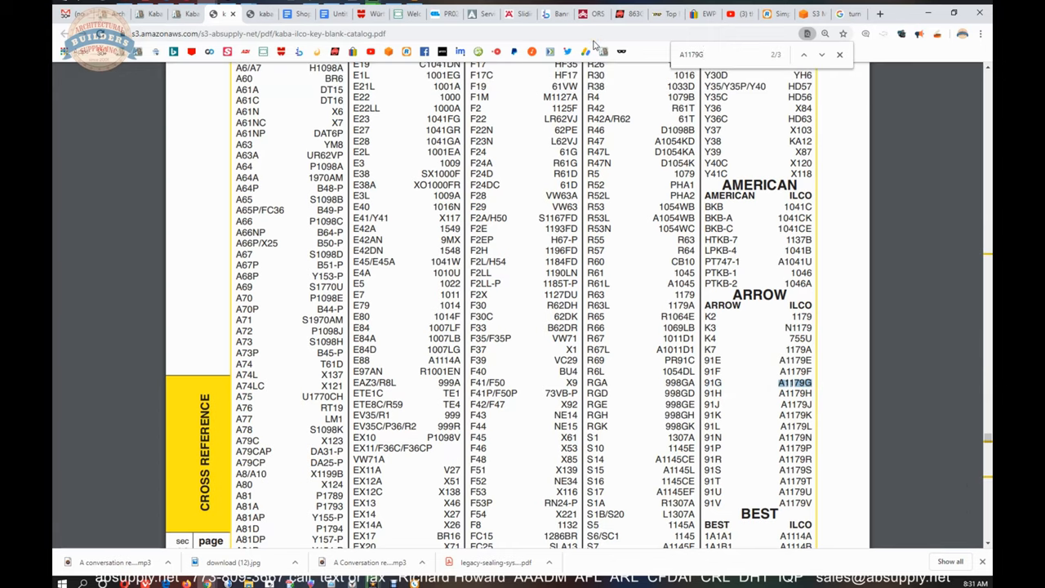
left_click(803, 55)
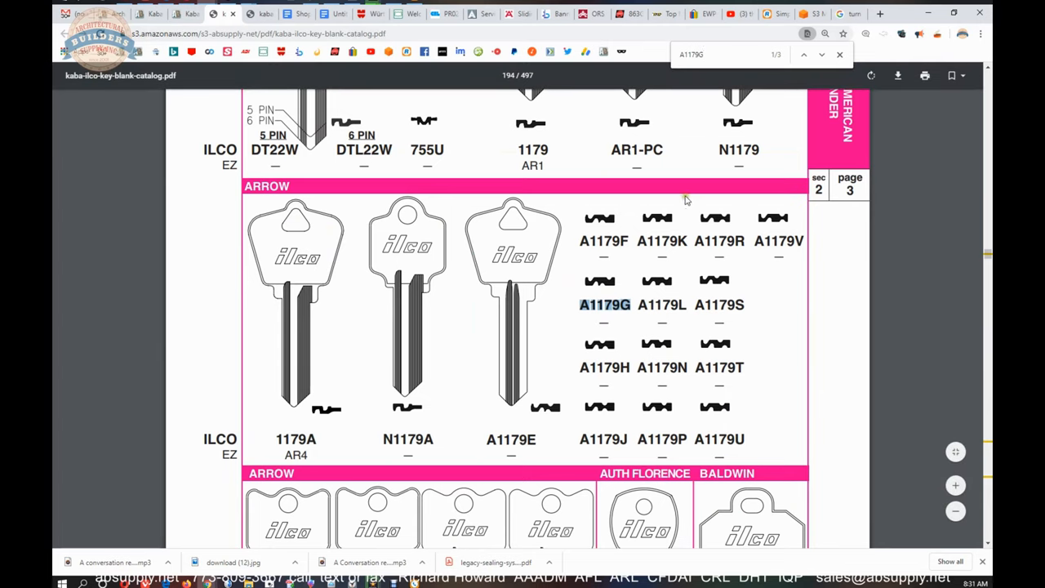
left_click(820, 54)
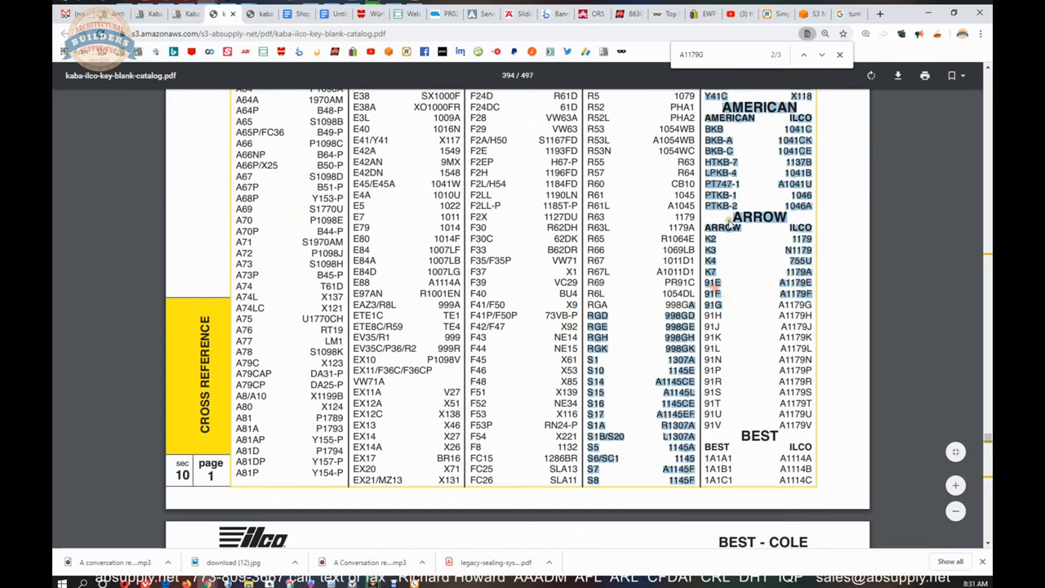
Search 91G to reach its cross-reference entry, then search A1179G again.
type("91g")
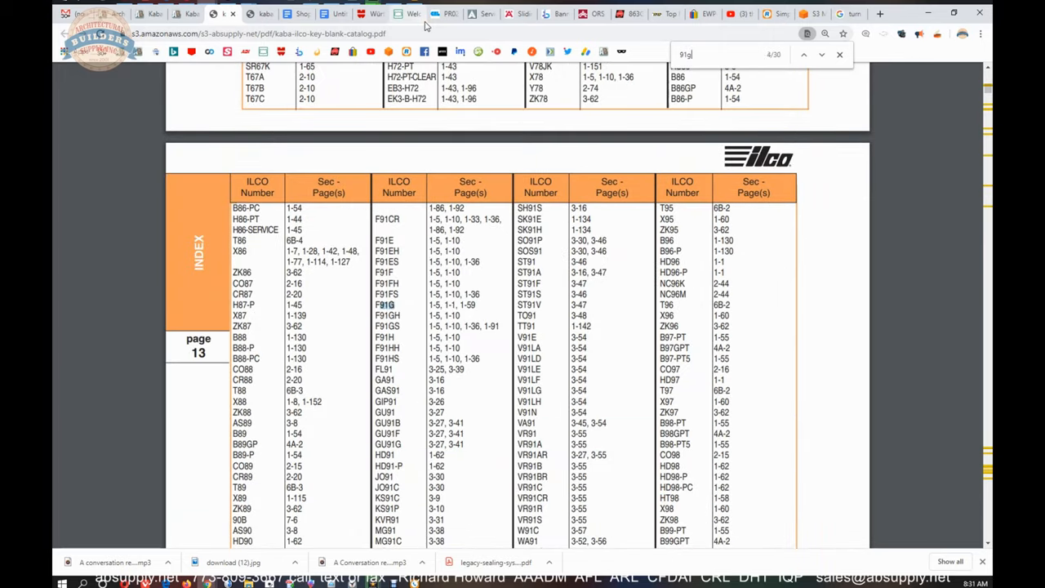
left_click(820, 55)
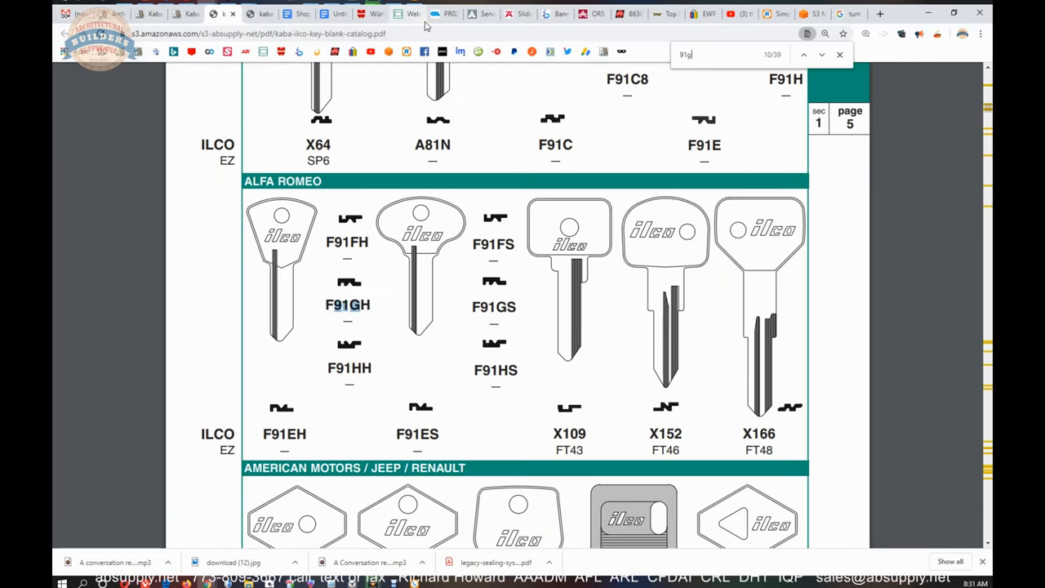
left_click(821, 54)
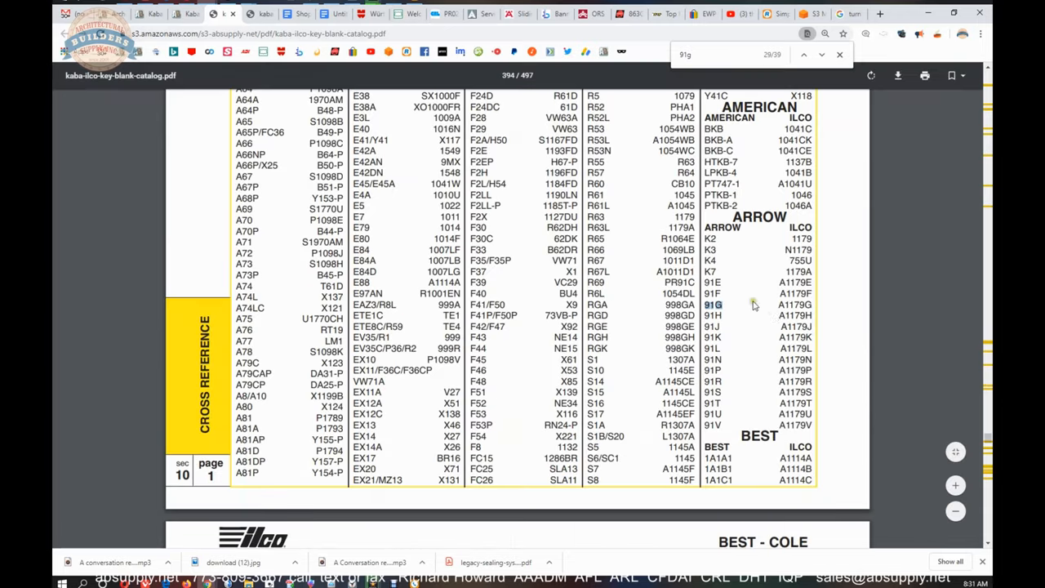
scroll("down", 3)
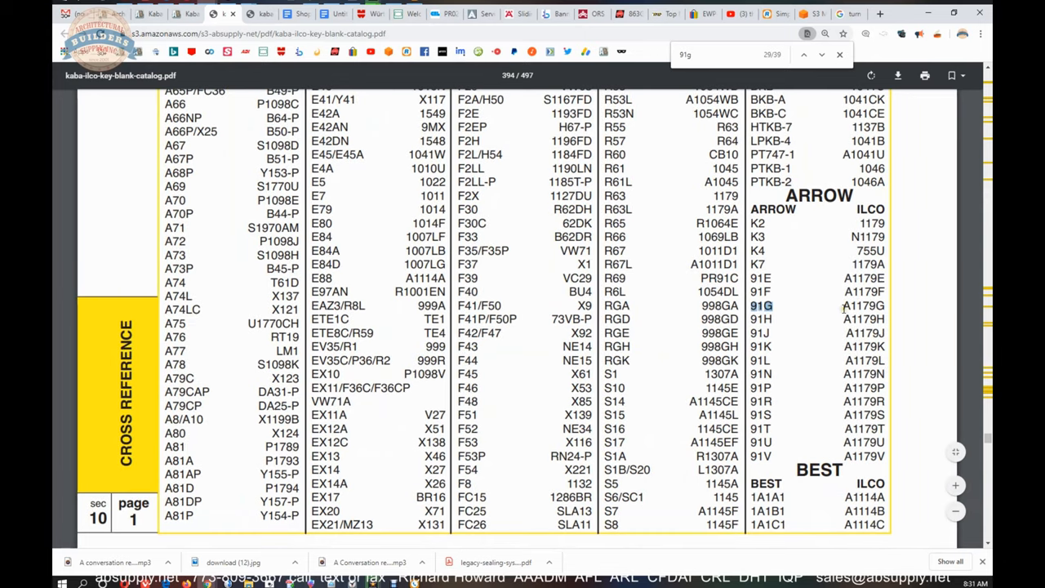
type("A1179G")
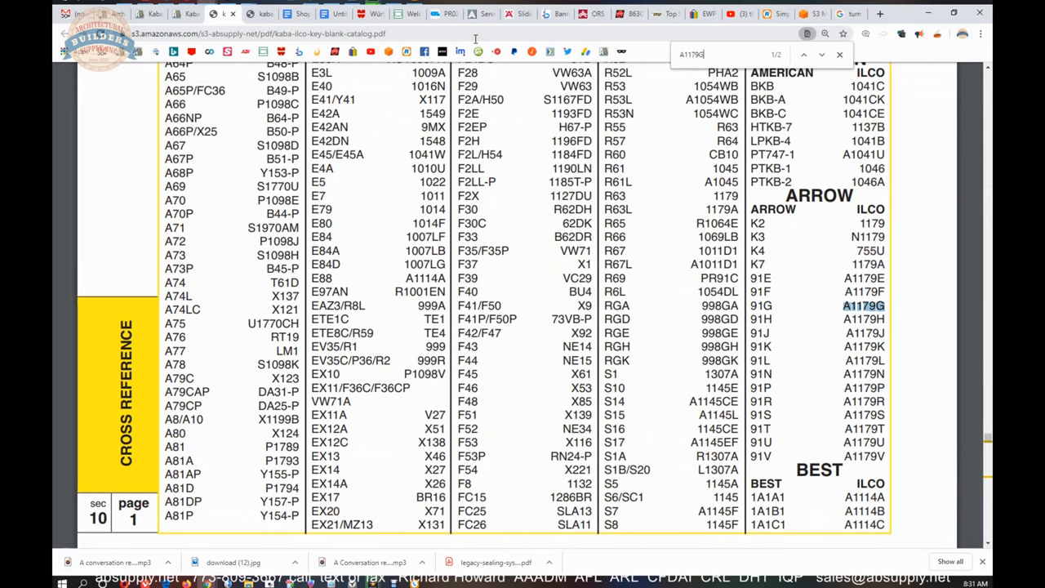
Jump to the A1179G keyway match on the Arrow key blank page 194.
left_click(802, 55)
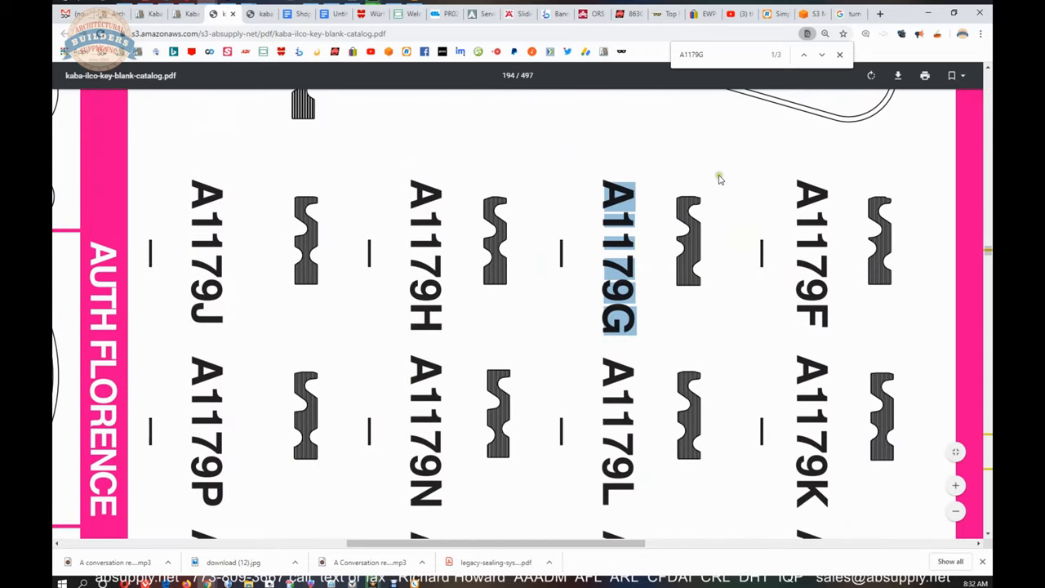
mouse_move(676, 297)
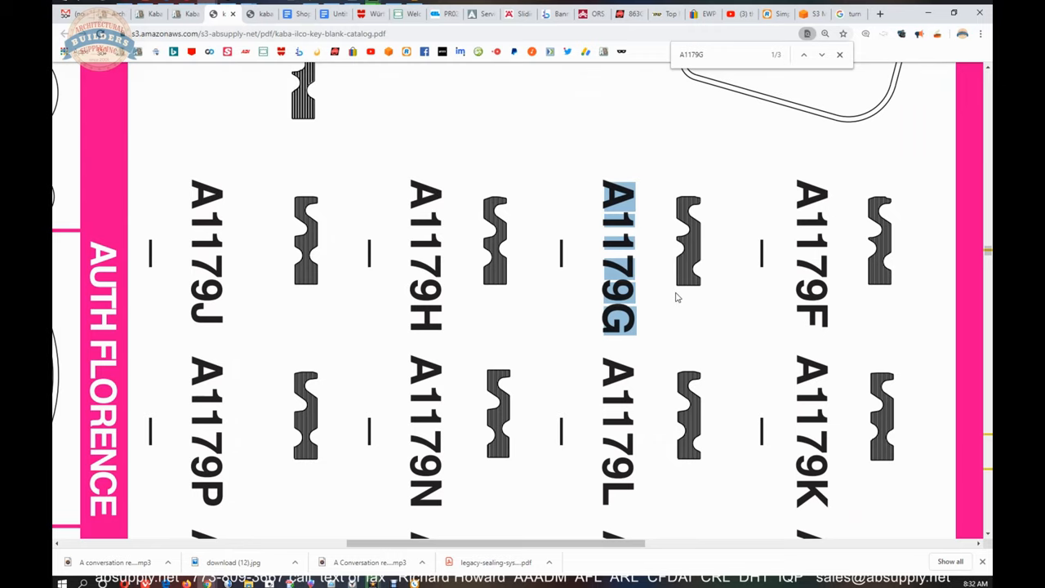
mouse_move(669, 235)
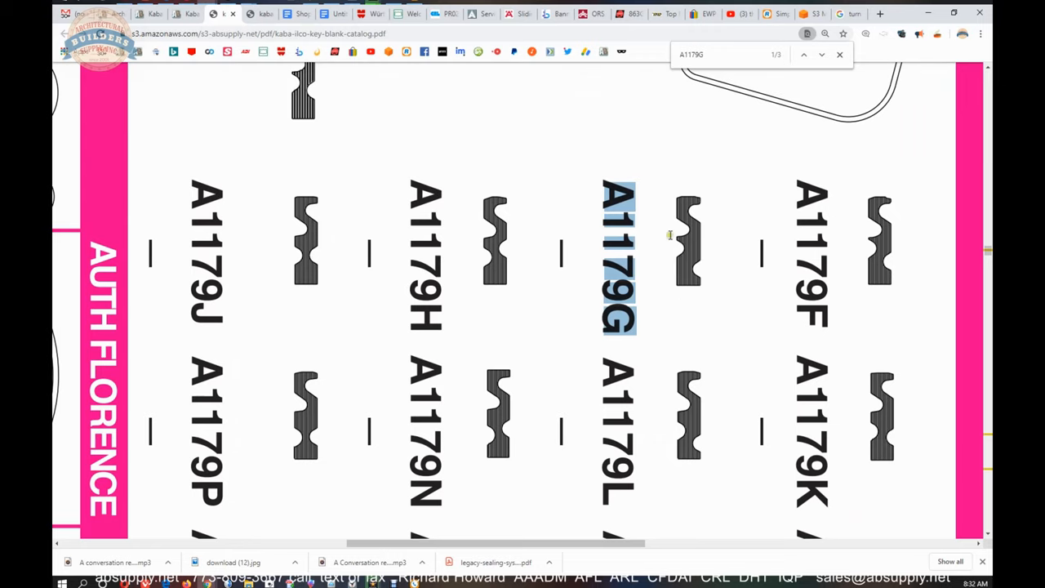